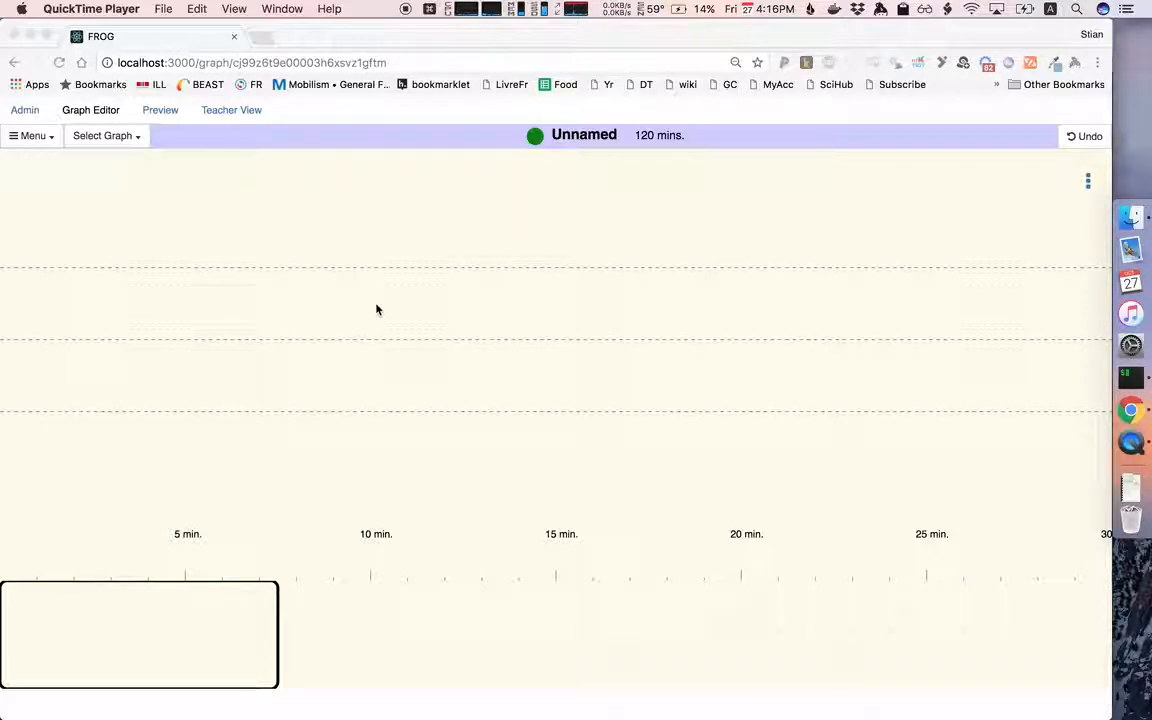
pyautogui.moveTo(56, 400)
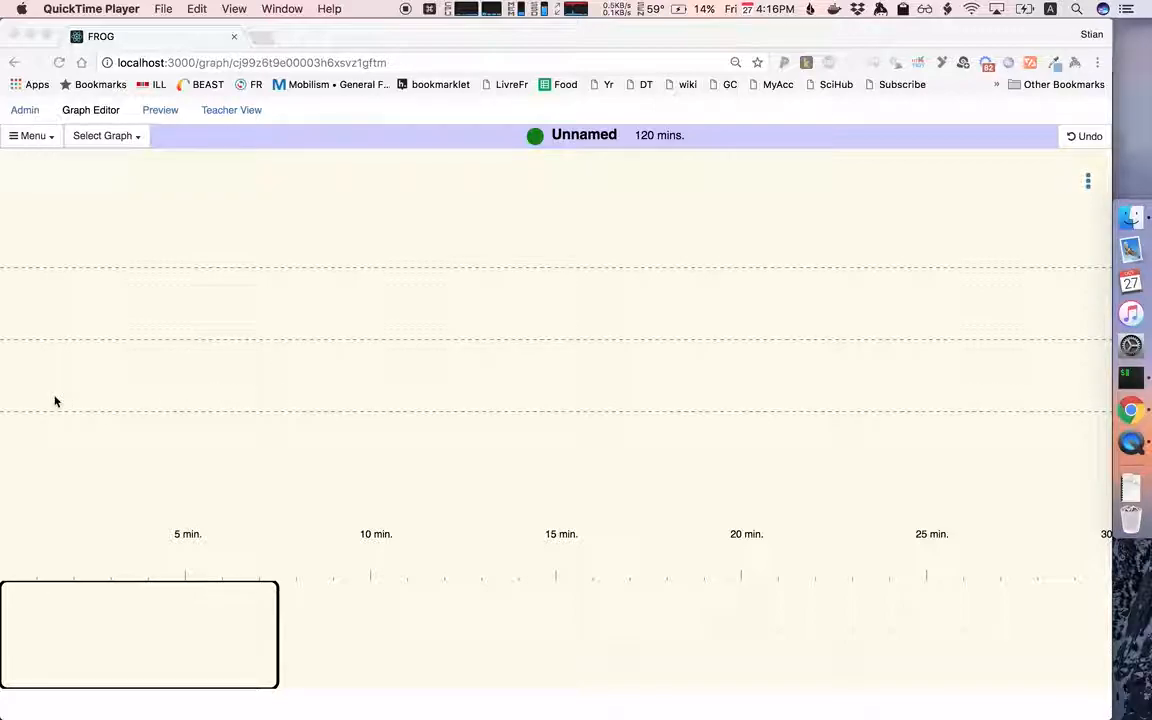
pyautogui.moveTo(70, 380)
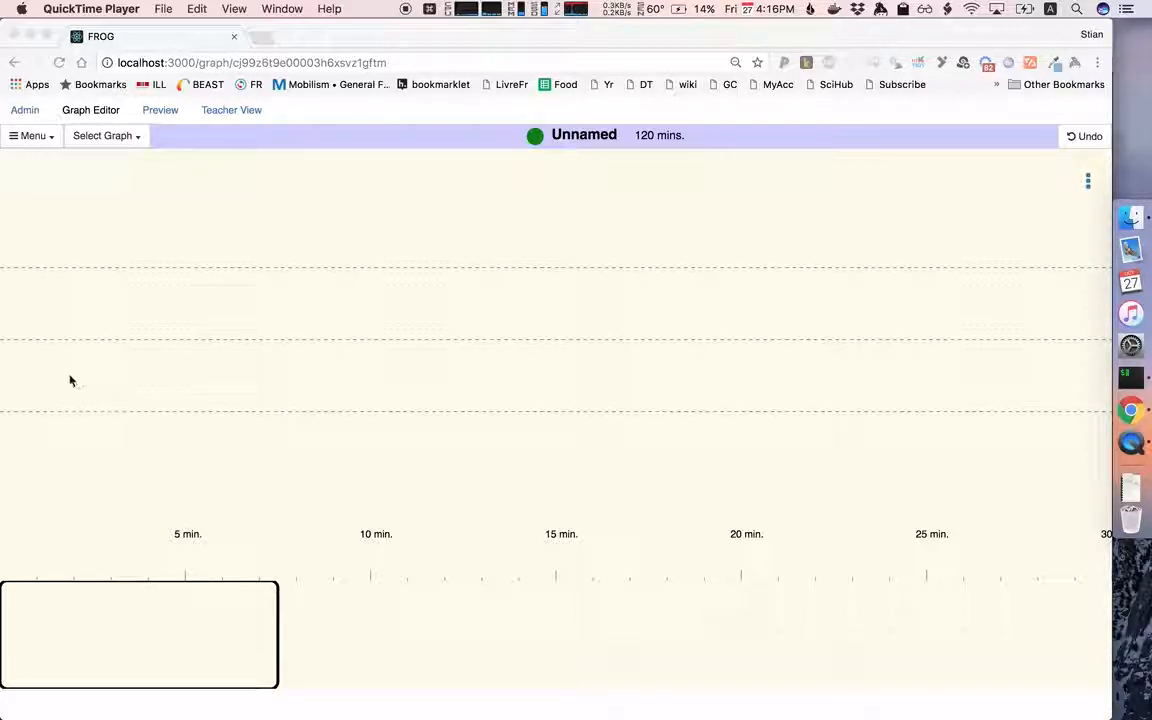
pyautogui.moveTo(454, 348)
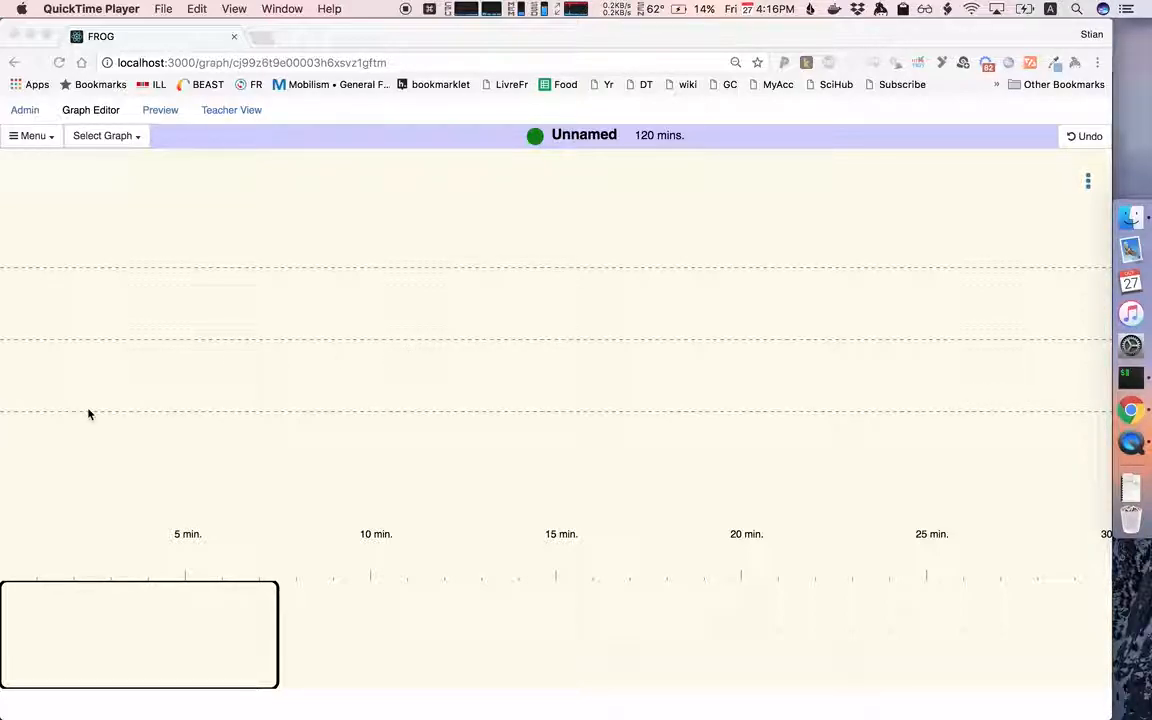
pyautogui.moveTo(70, 340)
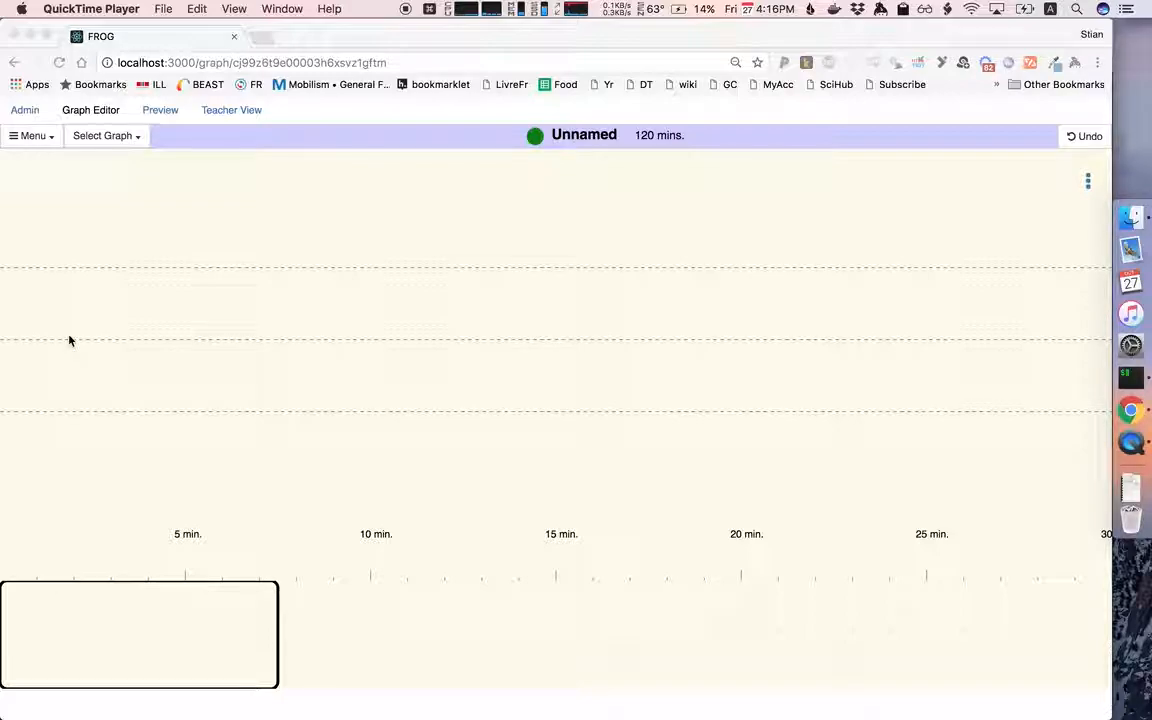
pyautogui.moveTo(96, 270)
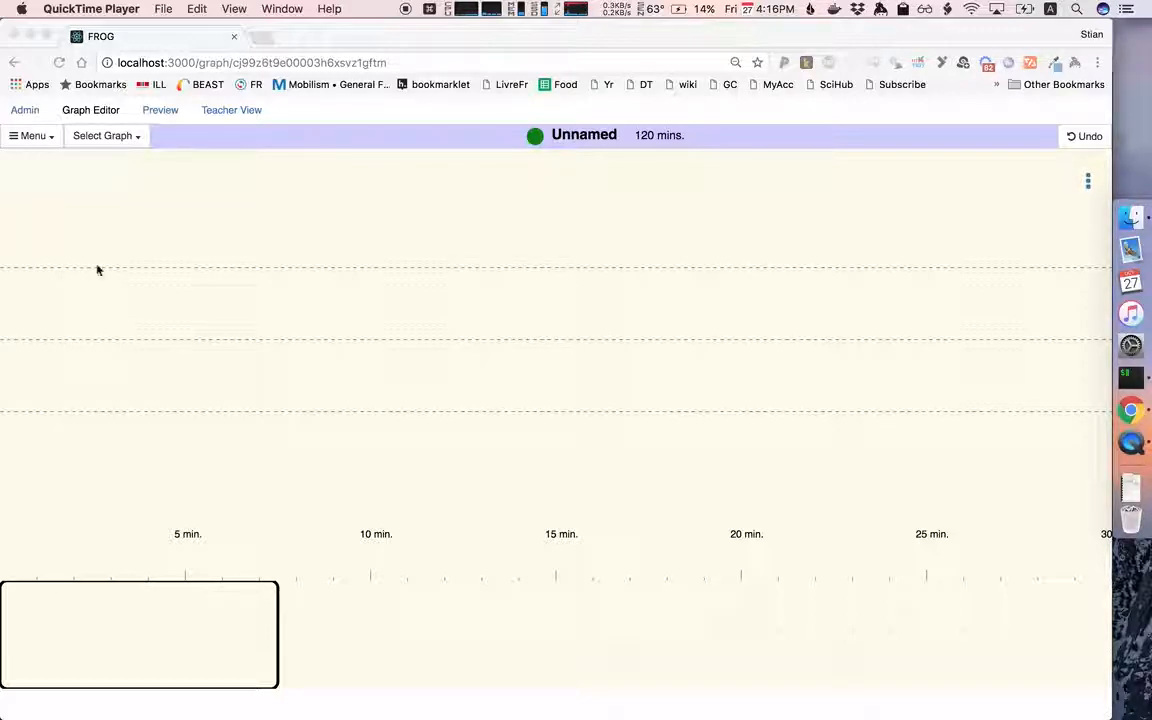
pyautogui.moveTo(12, 278)
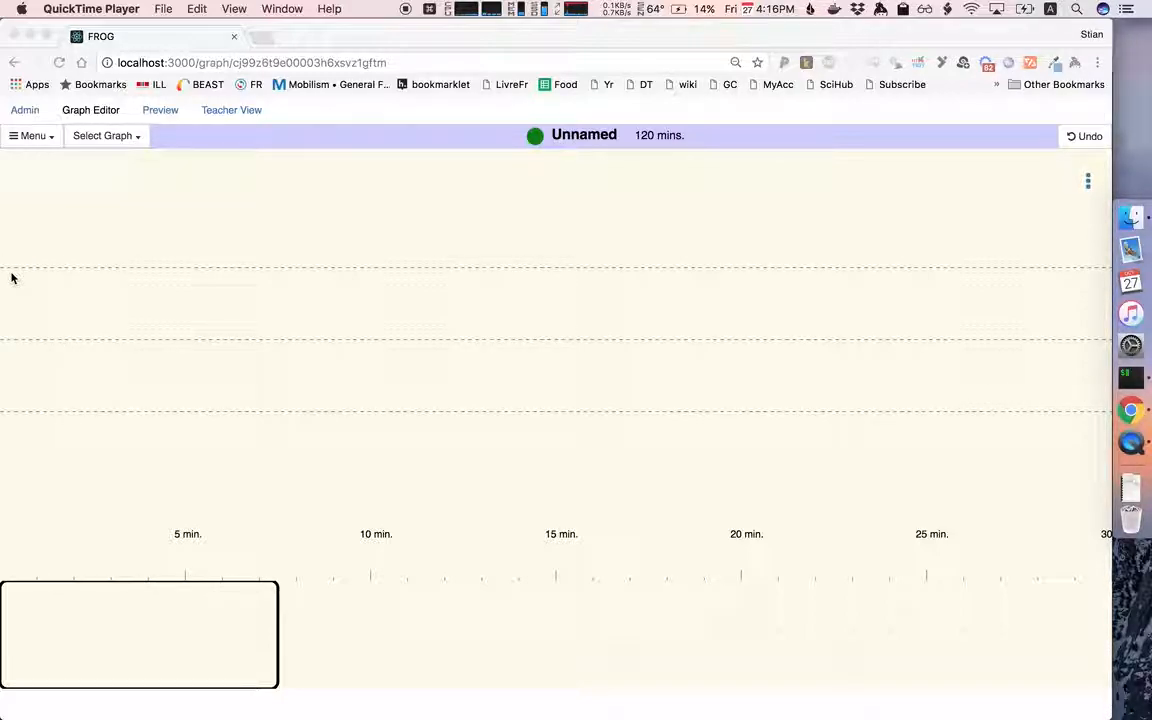
pyautogui.moveTo(108, 350)
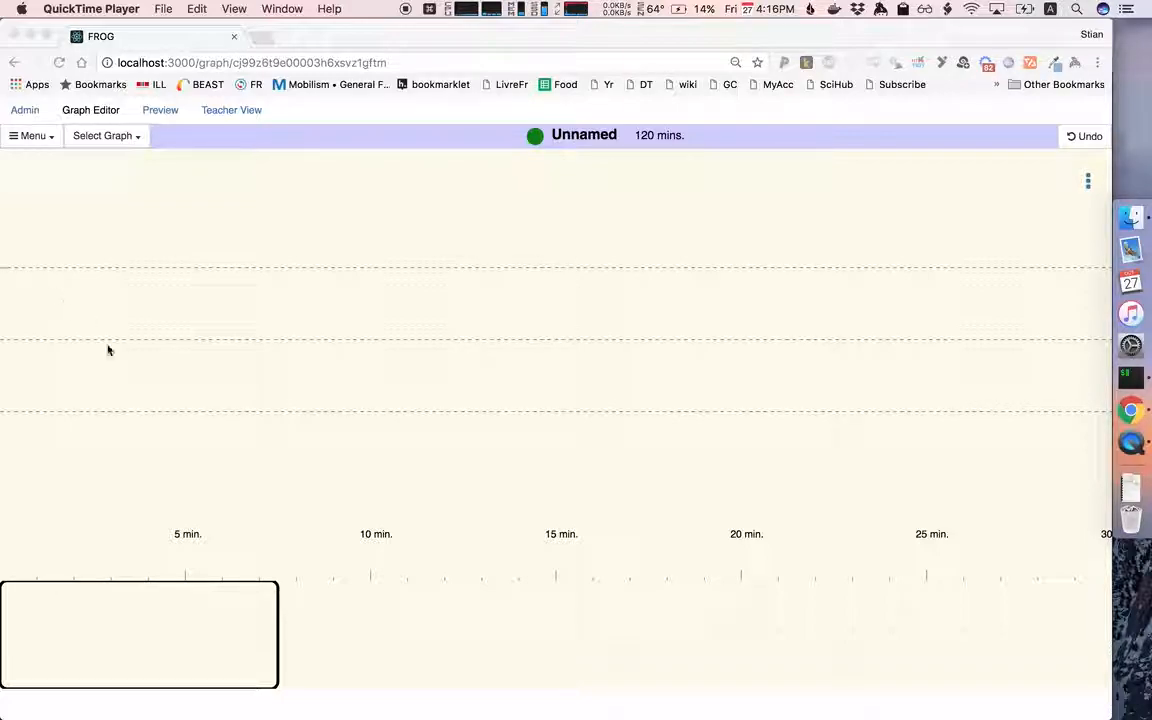
pyautogui.moveTo(380, 554)
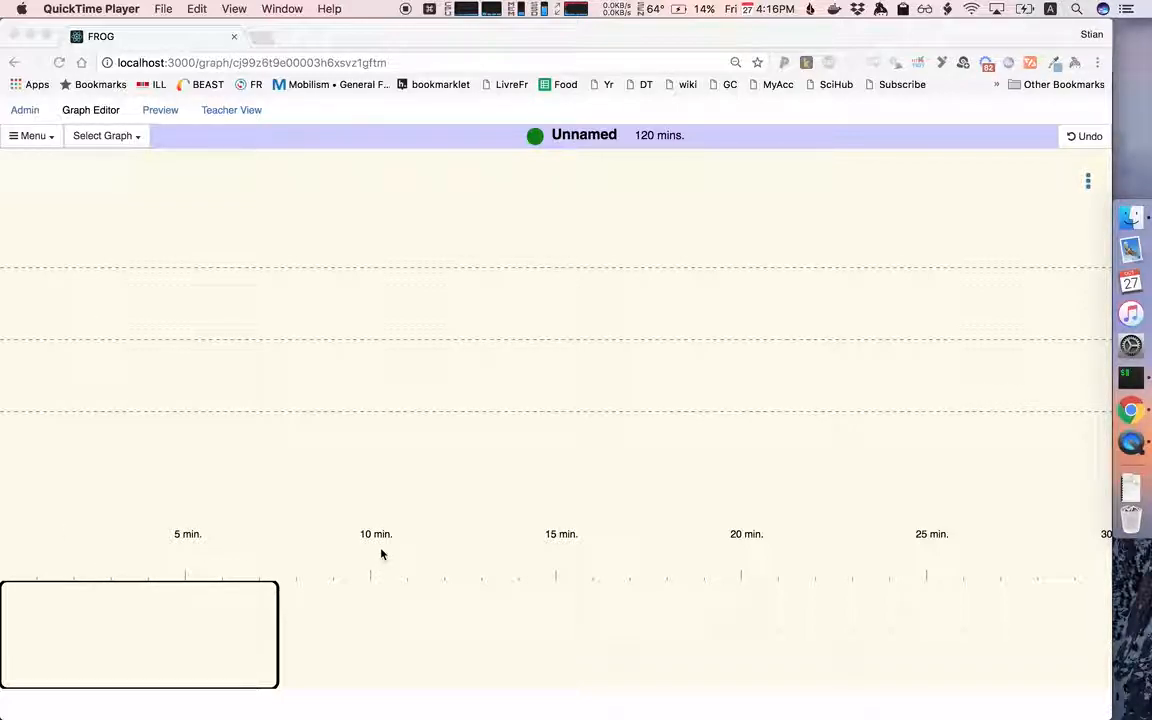
pyautogui.moveTo(174, 528)
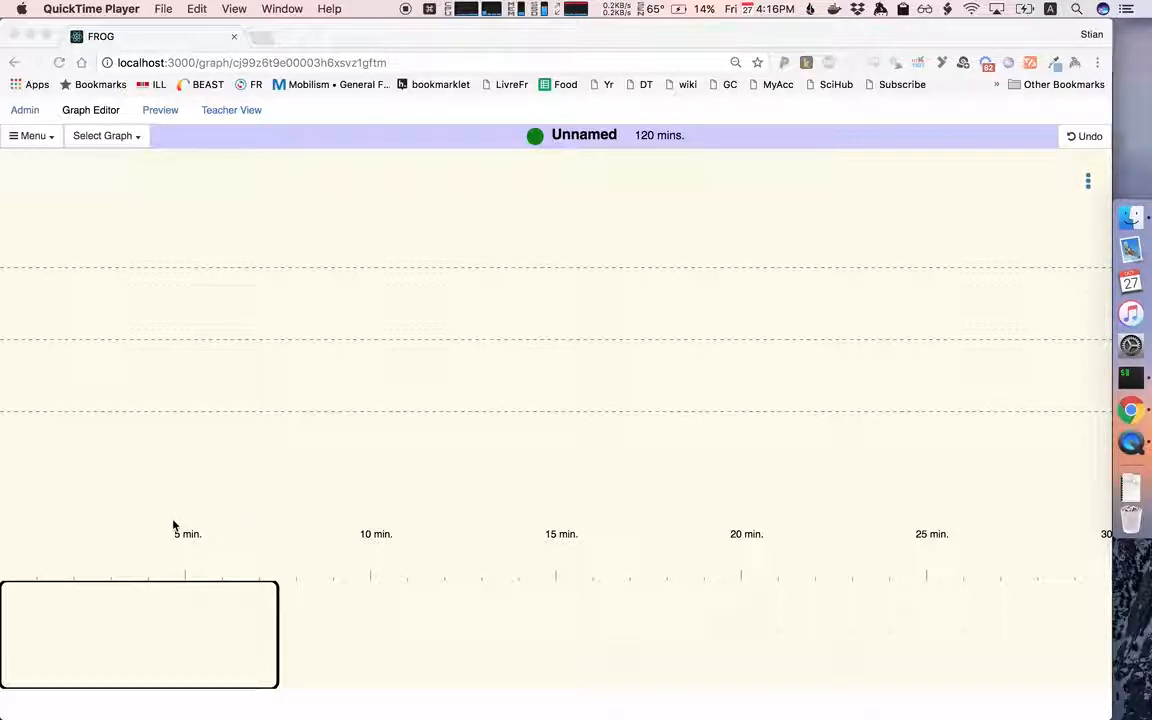
pyautogui.moveTo(492, 264)
pyautogui.write('Example')
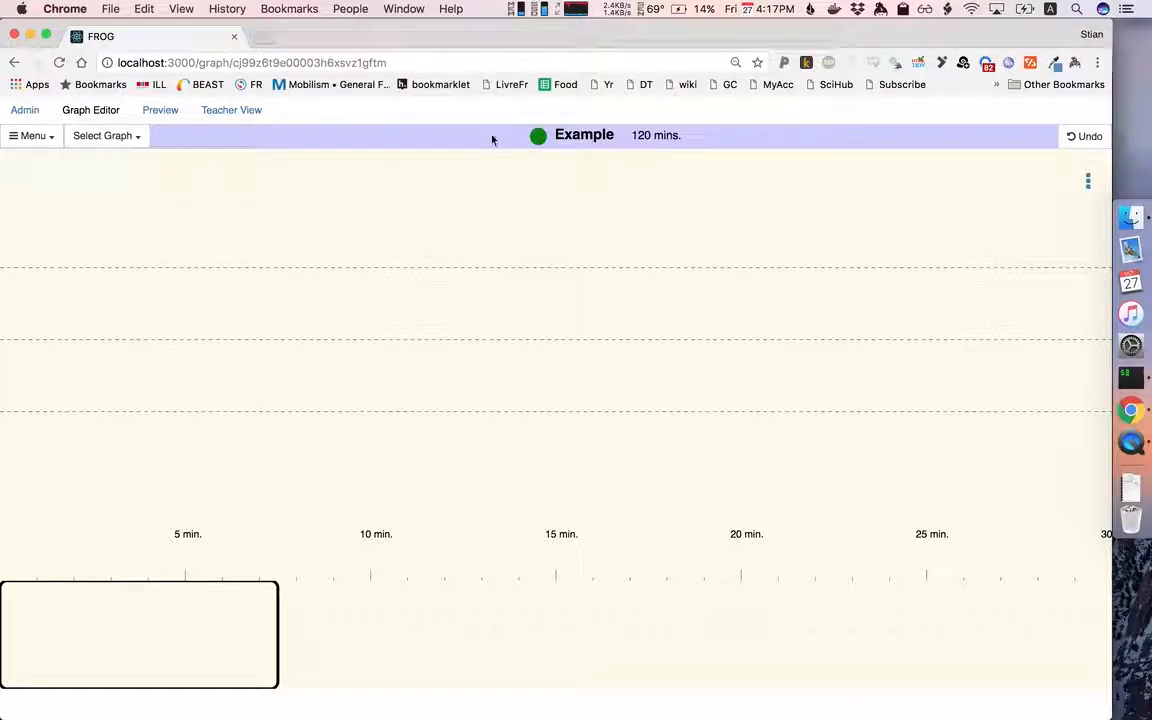
# - Begin editing the Example graph's 120-minute session length in the header
pyautogui.click(656, 136)
pyautogui.write('3')
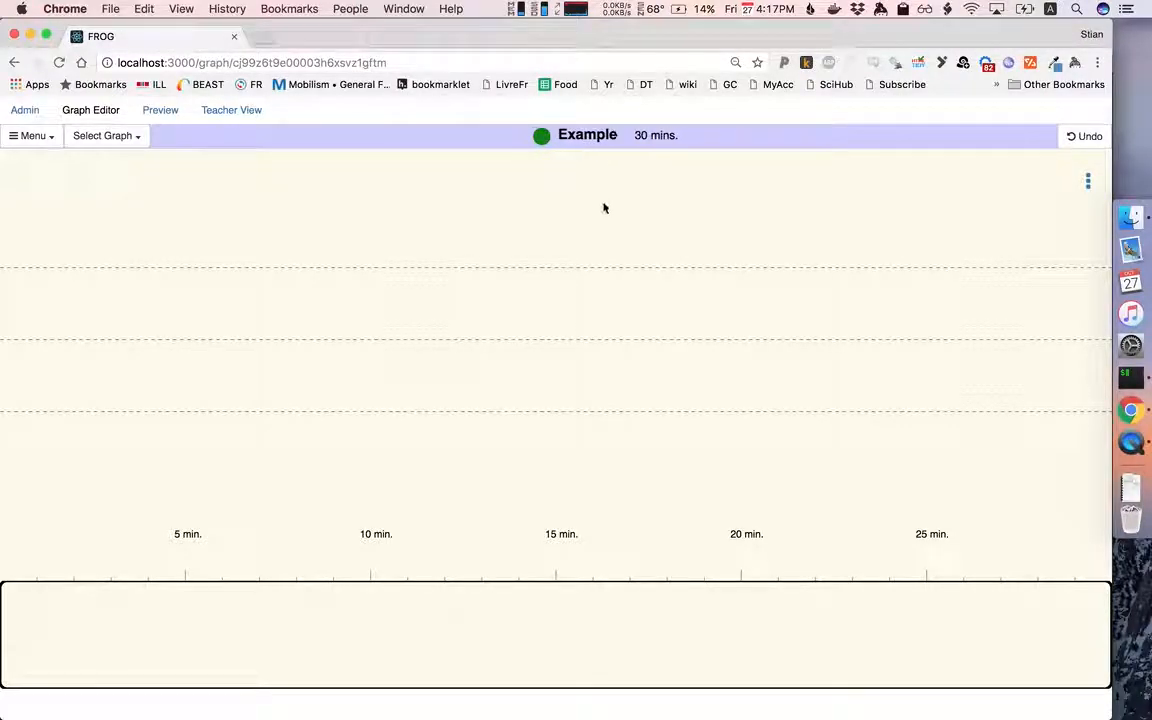
pyautogui.moveTo(444, 290)
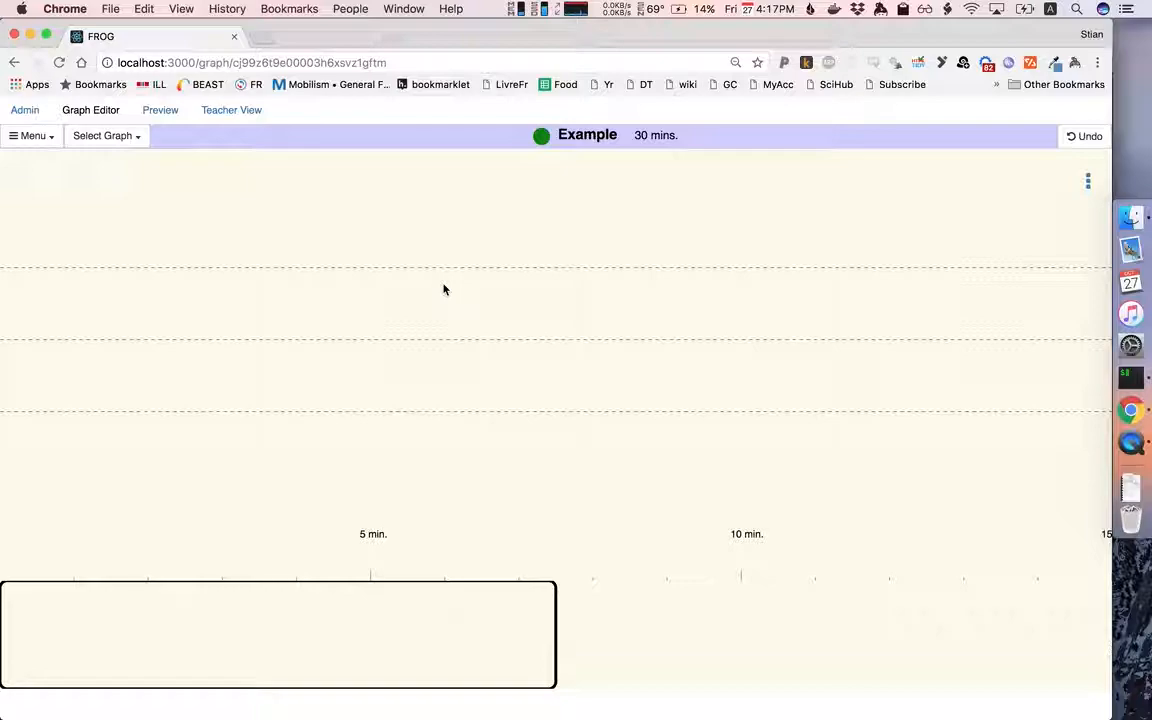
pyautogui.moveTo(364, 550)
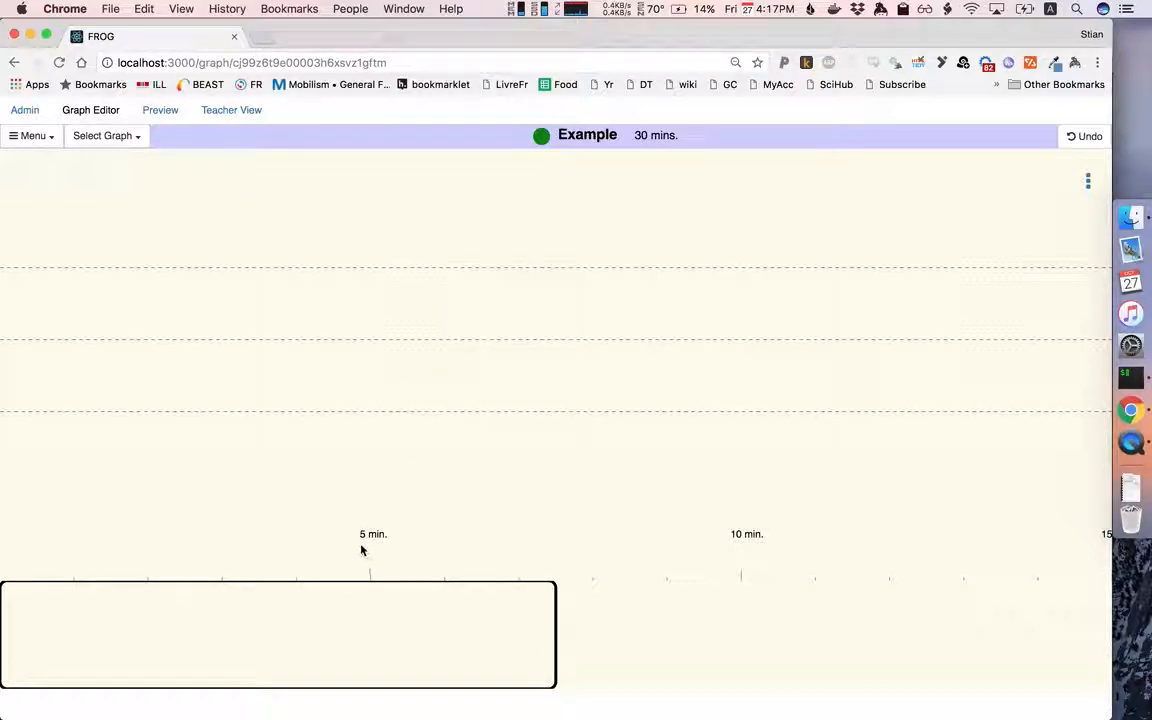
pyautogui.moveTo(394, 548)
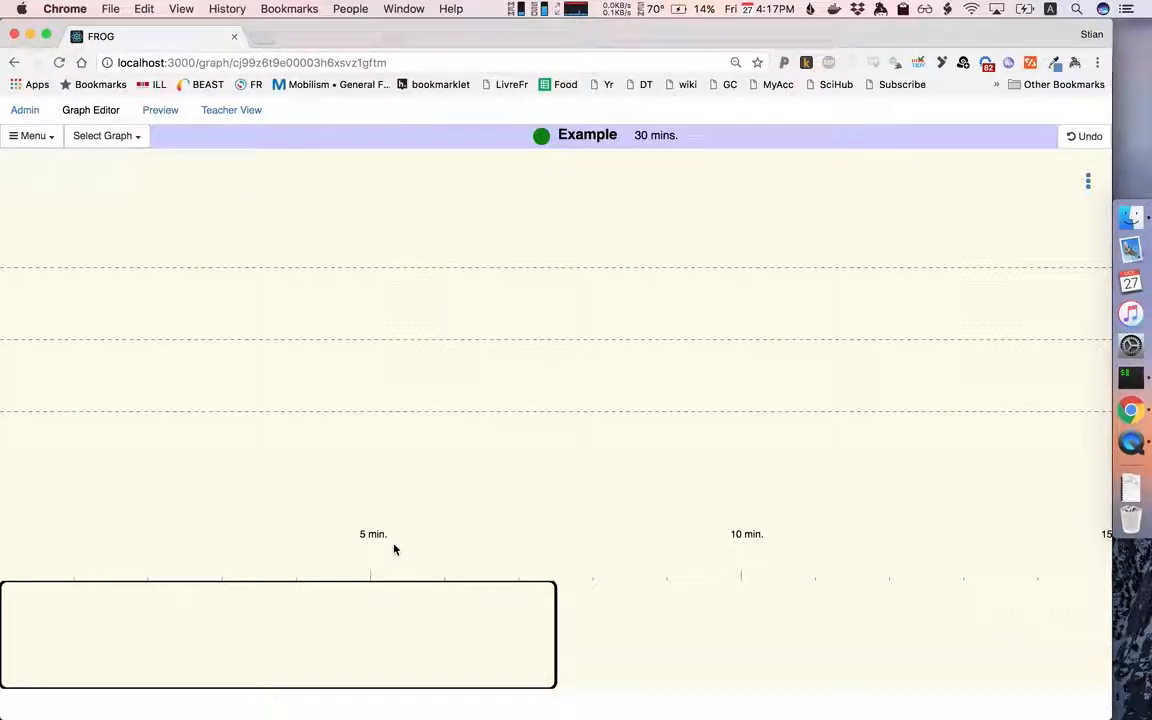
pyautogui.moveTo(700, 550)
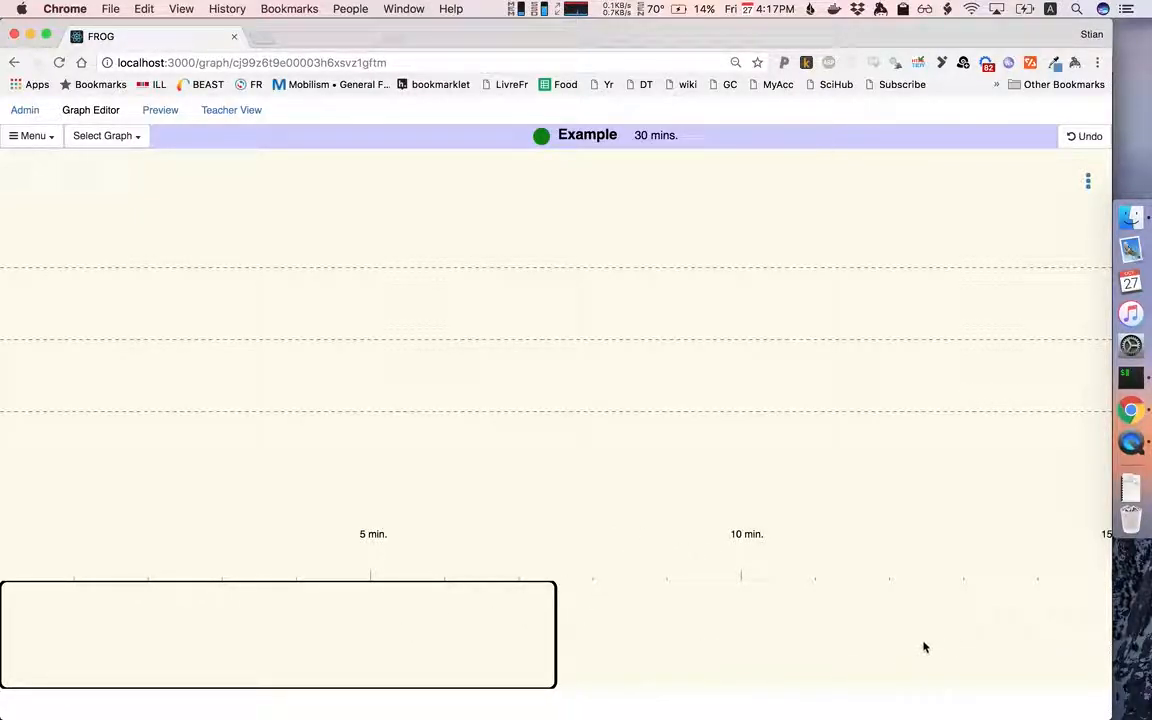
pyautogui.moveTo(76, 612)
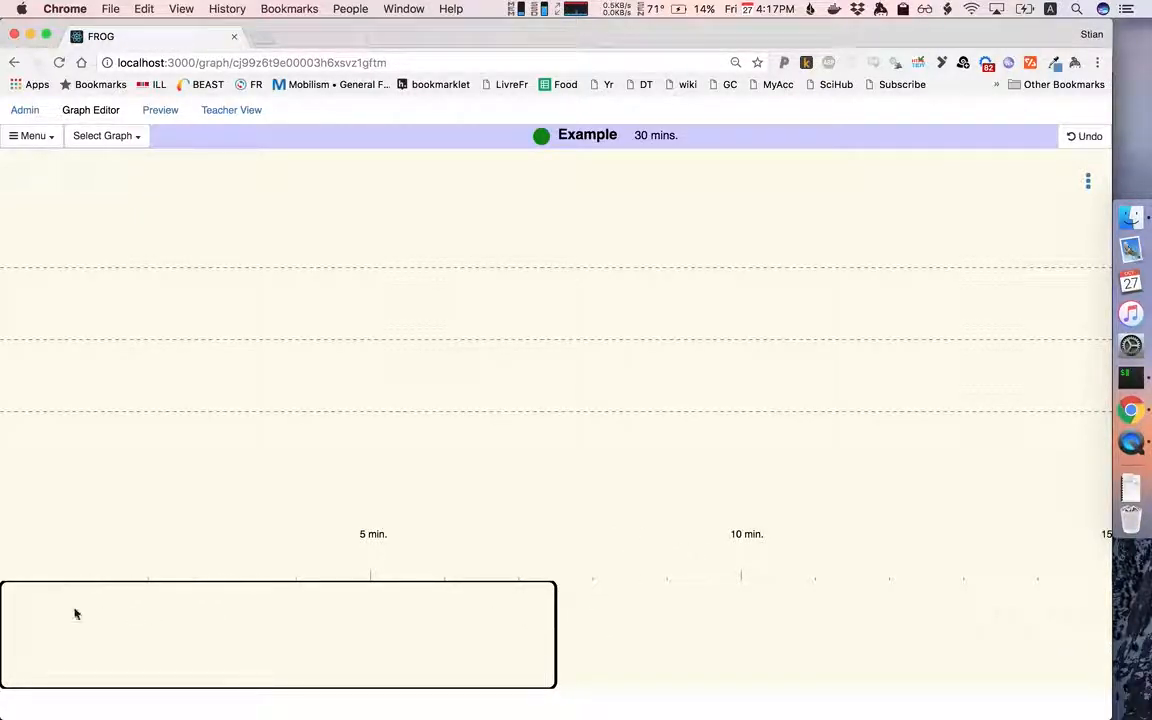
pyautogui.moveTo(520, 650)
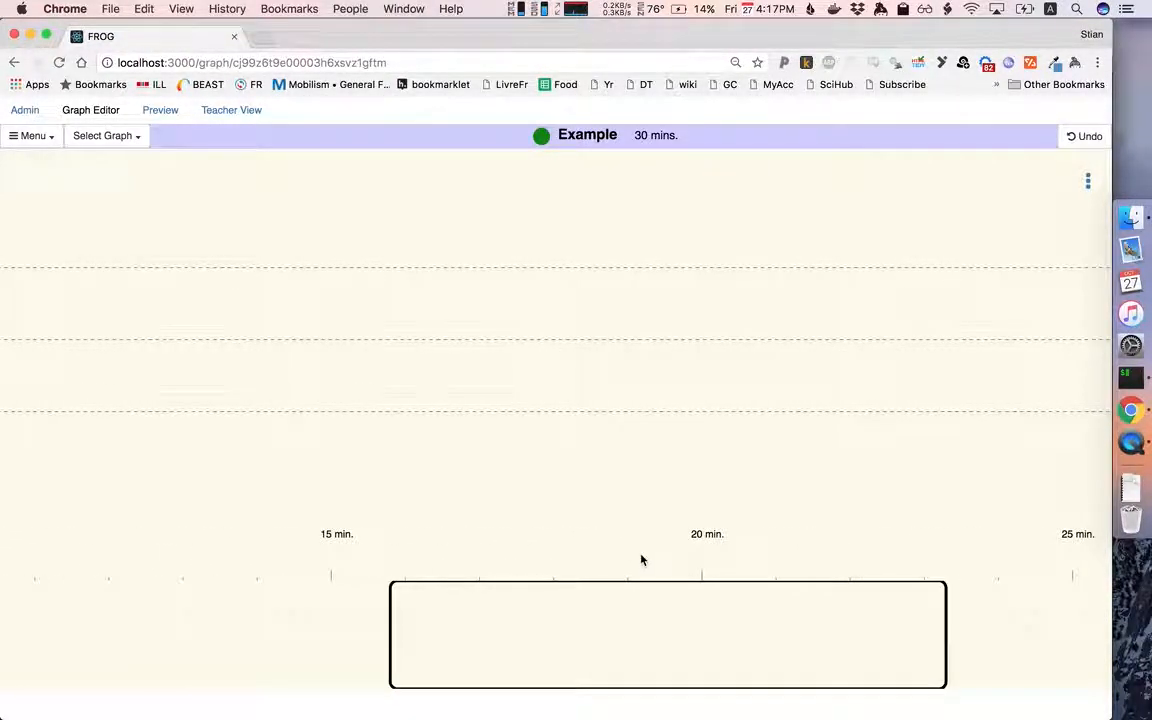
pyautogui.moveTo(438, 280)
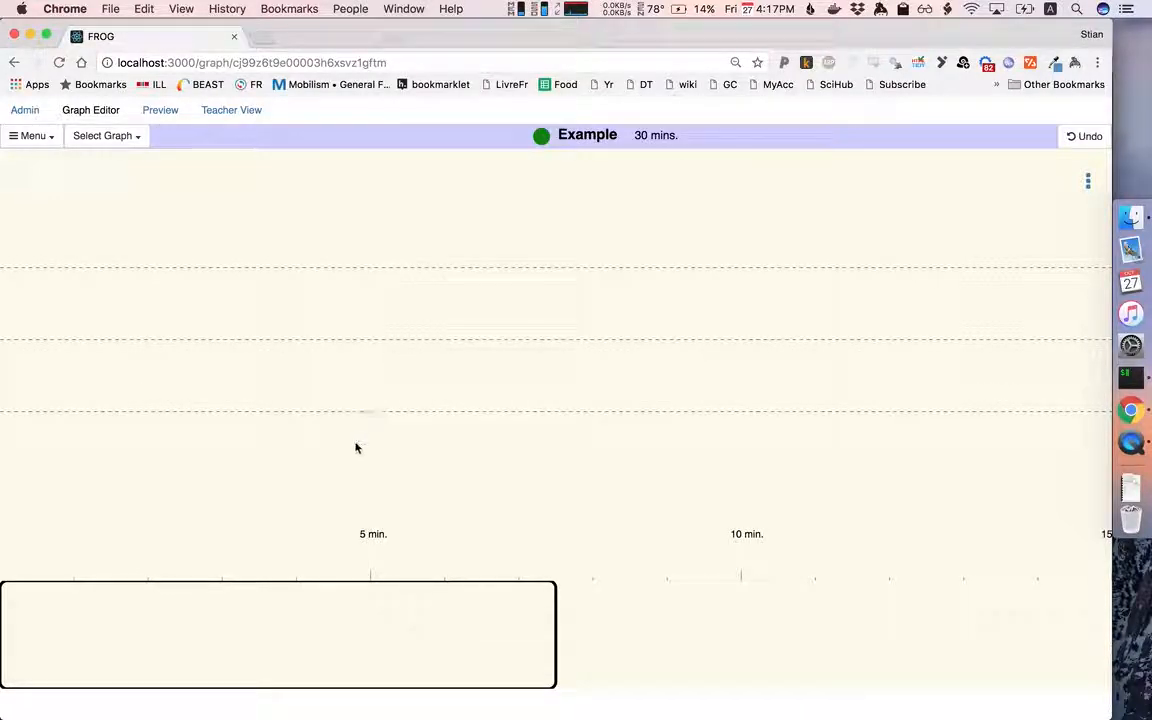
pyautogui.click(104, 136)
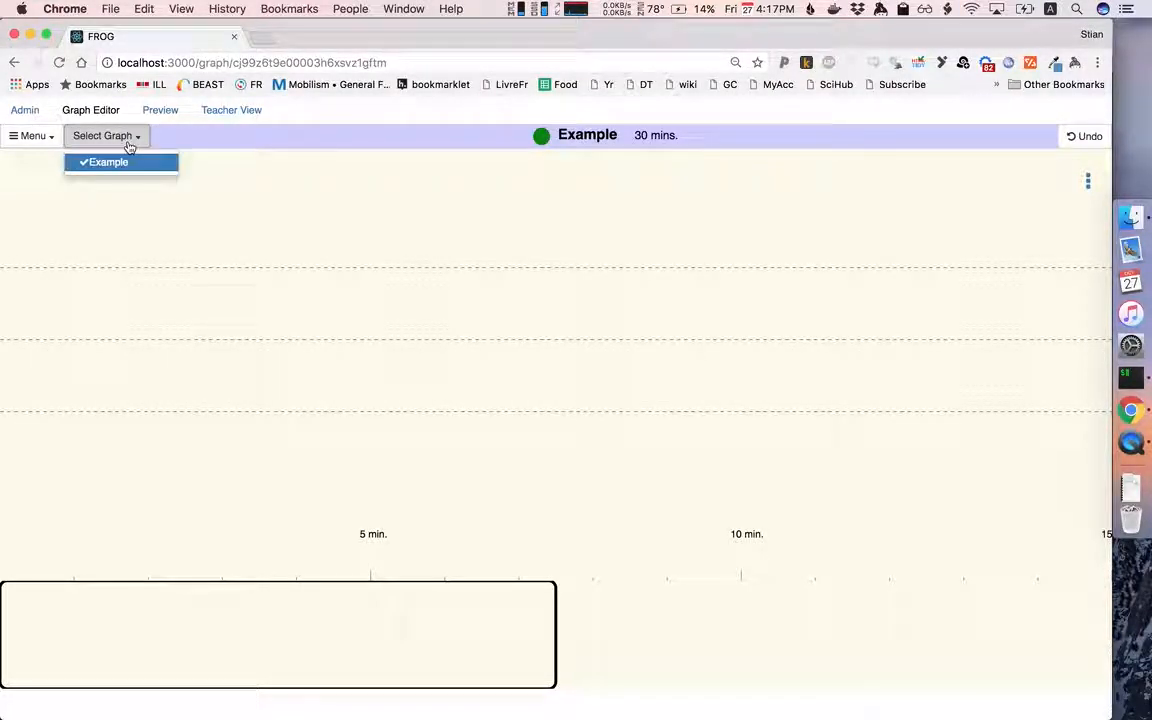
pyautogui.click(32, 136)
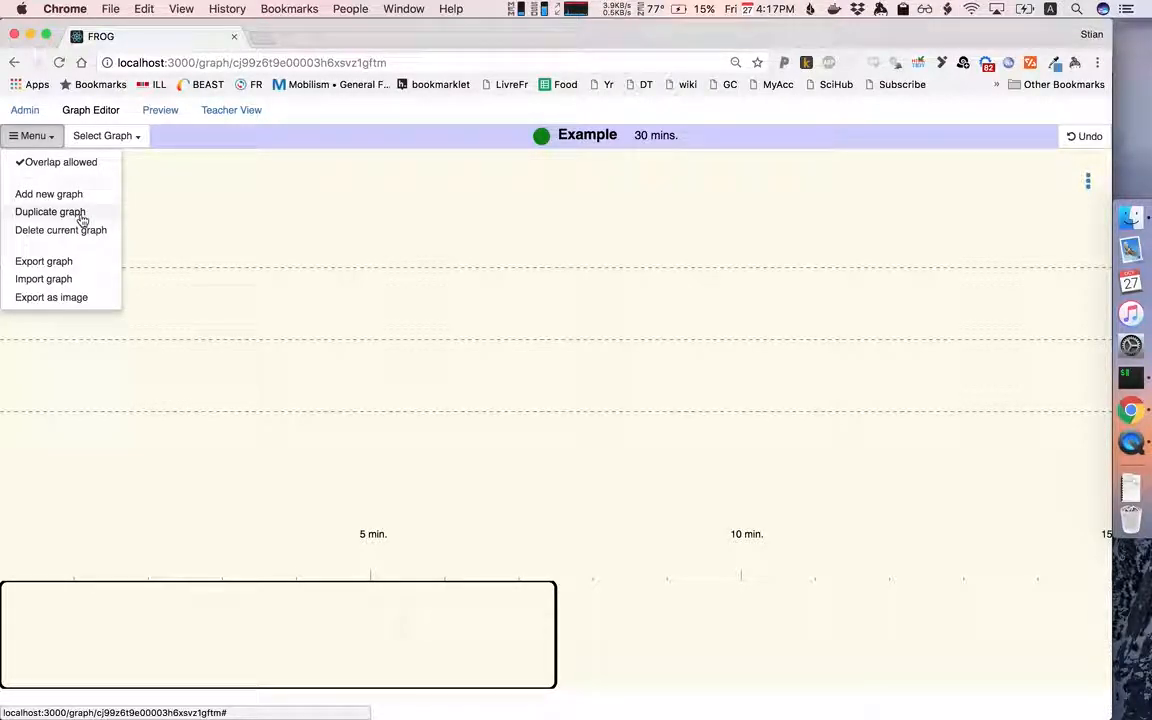
pyautogui.moveTo(40, 268)
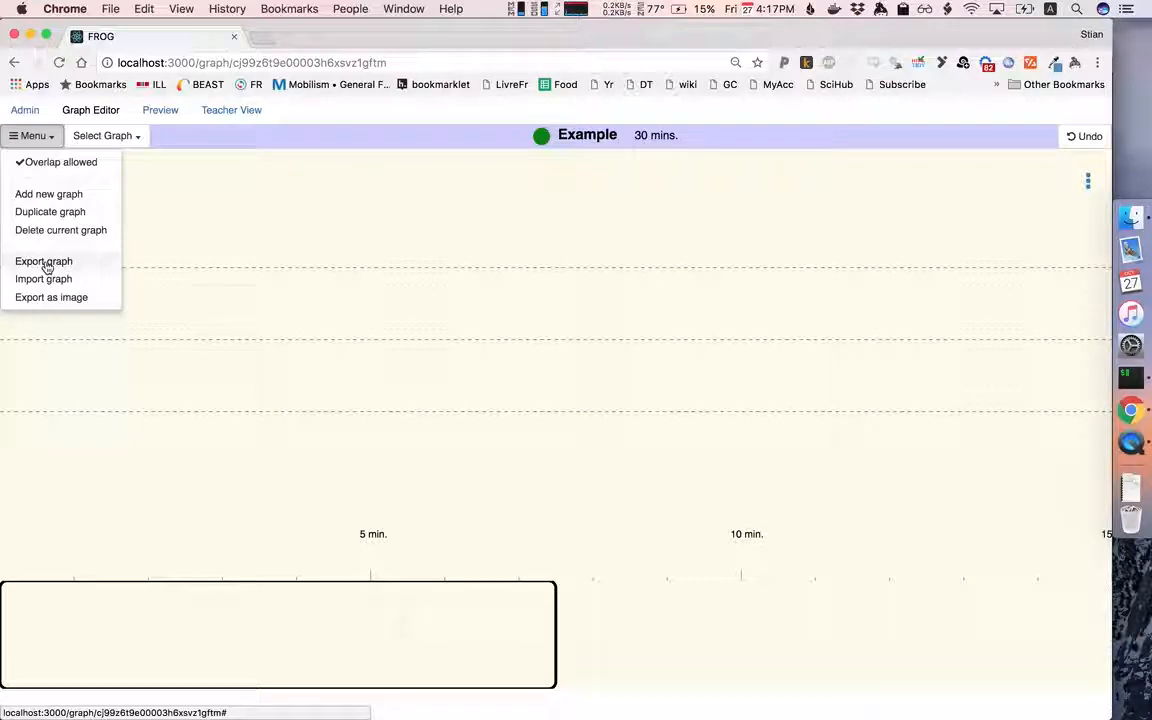
pyautogui.moveTo(88, 286)
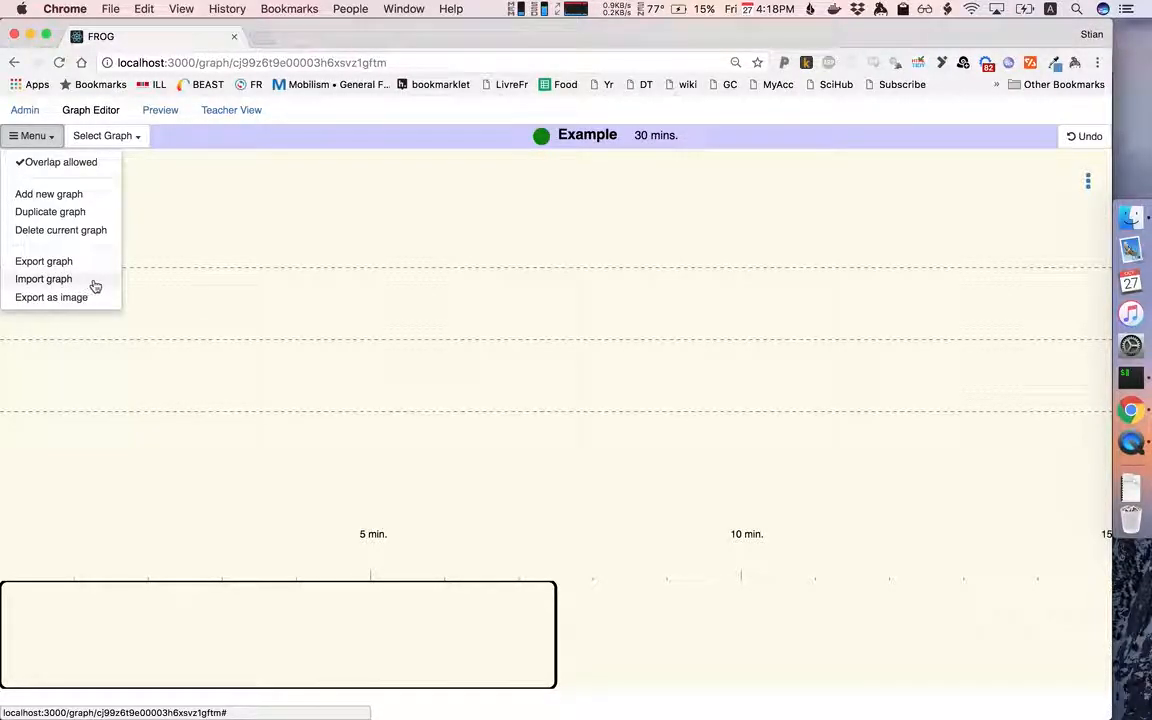
pyautogui.click(180, 272)
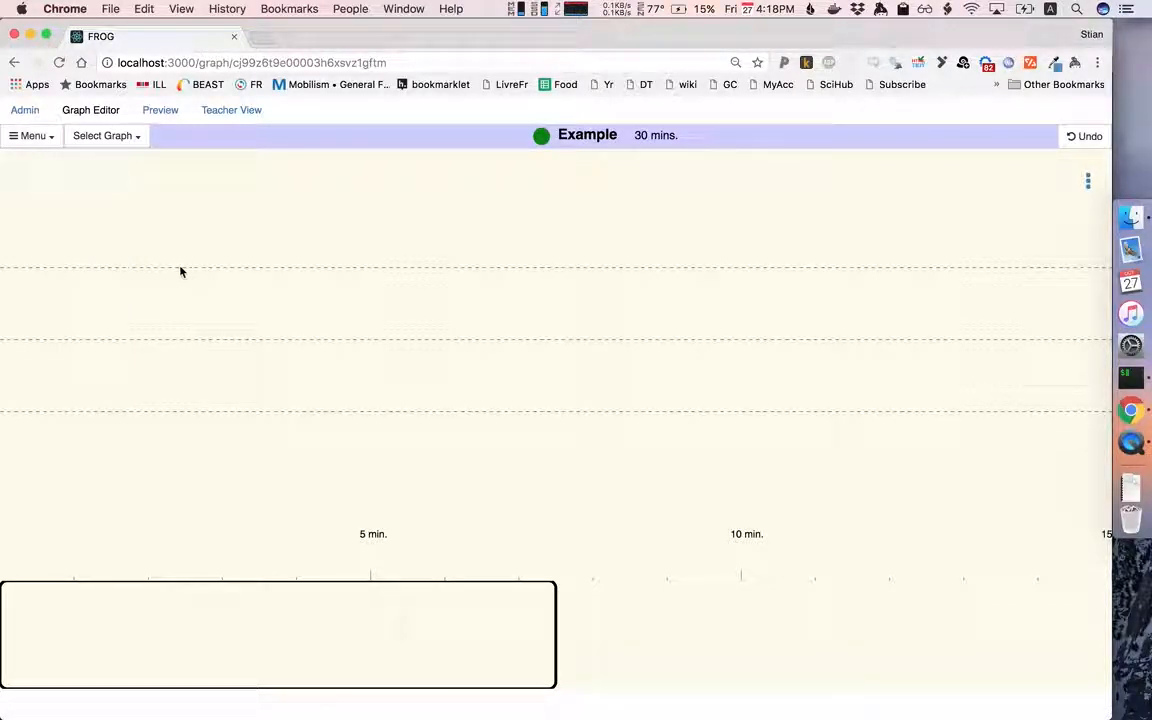
pyautogui.moveTo(116, 272)
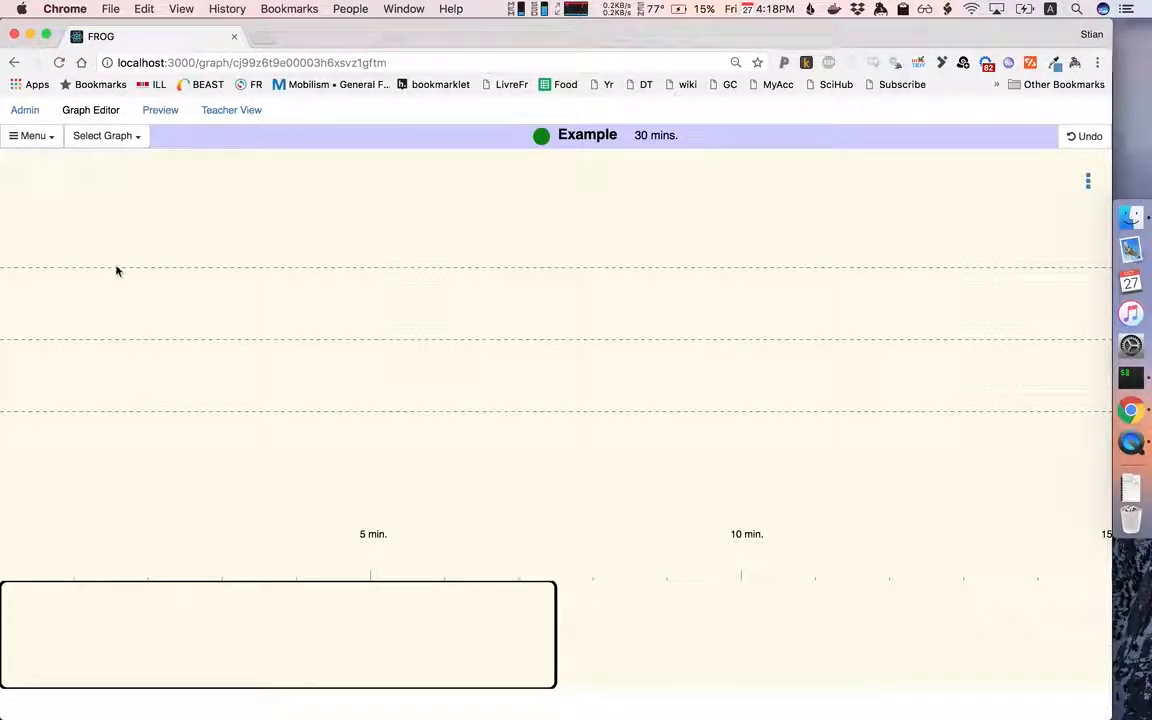
pyautogui.moveTo(28, 276)
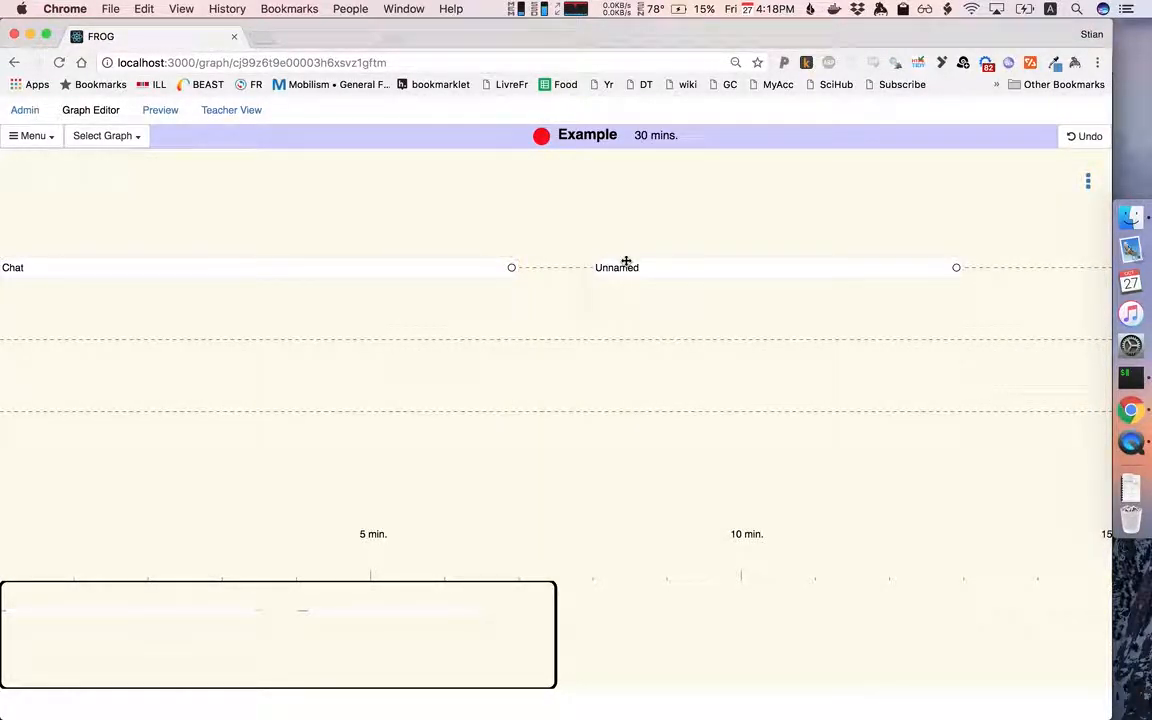
# - Select the unnamed activity next to Chat to view its timing
pyautogui.click(616, 268)
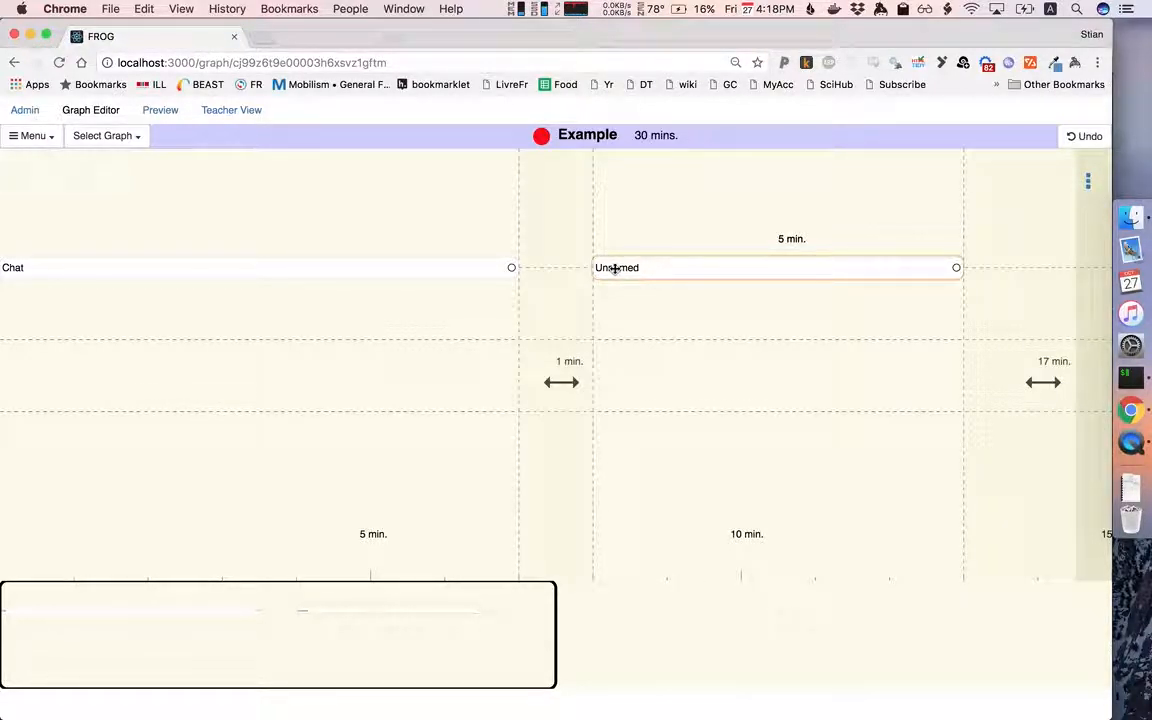
pyautogui.moveTo(666, 264)
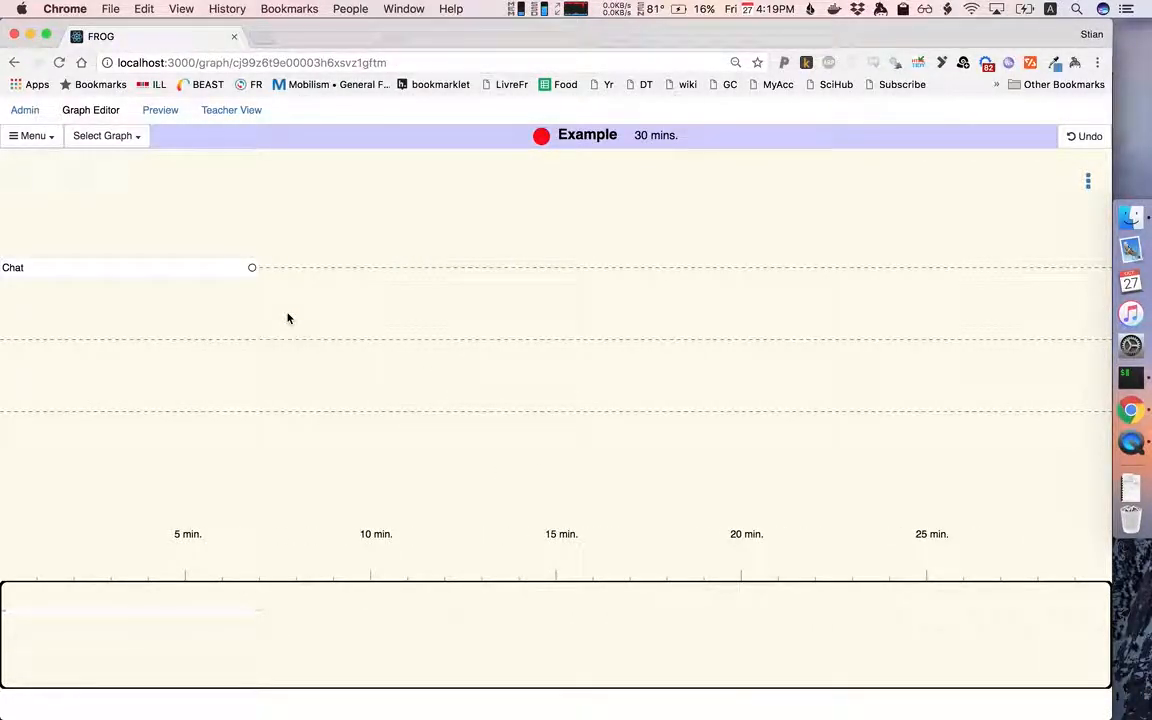
pyautogui.moveTo(416, 228)
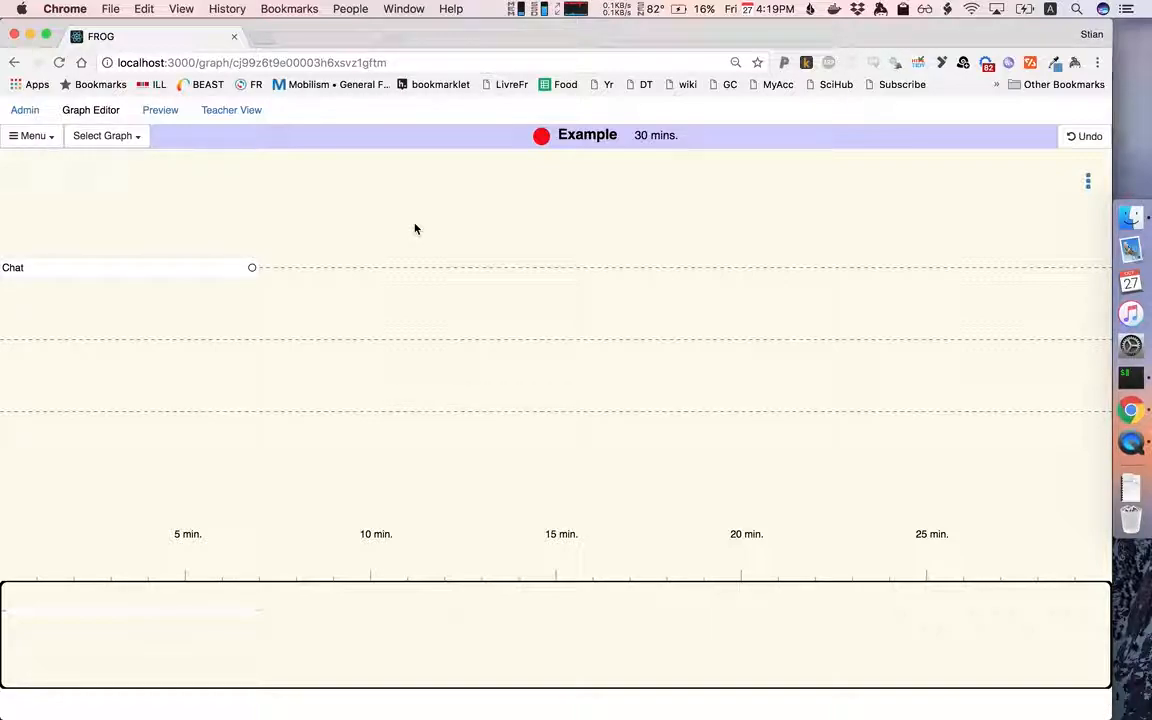
# - Read and dismiss the Graph Editor Help, then reveal the activity type list for Chat
pyautogui.click(1088, 180)
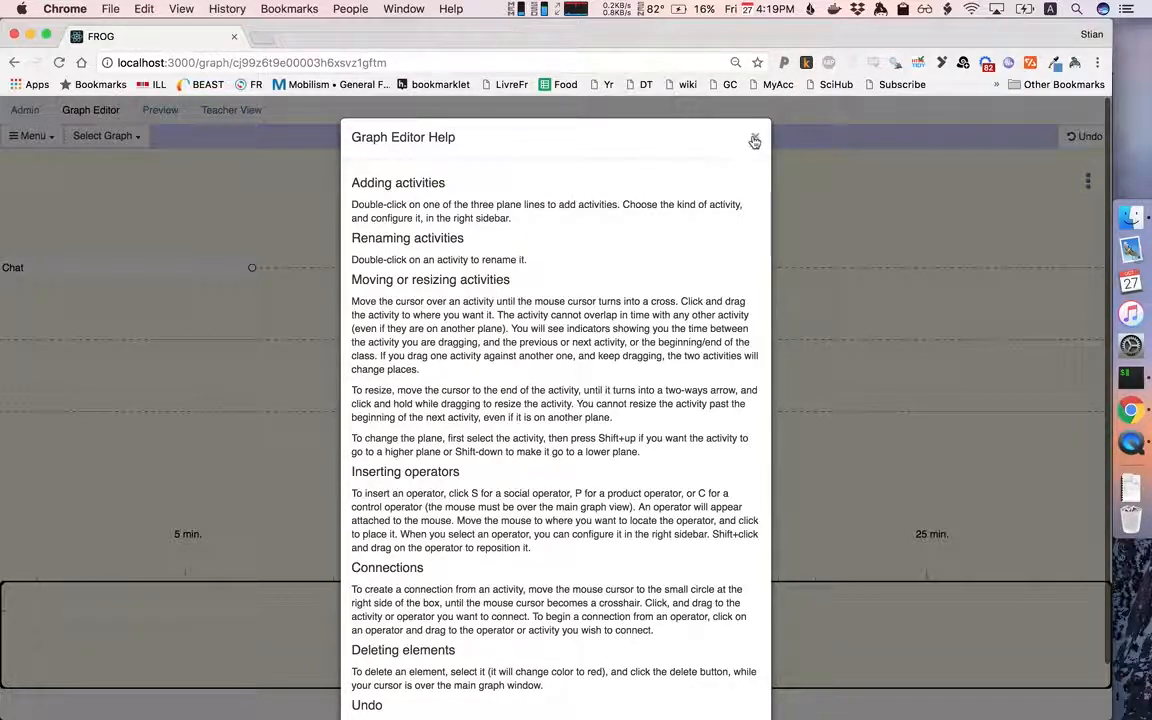
pyautogui.click(756, 140)
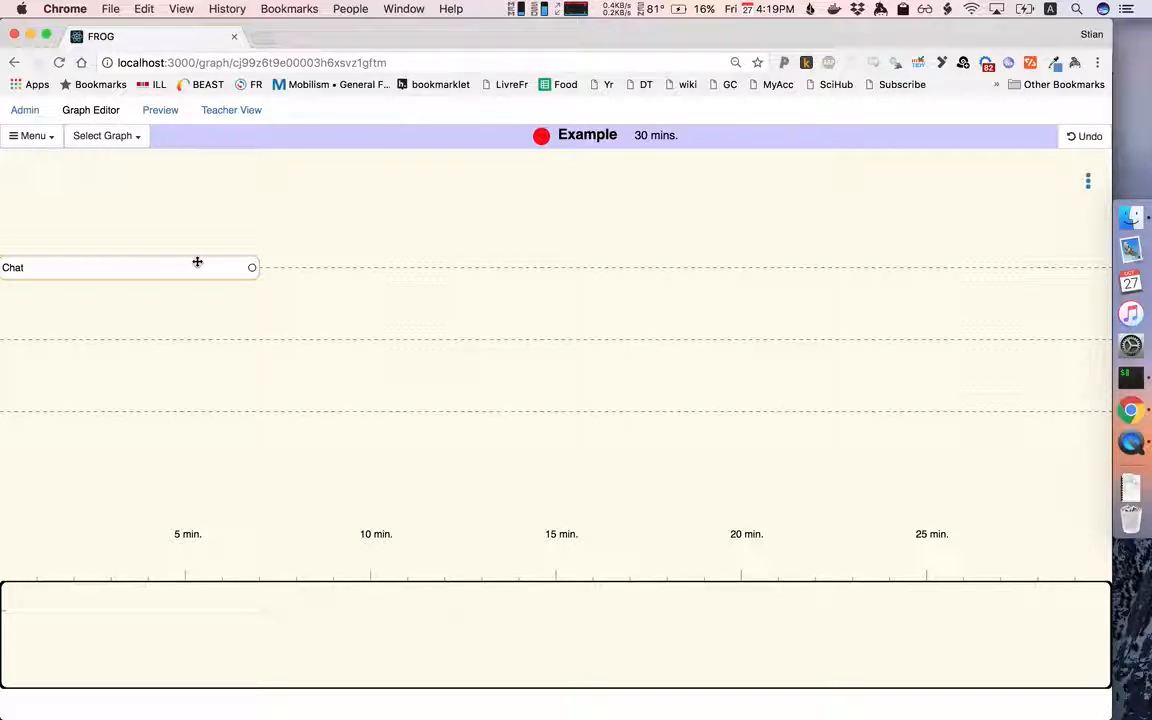
pyautogui.moveTo(300, 266)
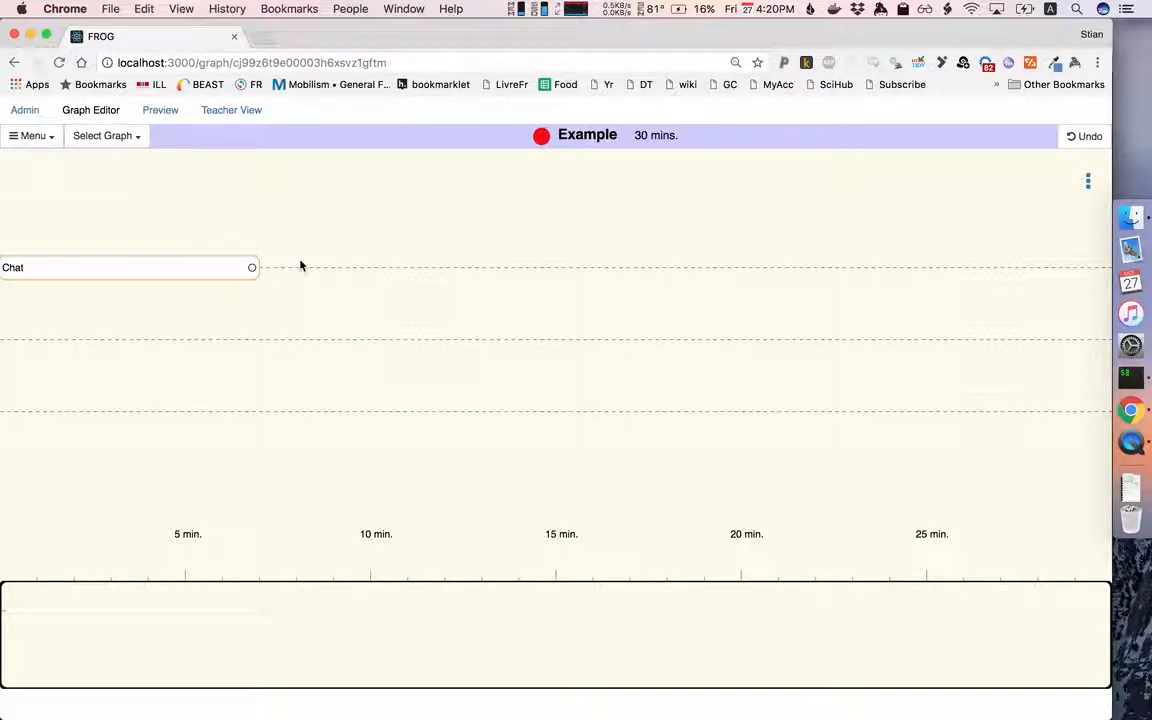
pyautogui.moveTo(680, 228)
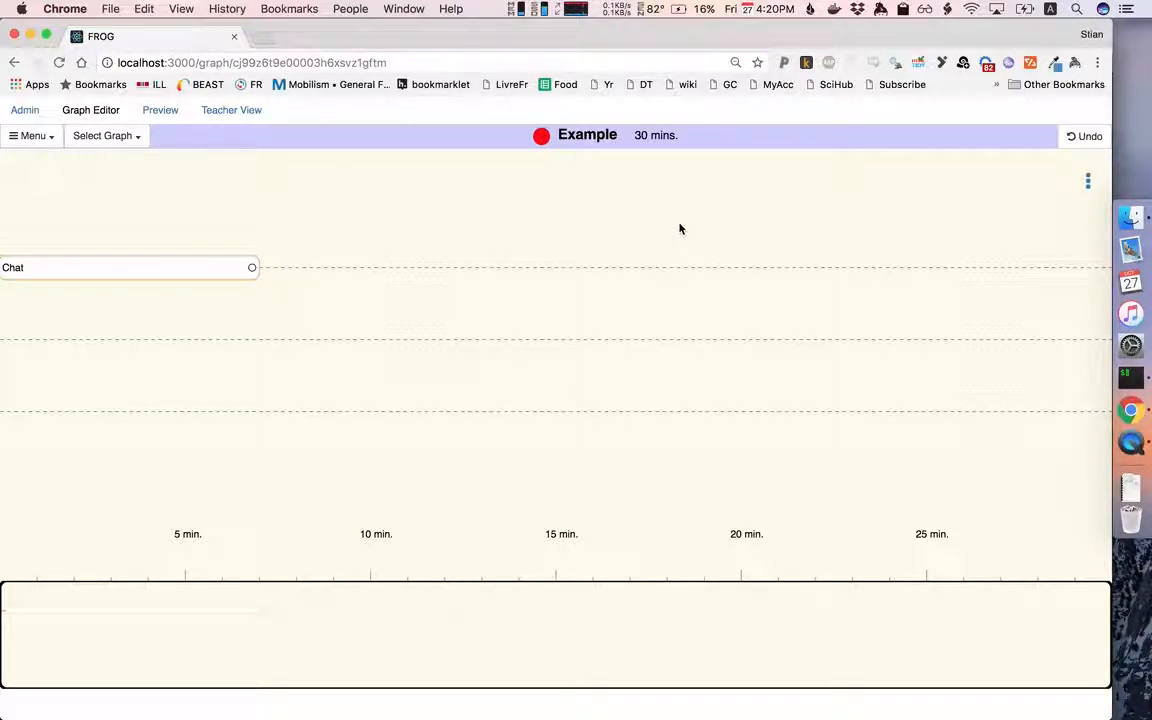
pyautogui.moveTo(1088, 184)
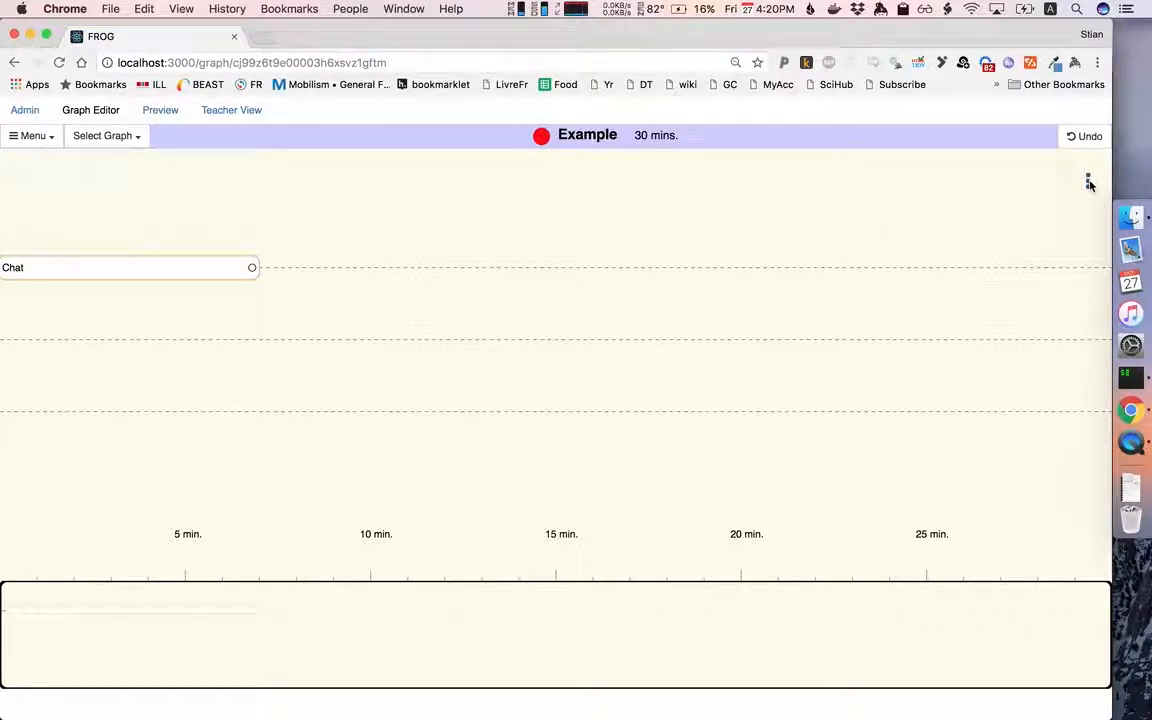
pyautogui.click(1088, 180)
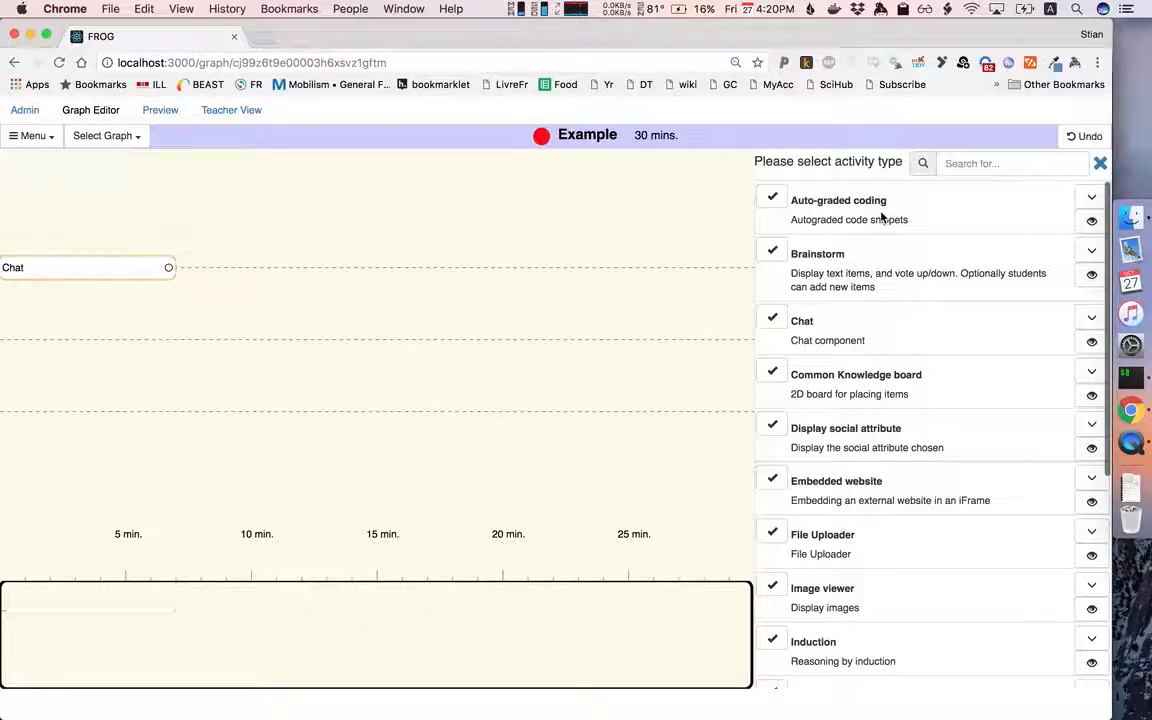
pyautogui.moveTo(856, 308)
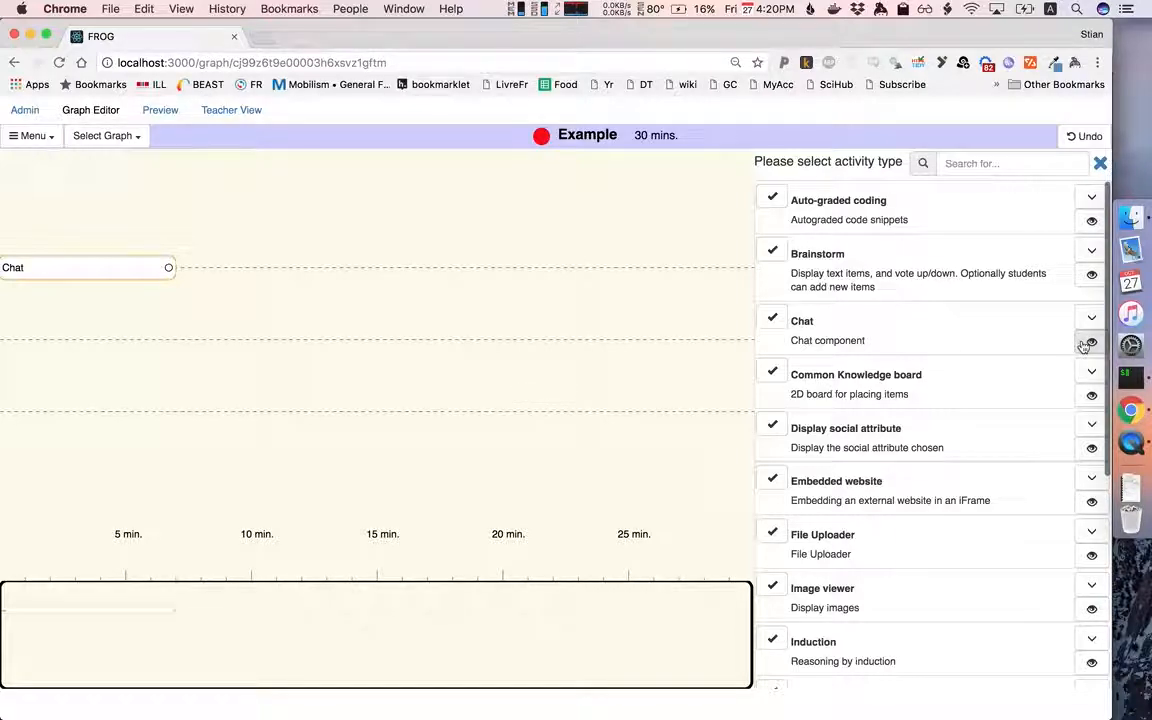
# - Preview the Chat component, then set Chat as the activity's type
pyautogui.click(1092, 344)
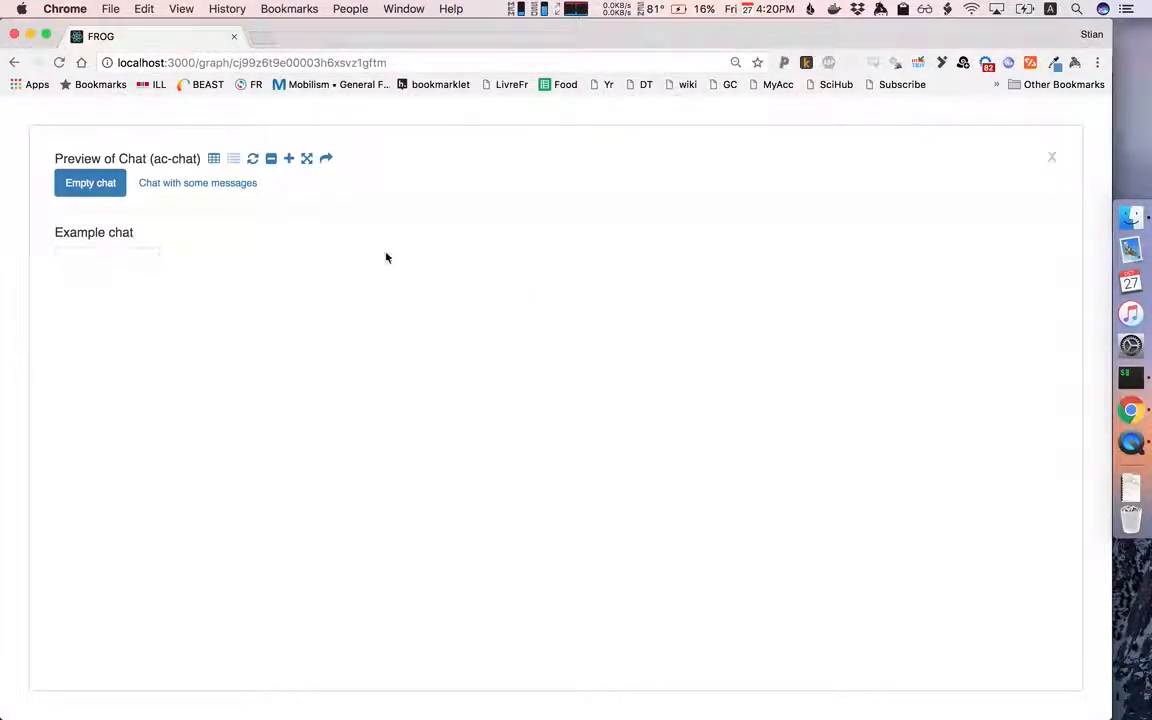
pyautogui.click(196, 182)
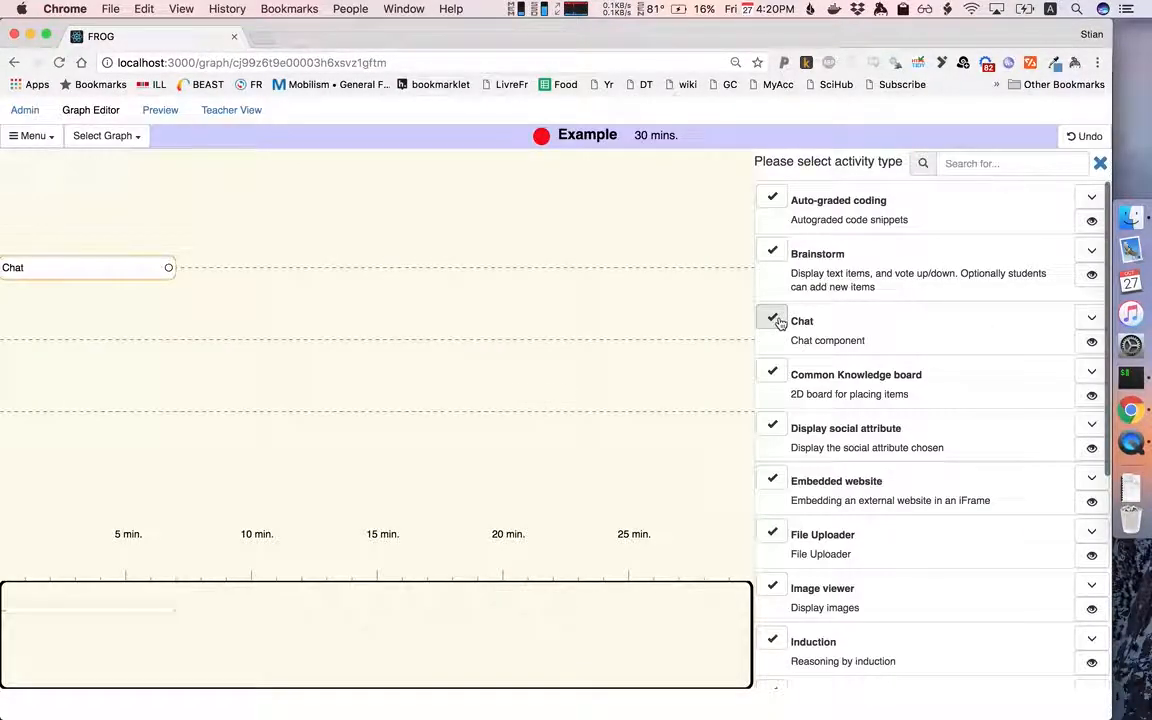
pyautogui.click(802, 320)
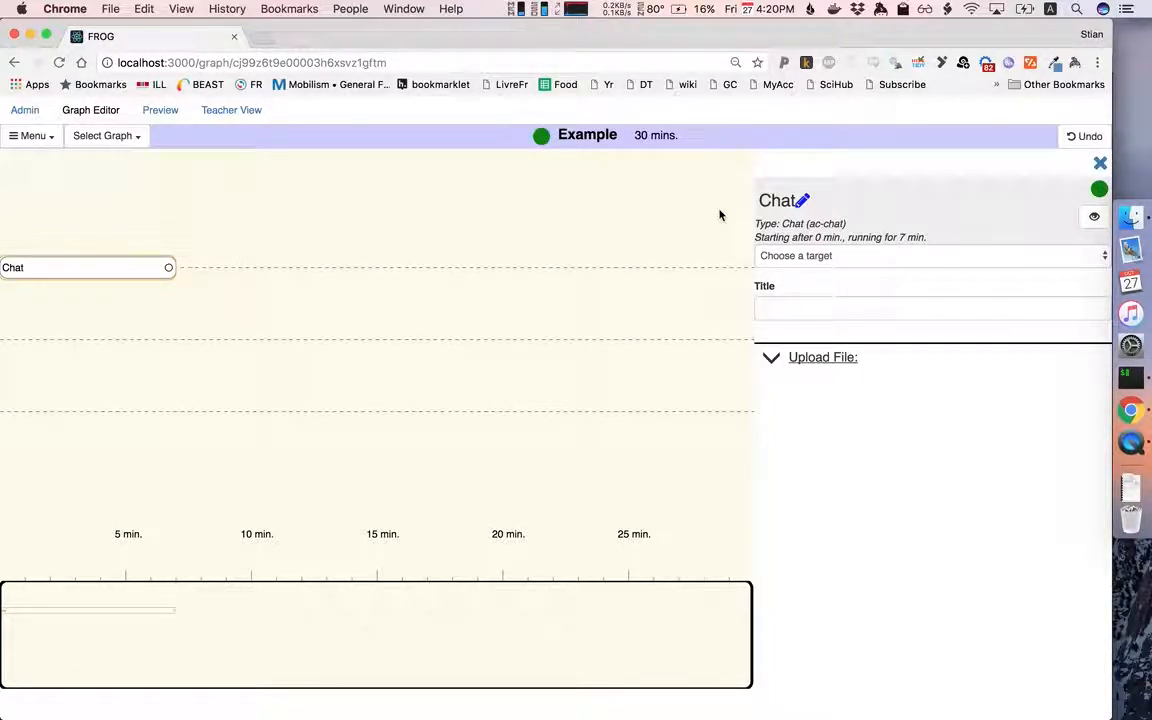
# - Title the Chat activity 'What do you think about current affairs?' and check it in preview
pyautogui.click(930, 308)
pyautogui.write('What do you')
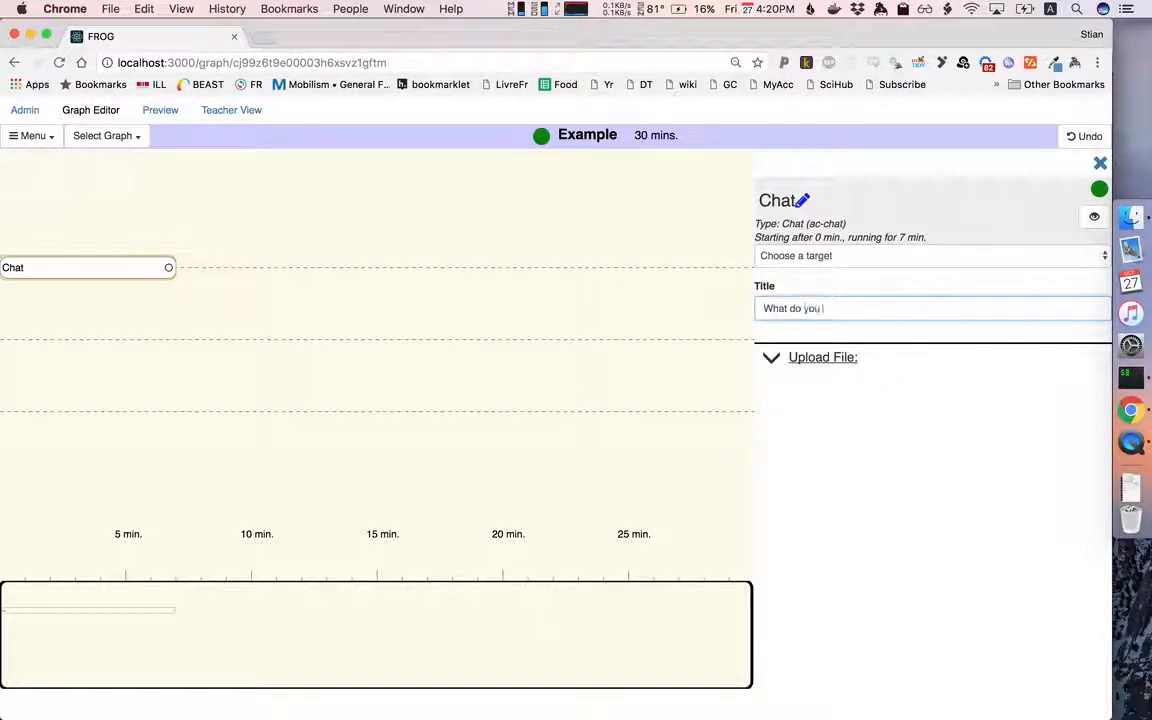
pyautogui.write('think about current')
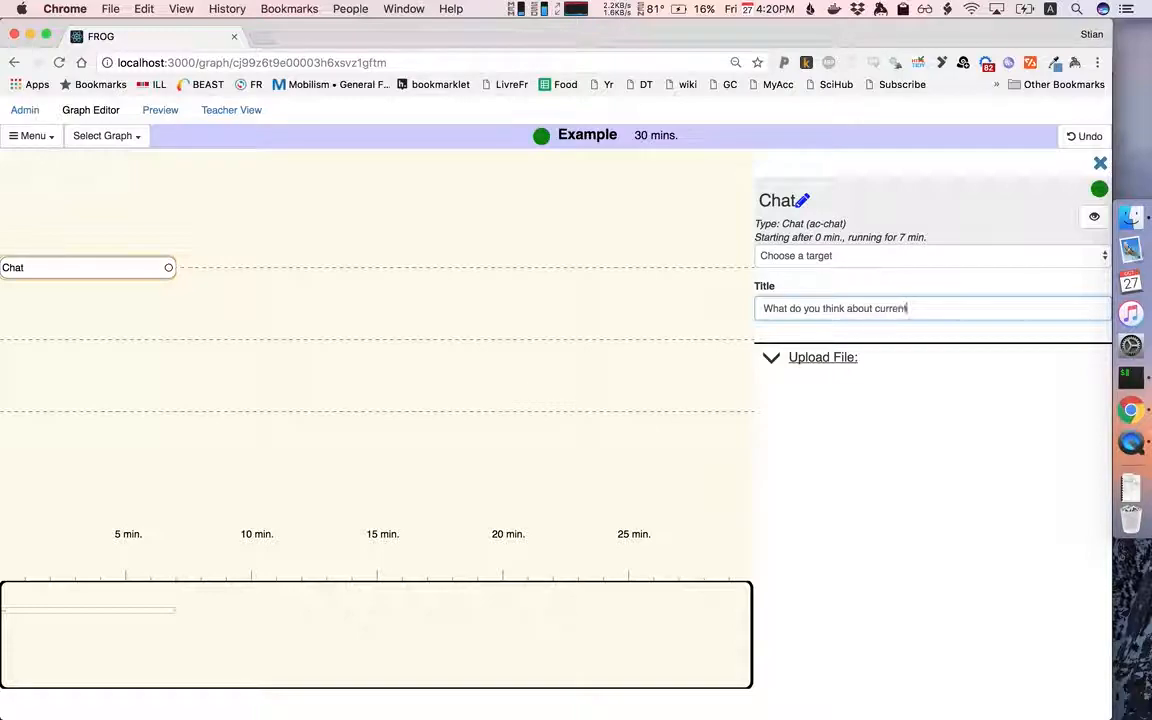
pyautogui.write('affairs?')
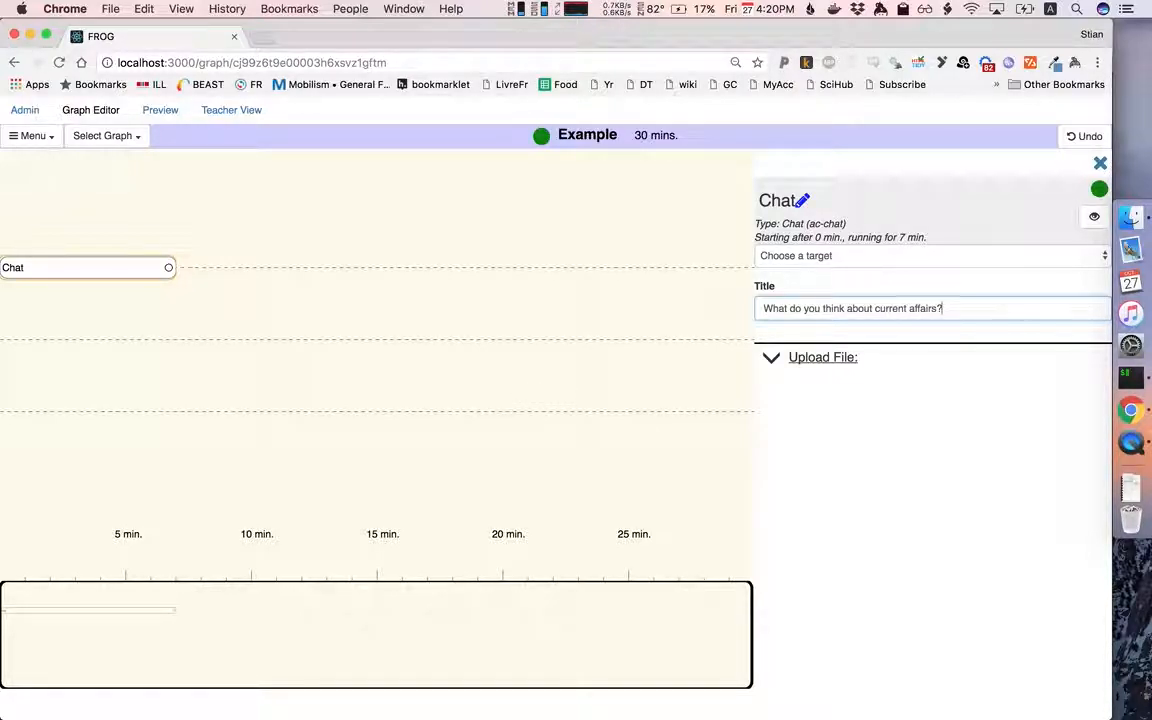
pyautogui.moveTo(1094, 216)
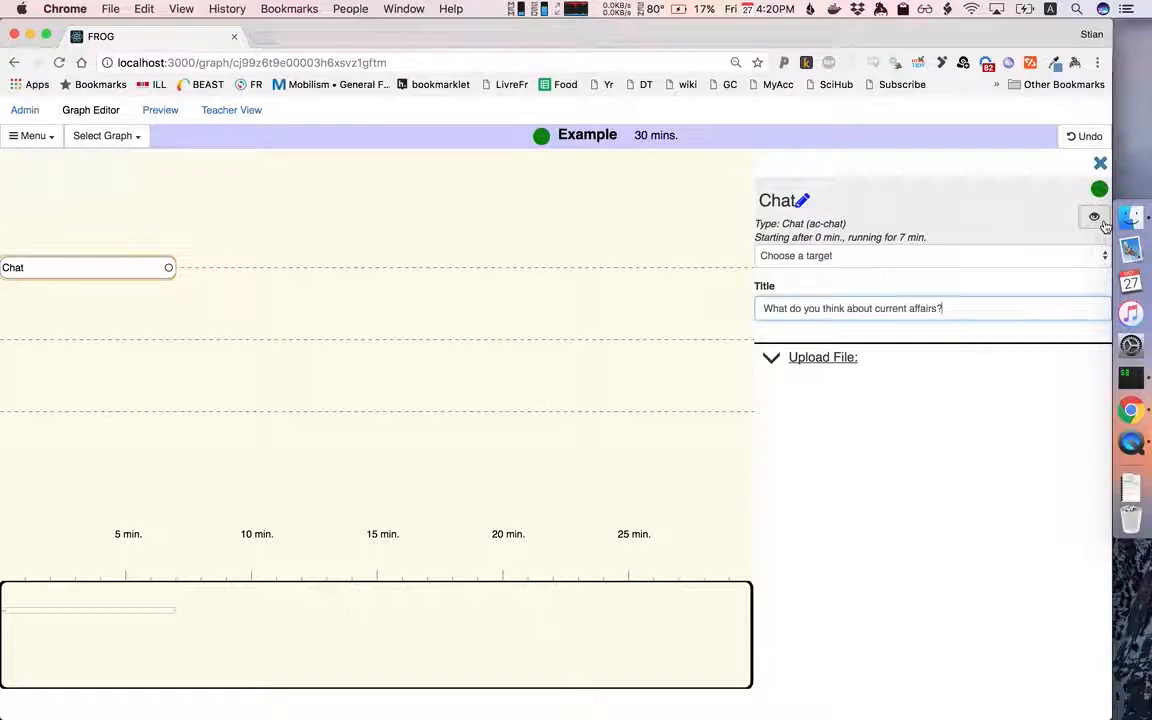
pyautogui.click(1094, 218)
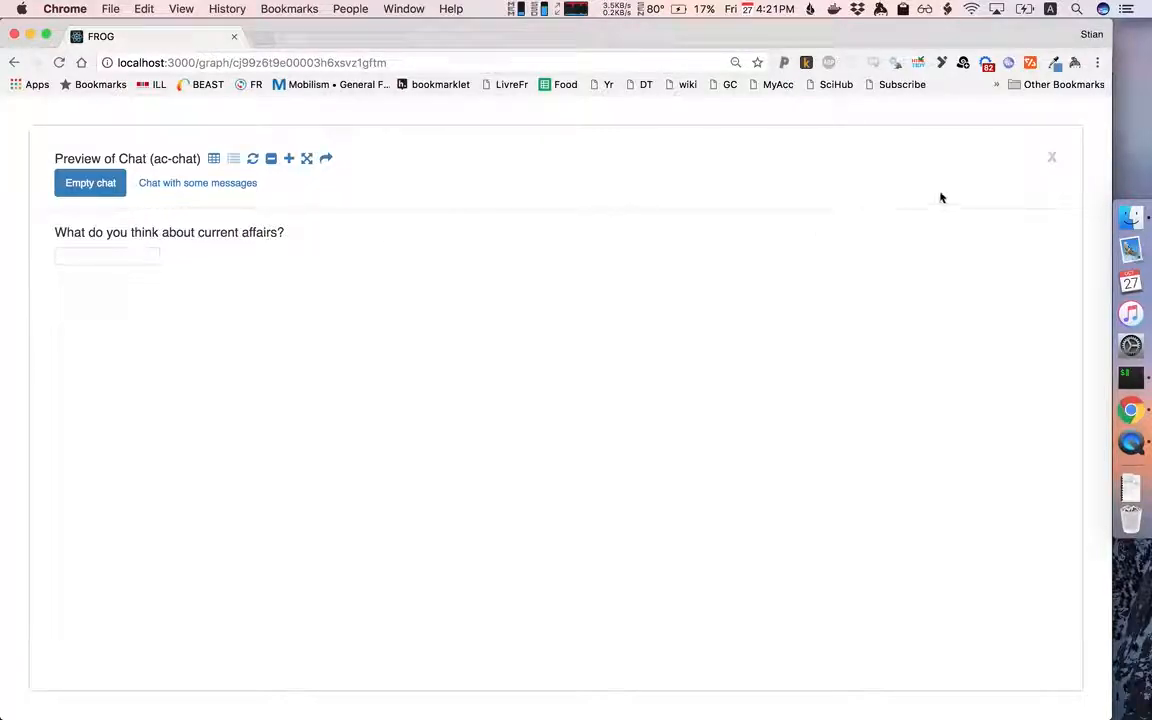
pyautogui.click(1052, 156)
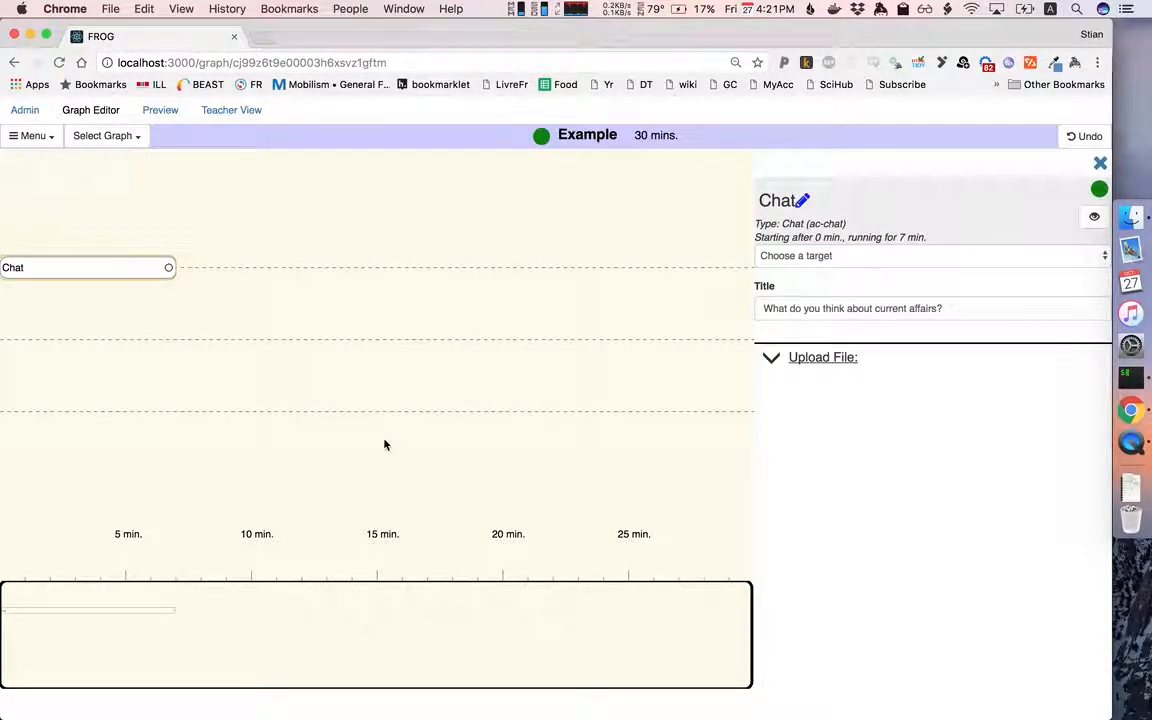
# - Deselect the Chat activity so its settings sidebar clears
pyautogui.moveTo(88, 268); pyautogui.dragTo(88, 412)
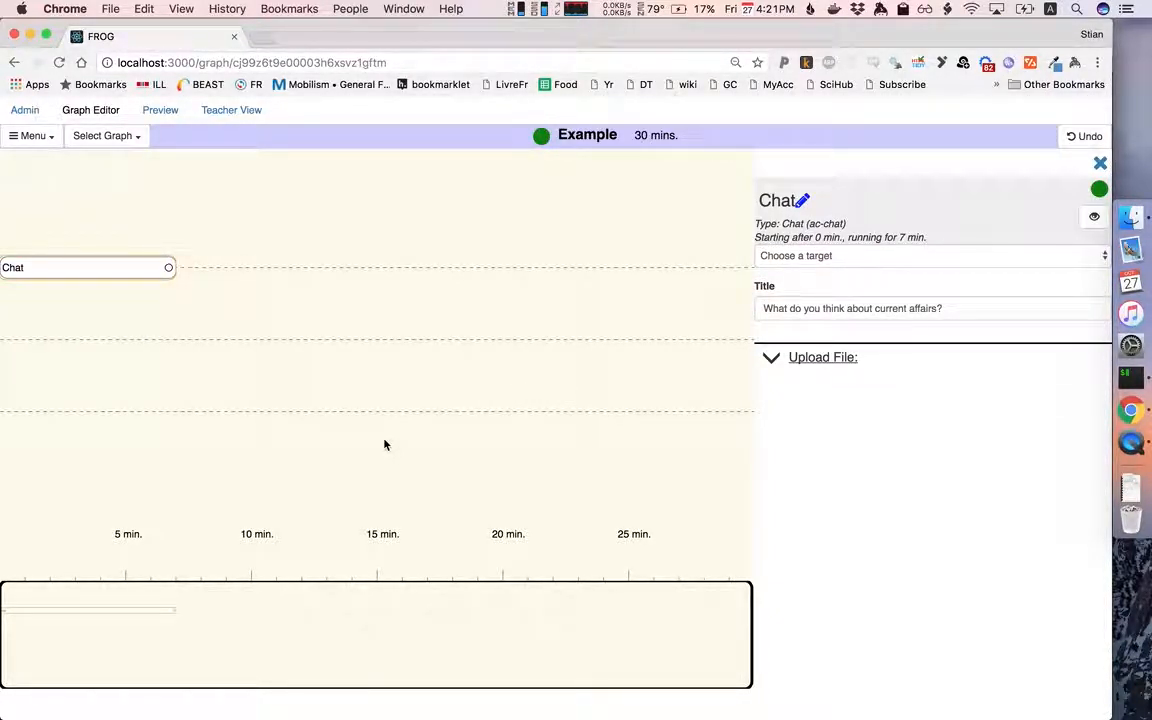
pyautogui.moveTo(96, 286)
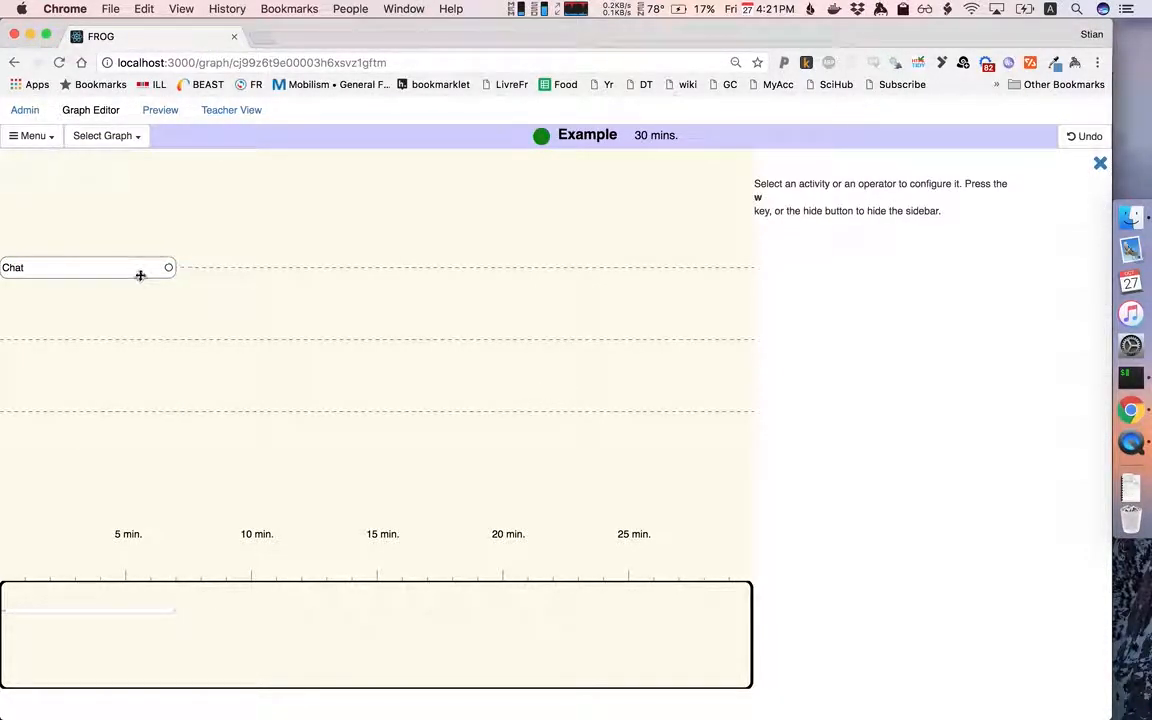
# - Select the Chat activity and move it down to the second plane
pyautogui.click(70, 268)
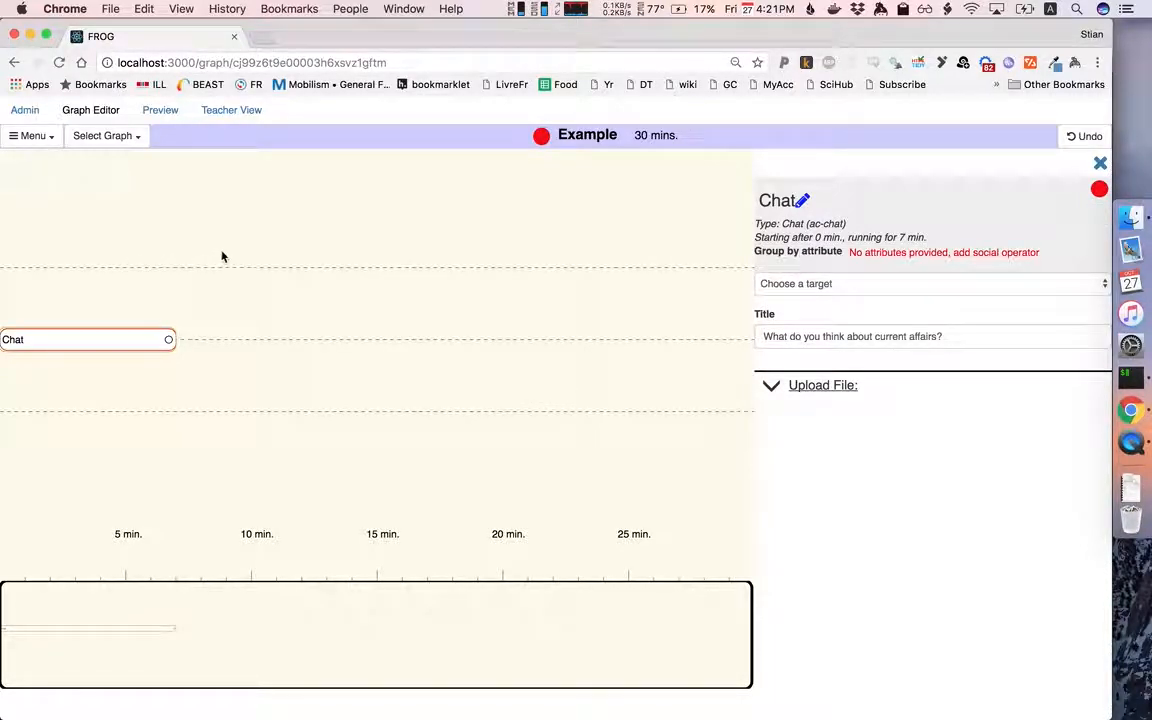
pyautogui.click(540, 136)
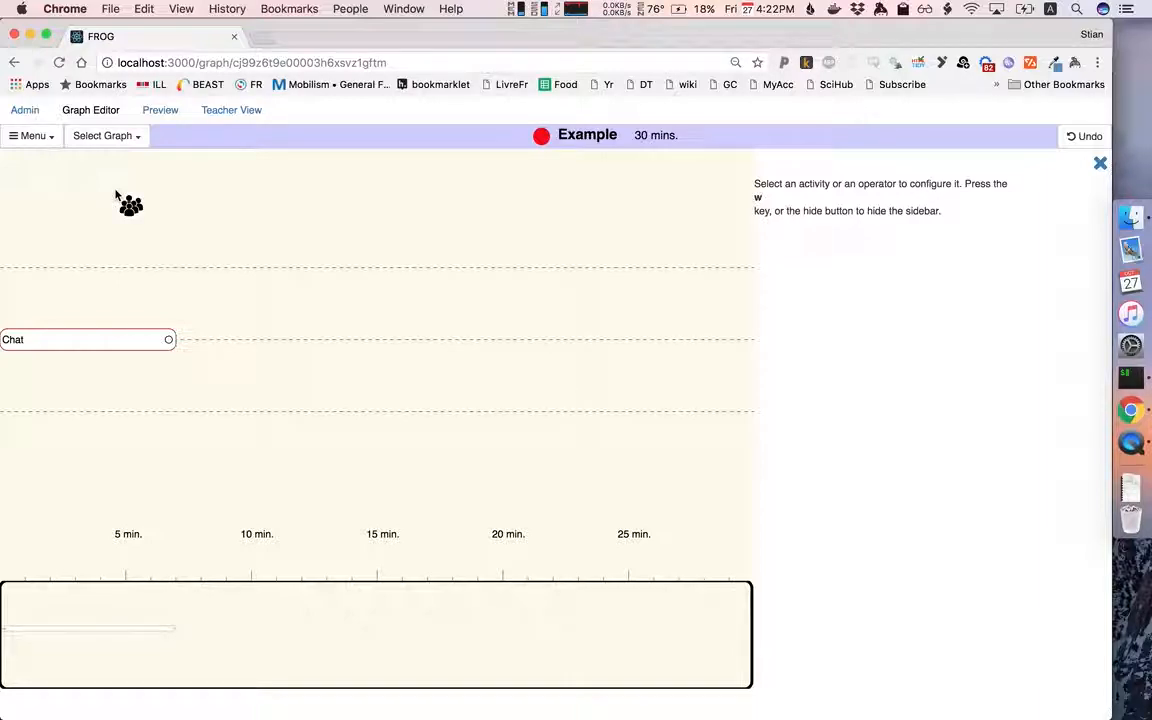
# - Place a Create groups social operator above Chat and enter 2 as its desired group size
pyautogui.moveTo(130, 204); pyautogui.dragTo(284, 262)
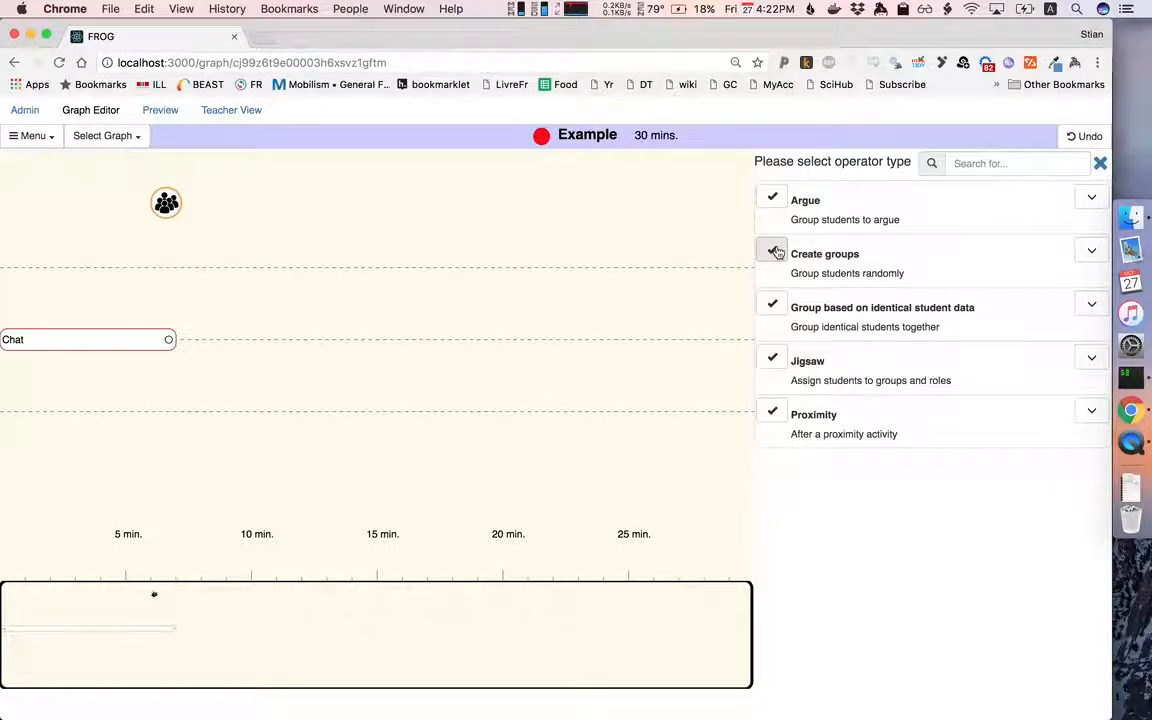
pyautogui.click(824, 254)
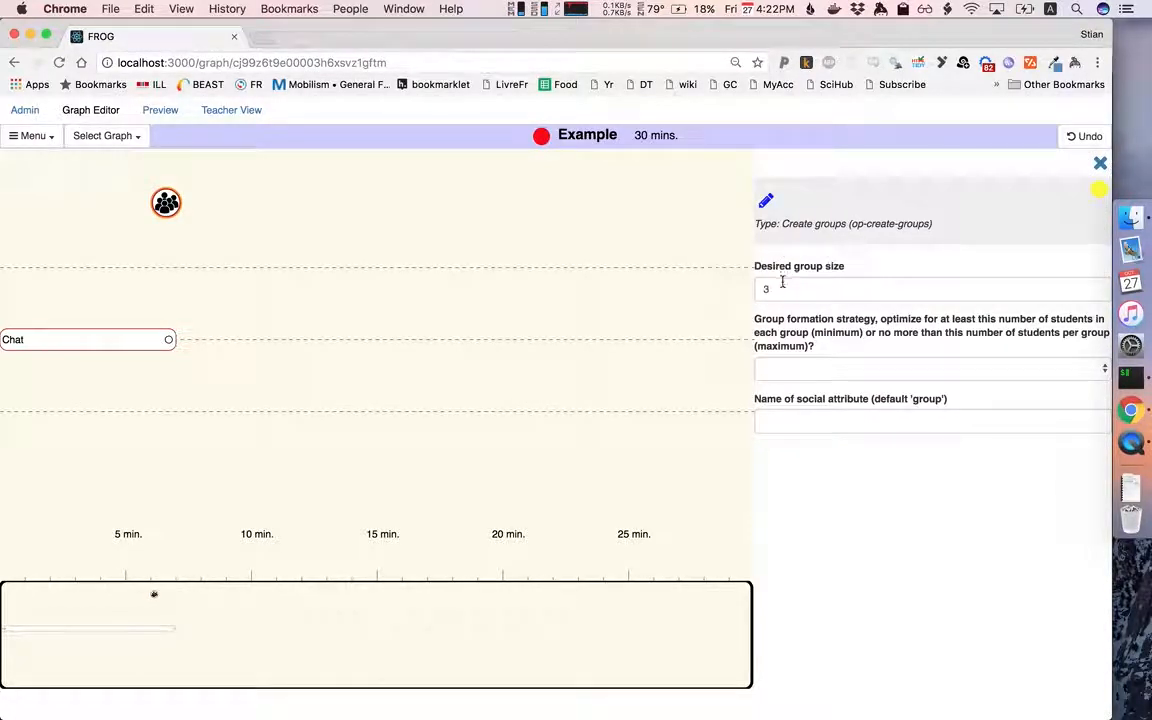
pyautogui.click(900, 288)
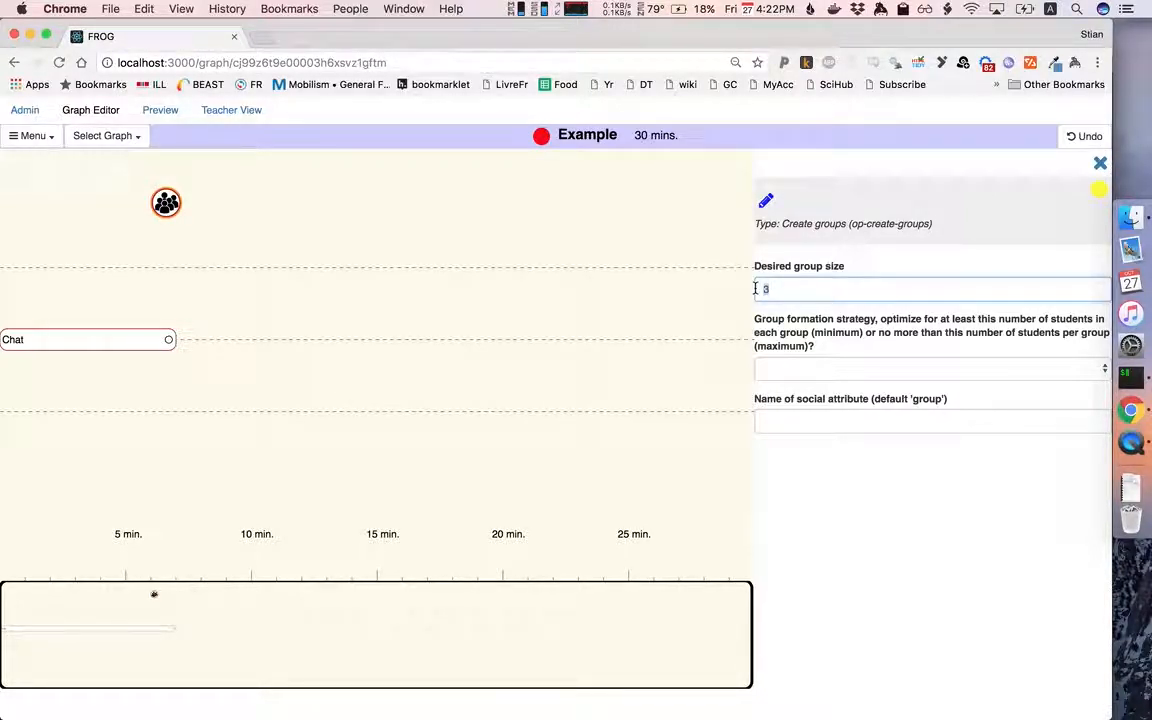
pyautogui.write('2')
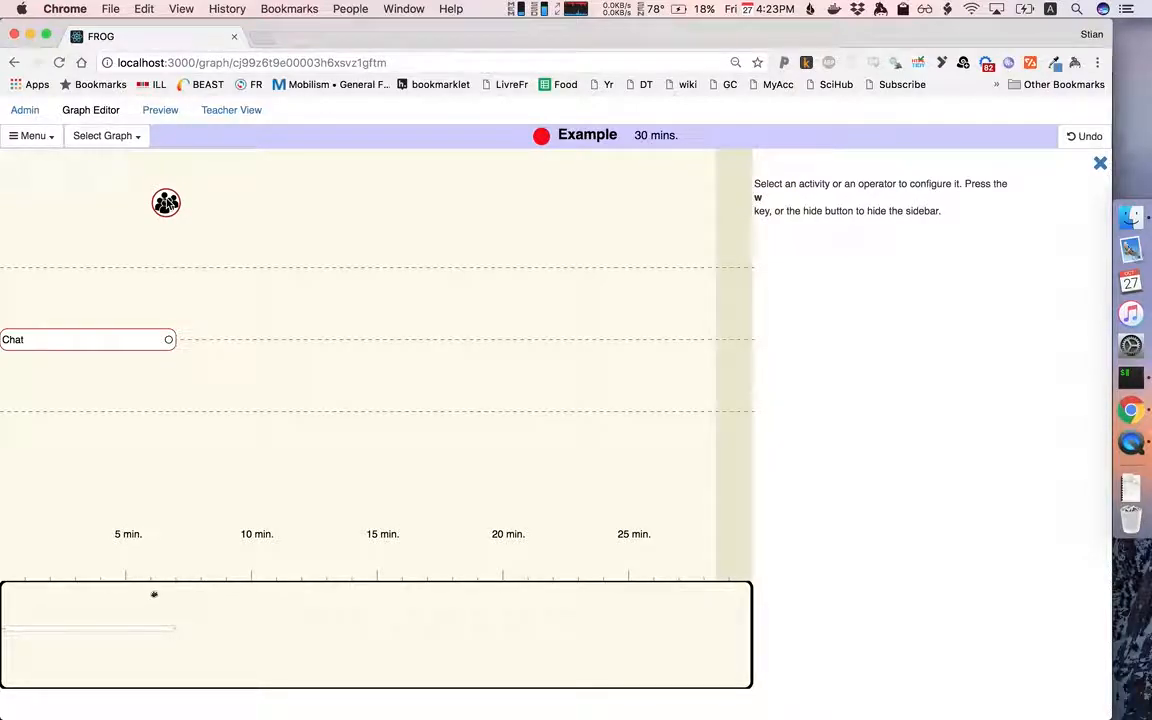
# - Connect the Create groups operator to the Chat activity so it groups by 'group'
pyautogui.moveTo(166, 204); pyautogui.dragTo(148, 262)
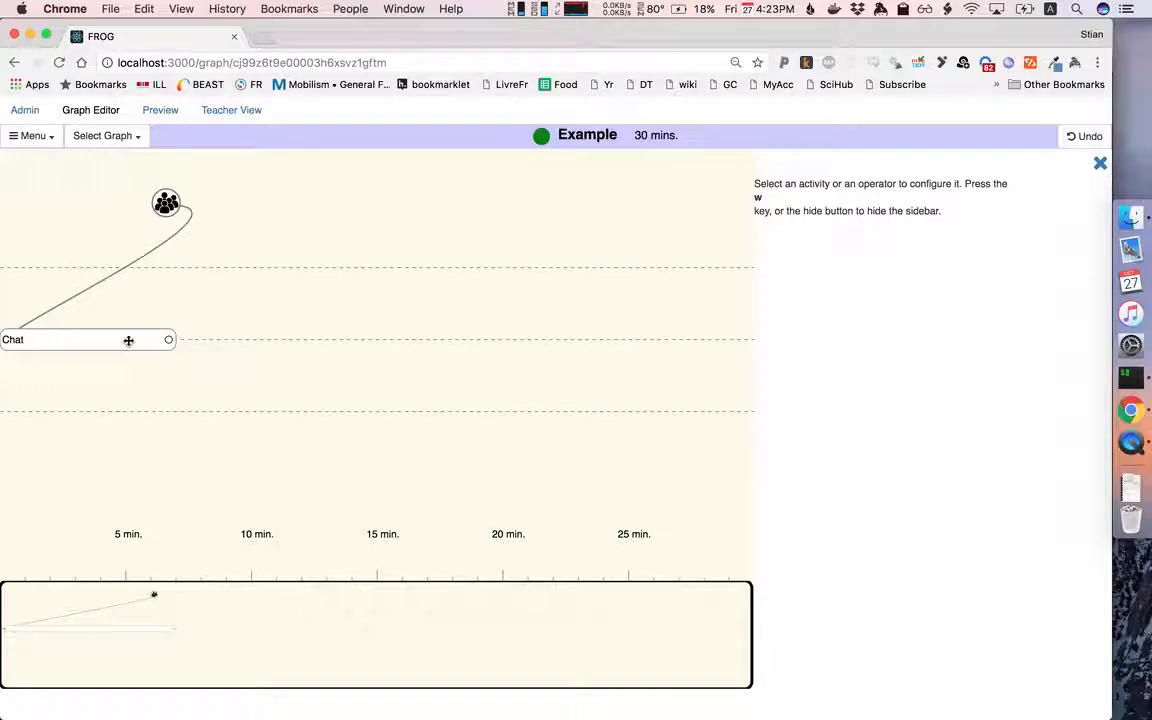
pyautogui.click(88, 340)
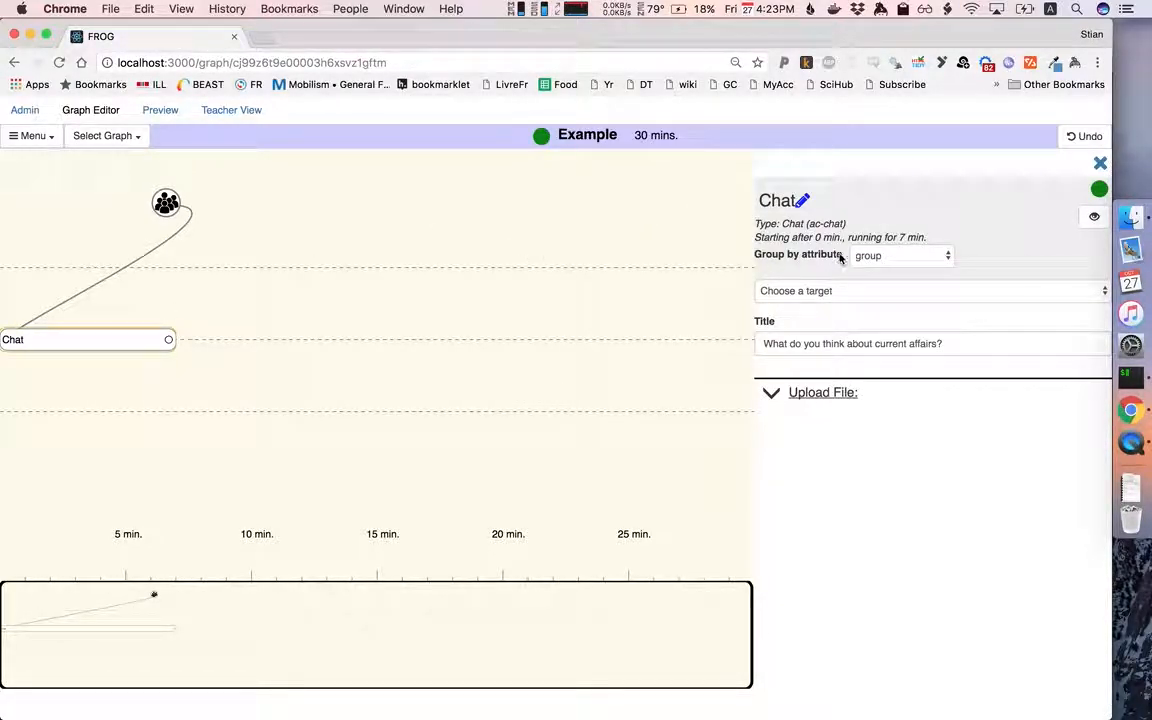
pyautogui.moveTo(904, 260)
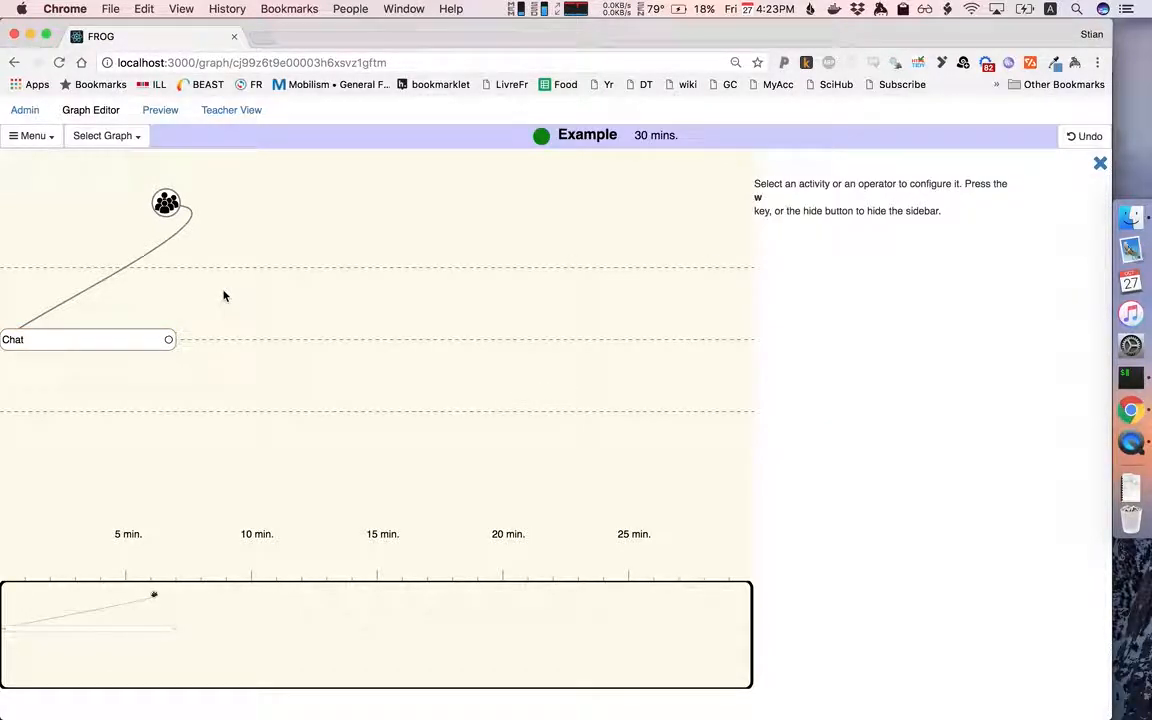
pyautogui.moveTo(188, 224)
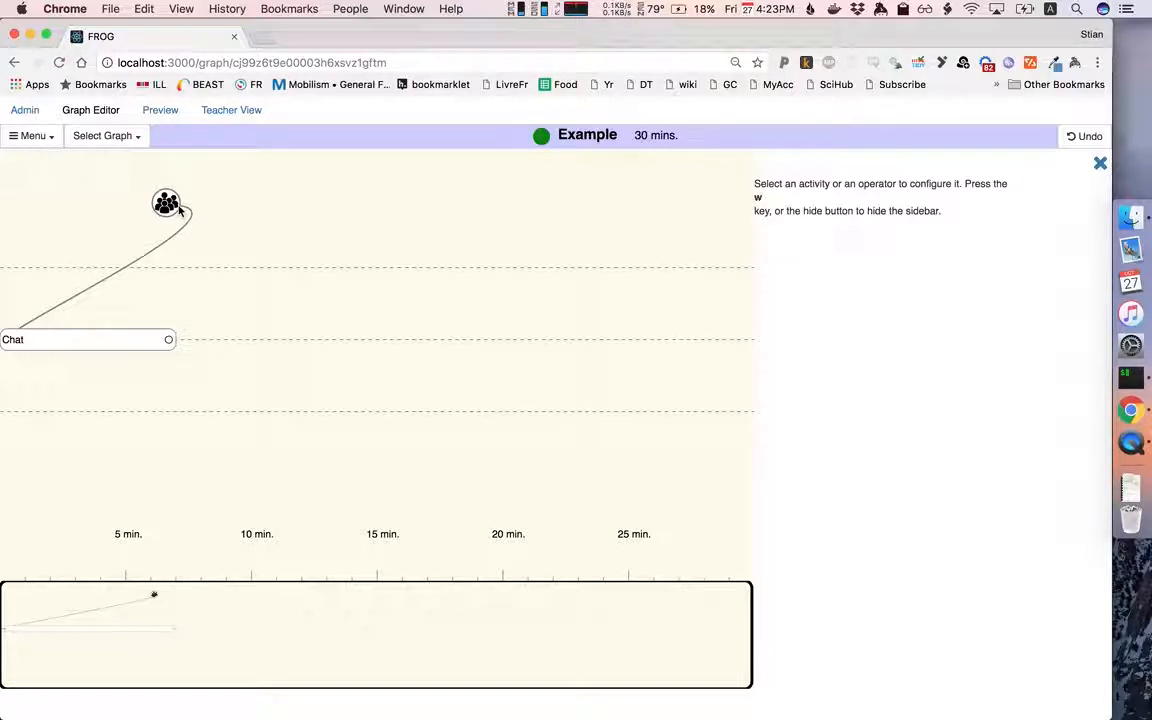
pyautogui.moveTo(54, 318)
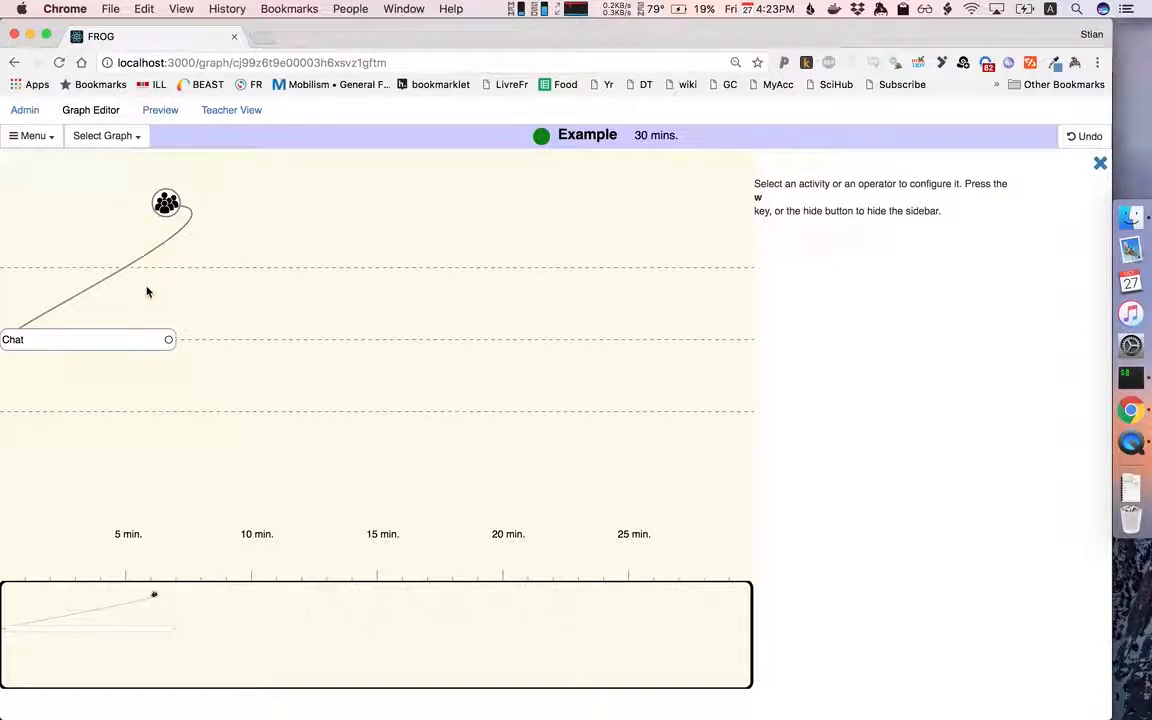
pyautogui.moveTo(198, 340)
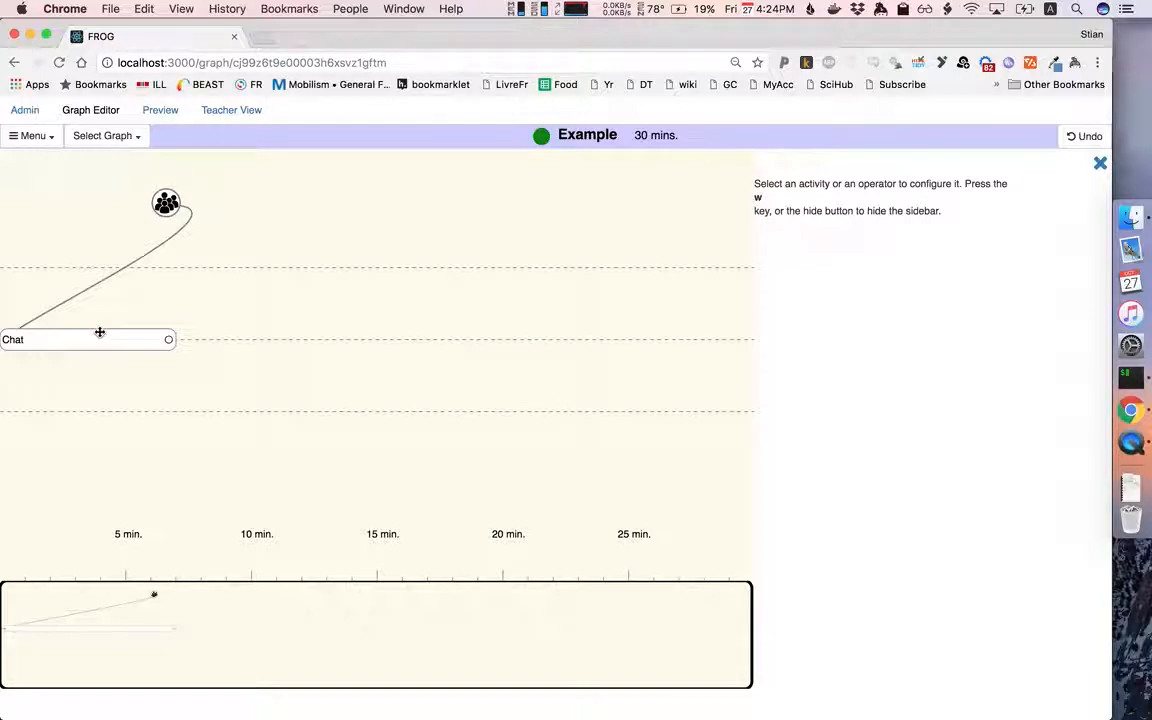
# - Add a new activity above Chat and make it a Brainstorm after previewing that type
pyautogui.click(88, 340)
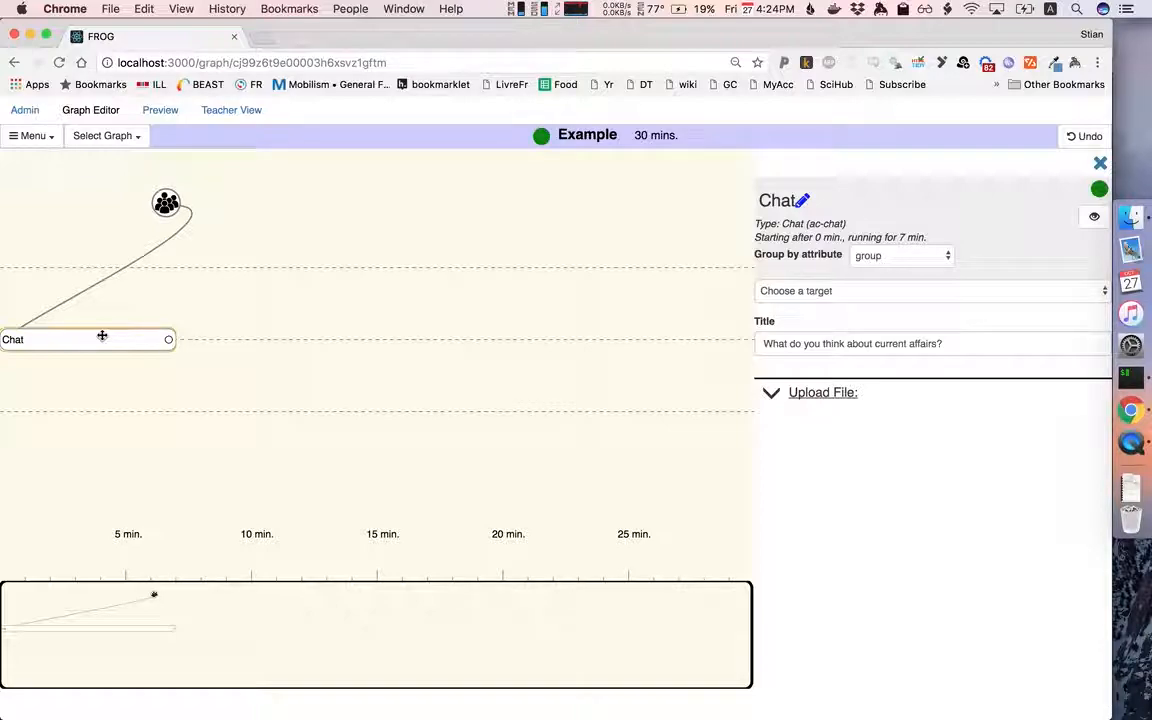
pyautogui.moveTo(124, 326)
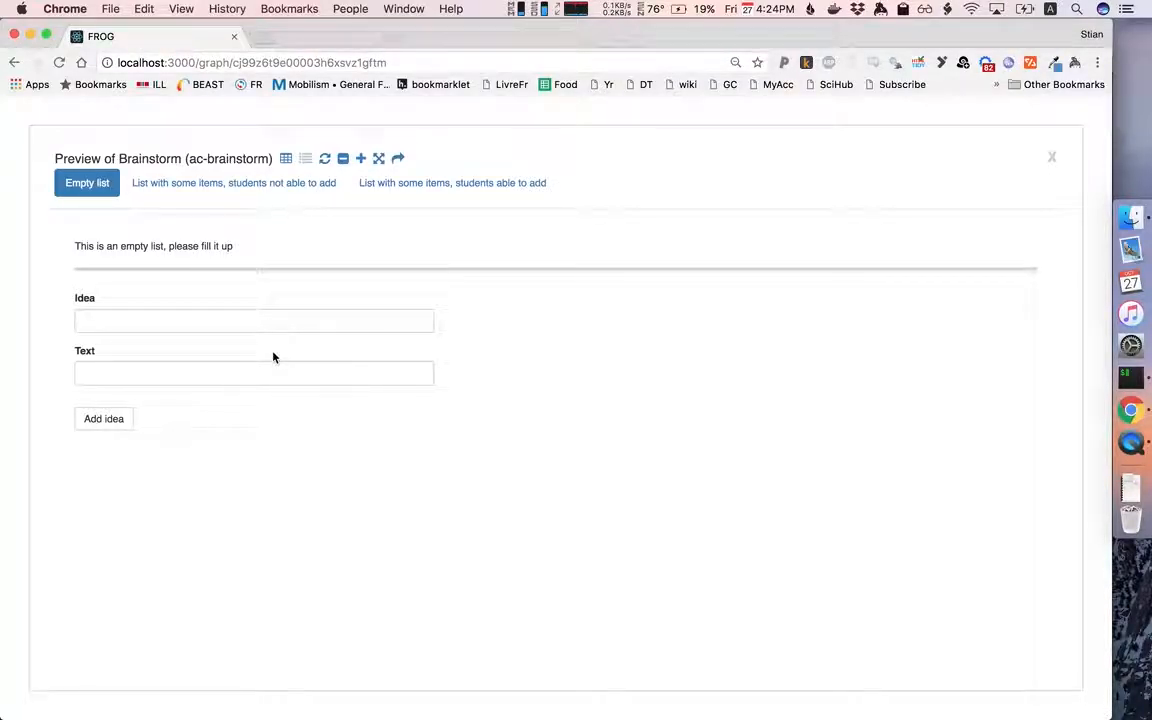
pyautogui.click(232, 182)
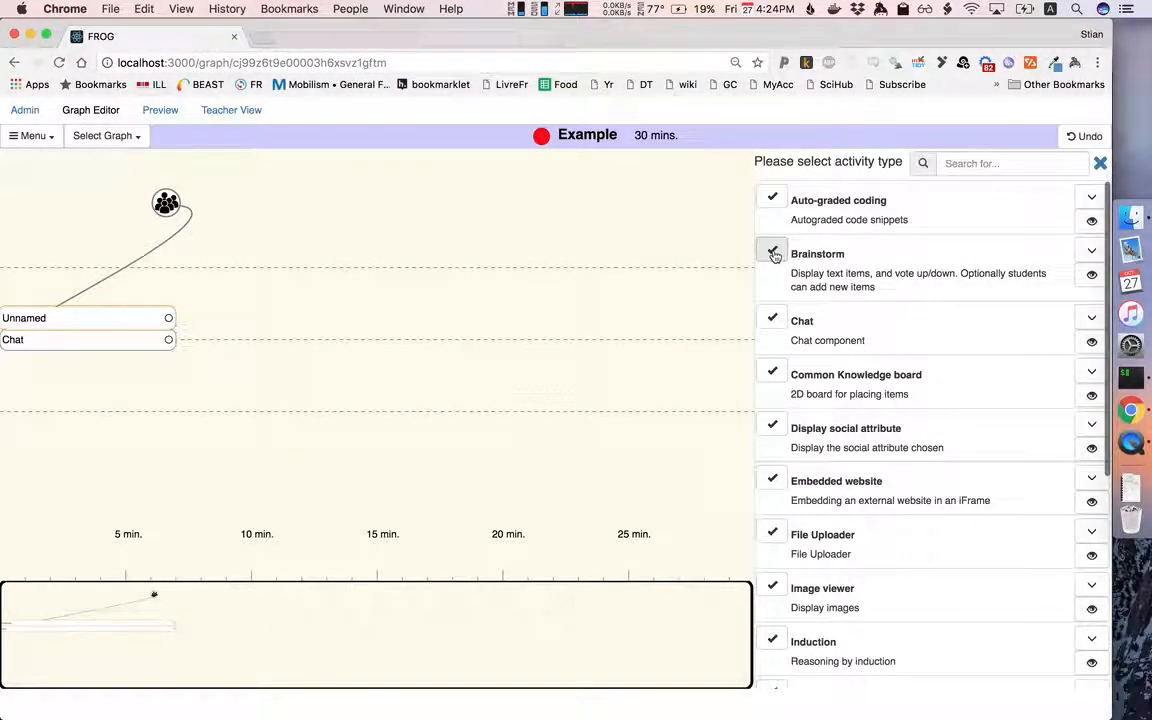
pyautogui.click(772, 252)
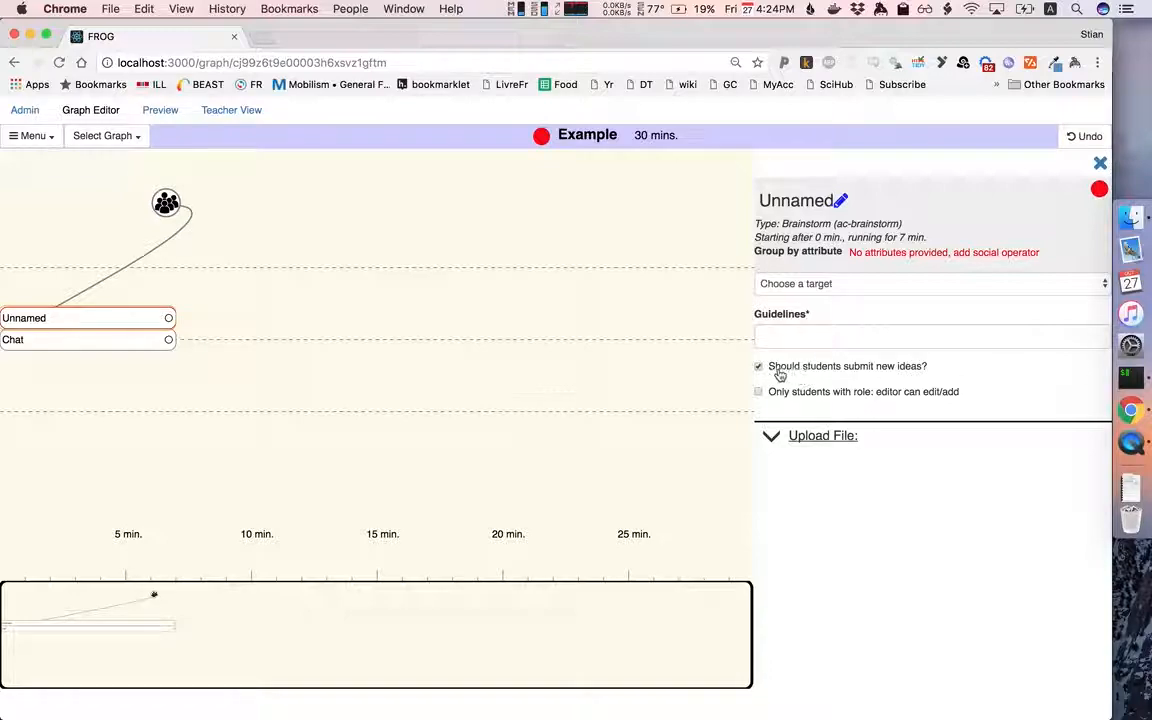
pyautogui.moveTo(878, 380)
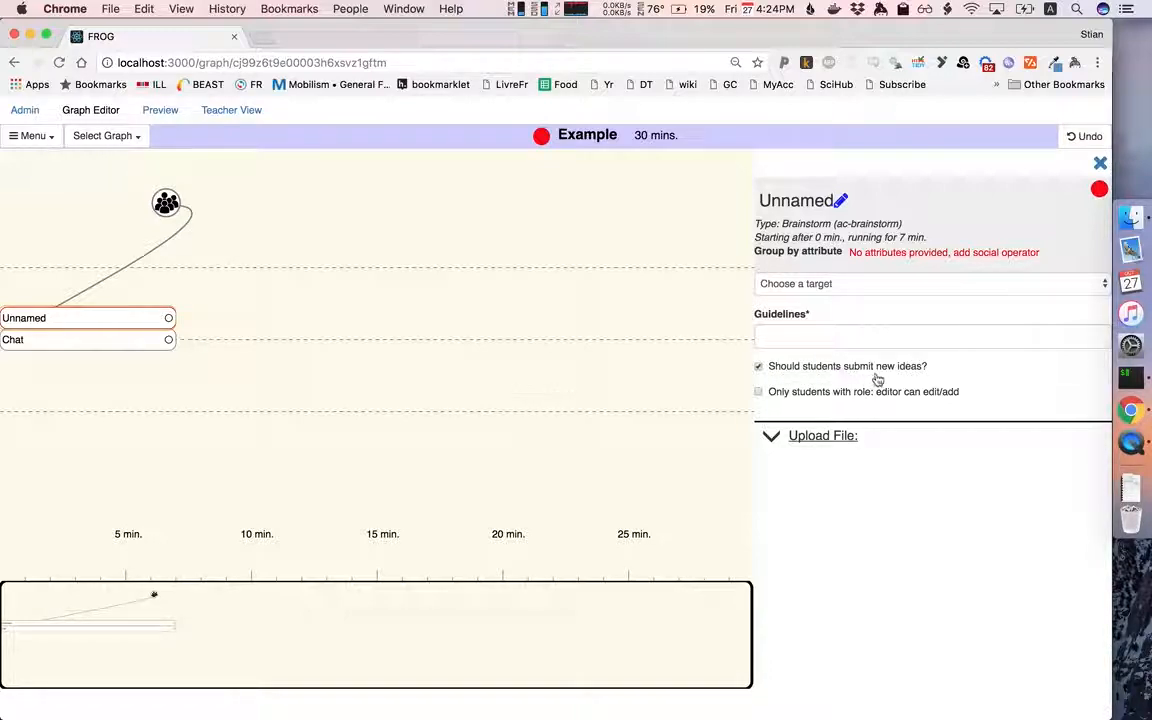
# - Link the grouping operator to the new activity and enter guidelines 'How can Switzerland become more sustainable?'
pyautogui.click(930, 336)
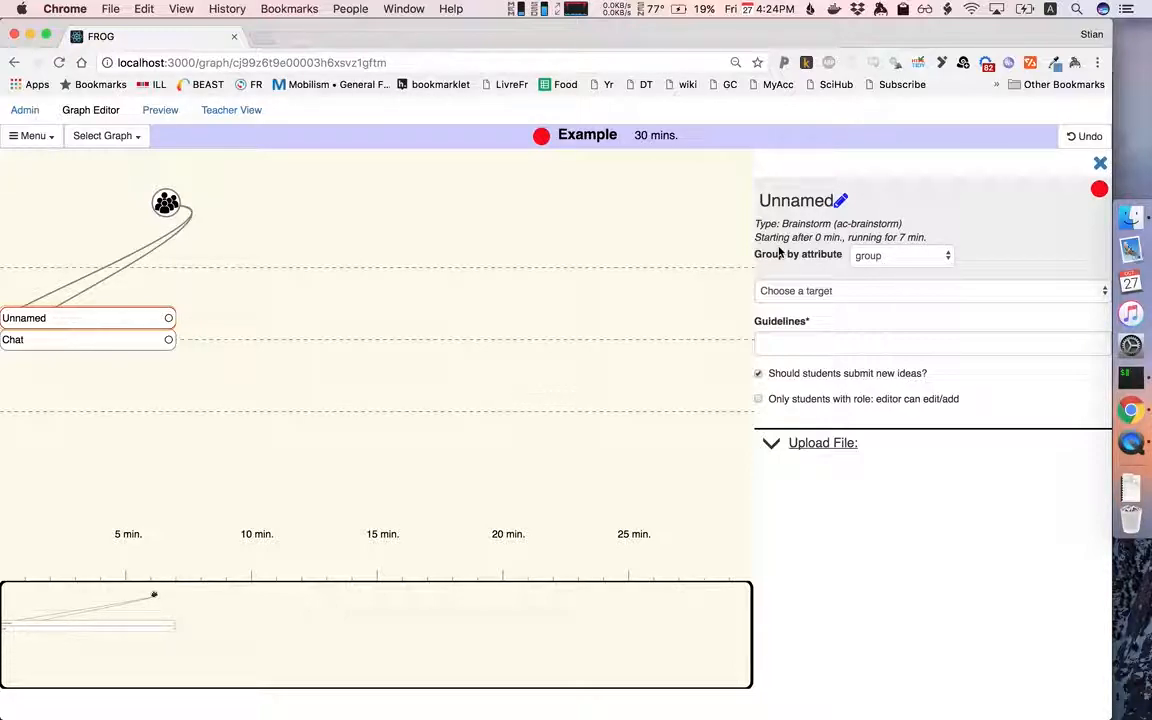
pyautogui.click(540, 136)
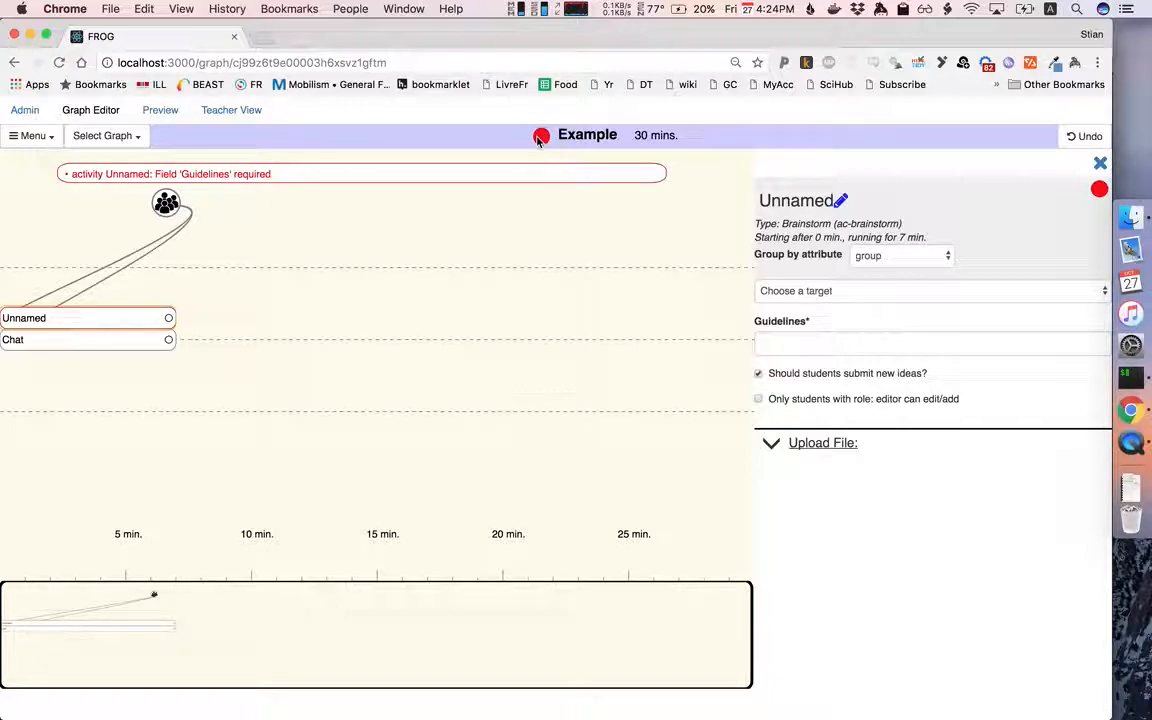
pyautogui.click(900, 344)
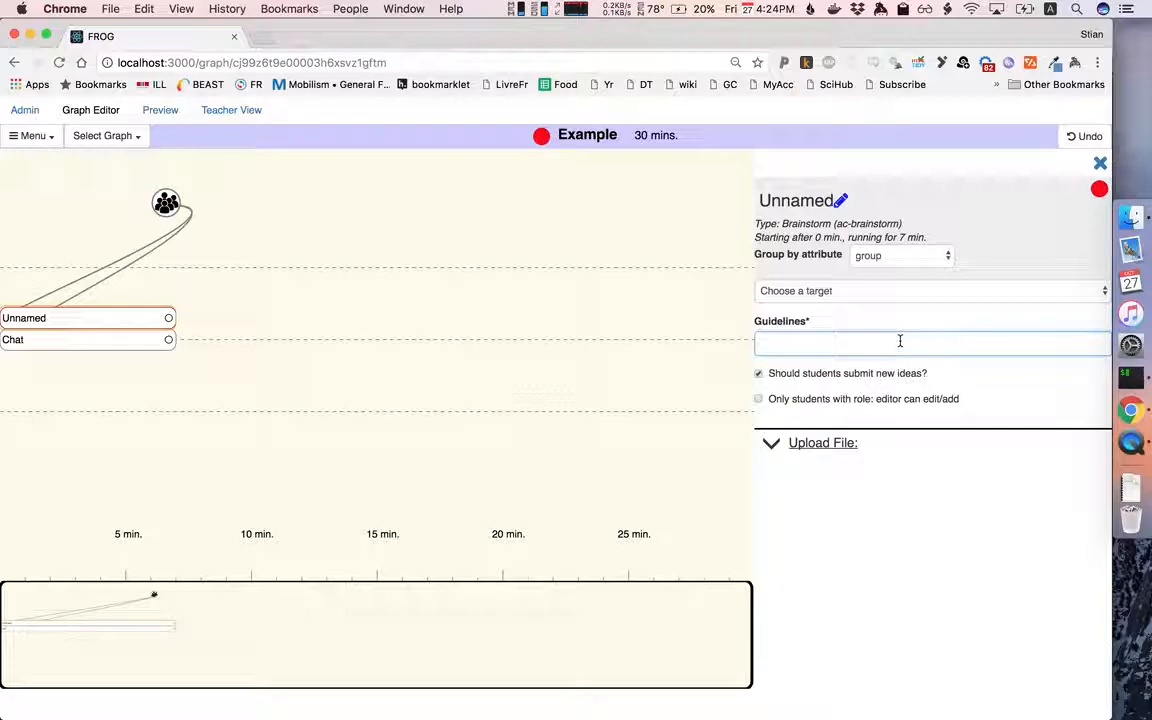
pyautogui.write('How can Switzerland')
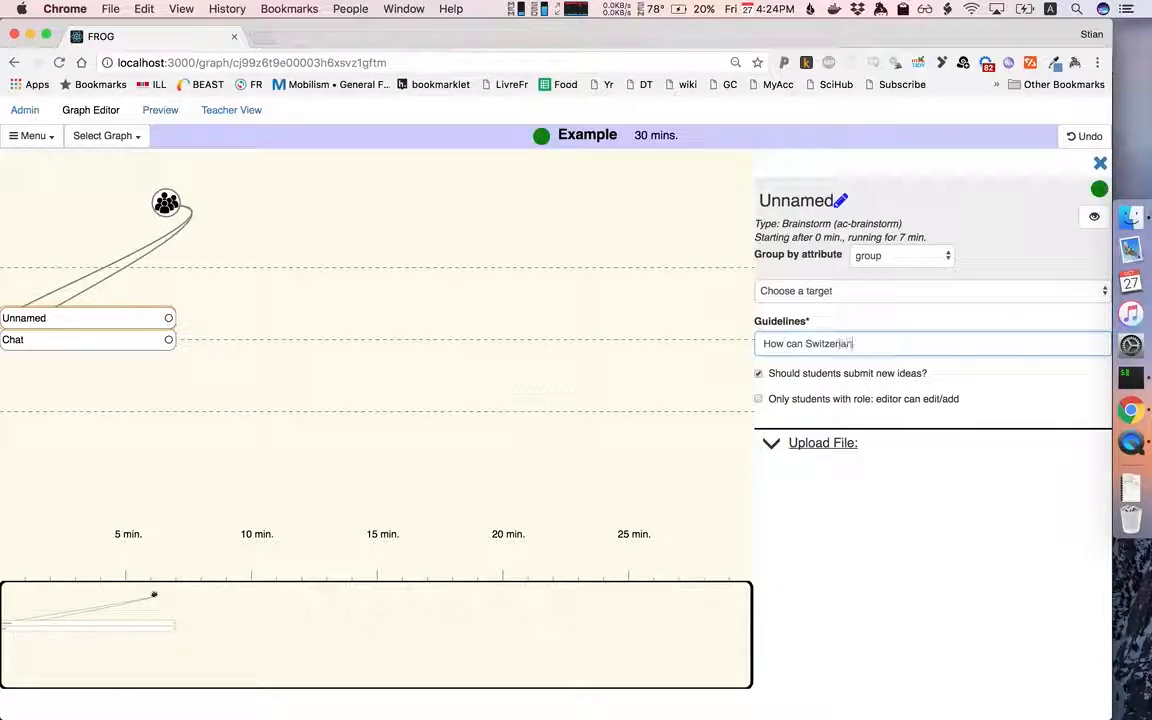
pyautogui.write('become more sustain')
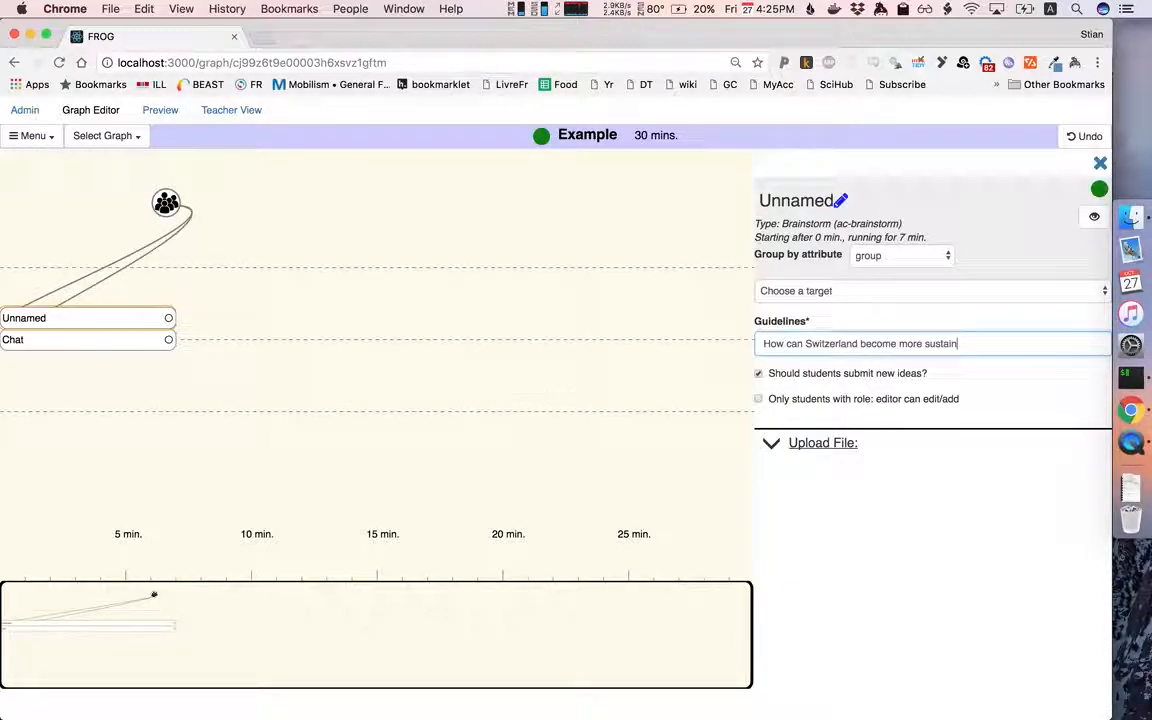
pyautogui.write('able?')
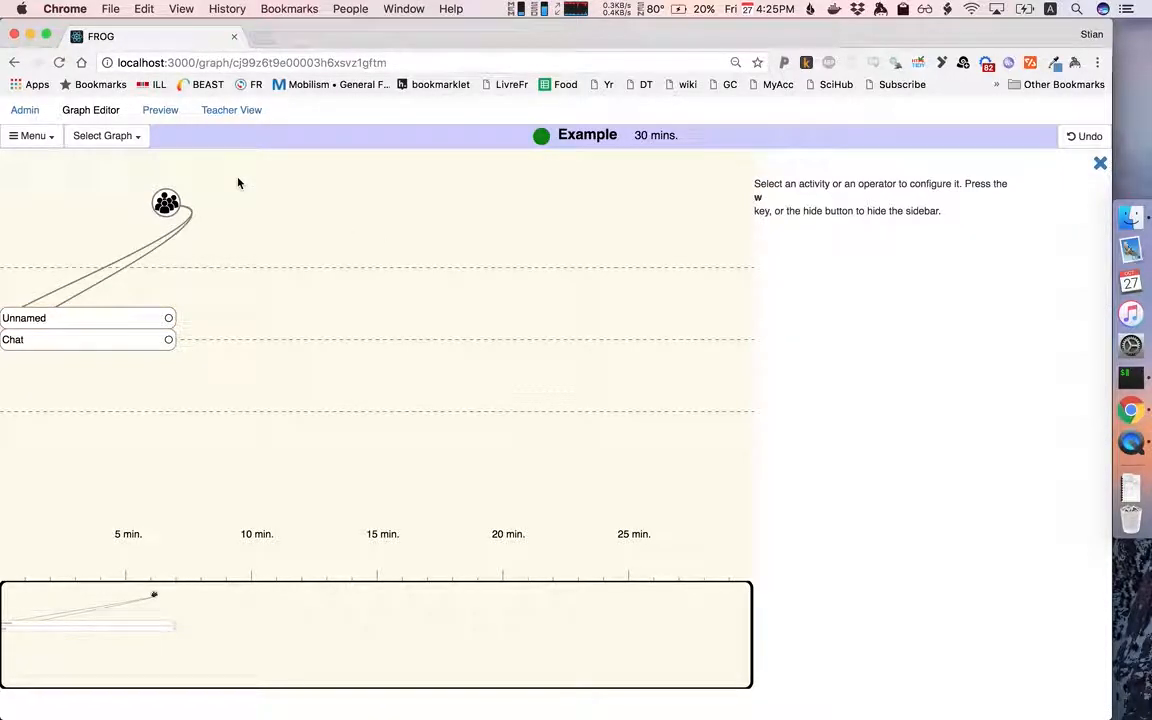
pyautogui.moveTo(92, 336)
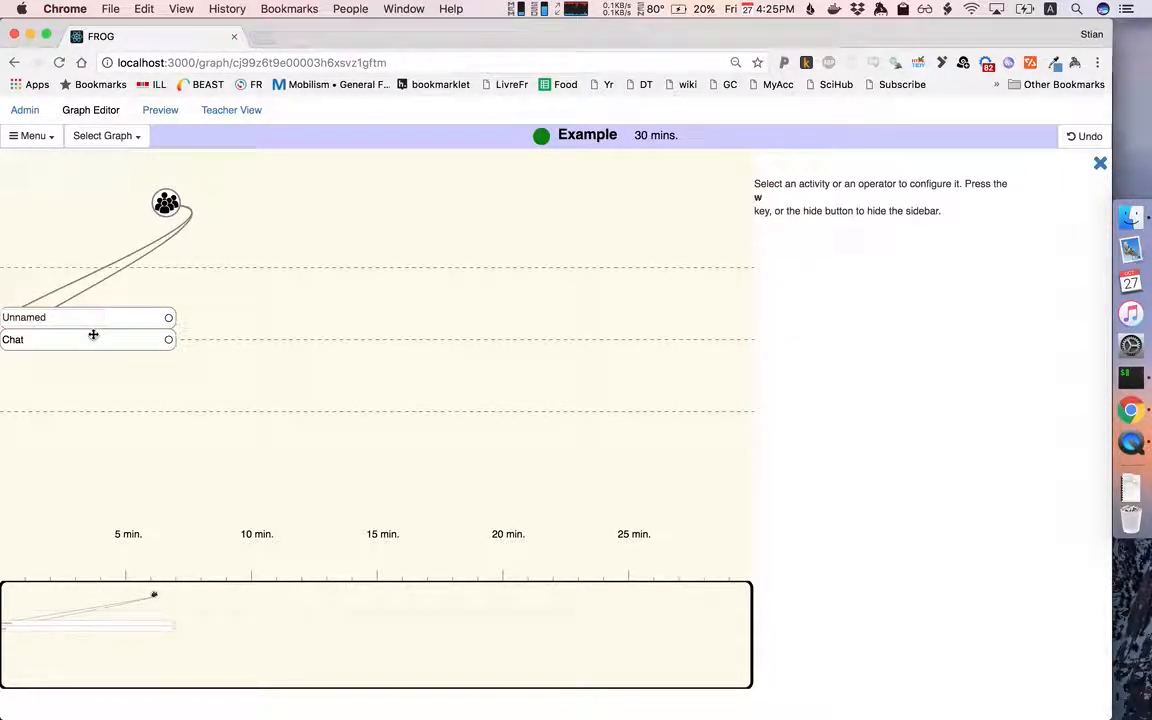
# - Name the new activity 'Brainstorm'
pyautogui.write('Brainstorm')
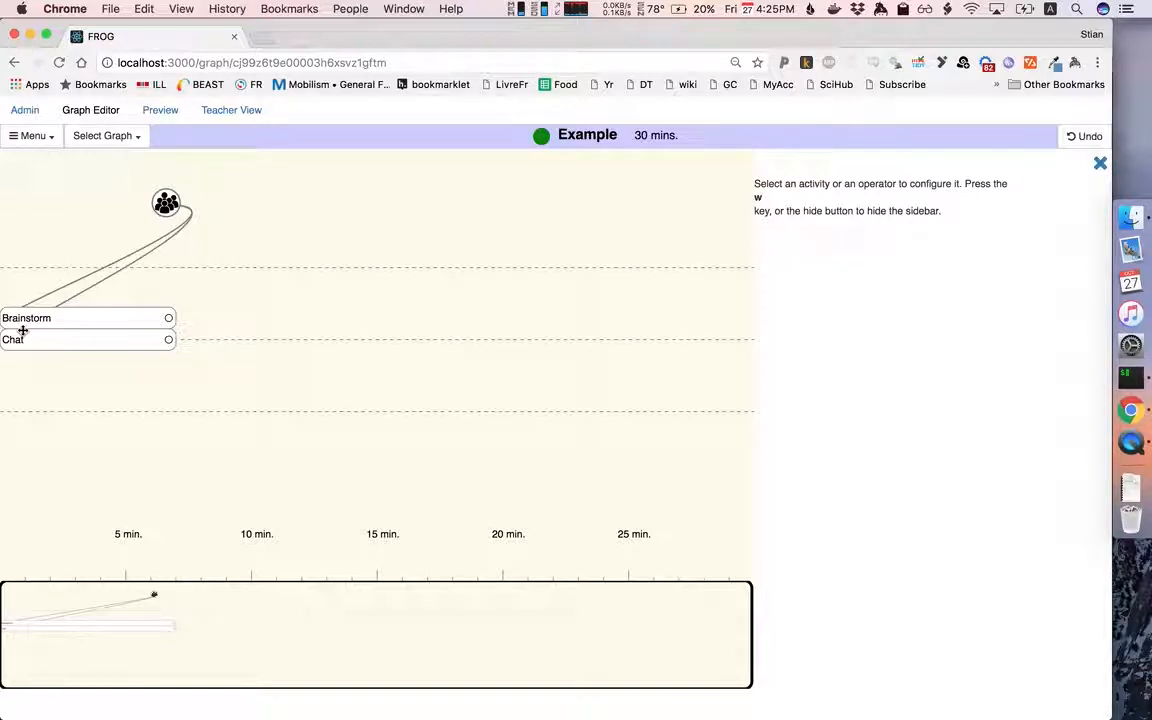
pyautogui.moveTo(126, 278)
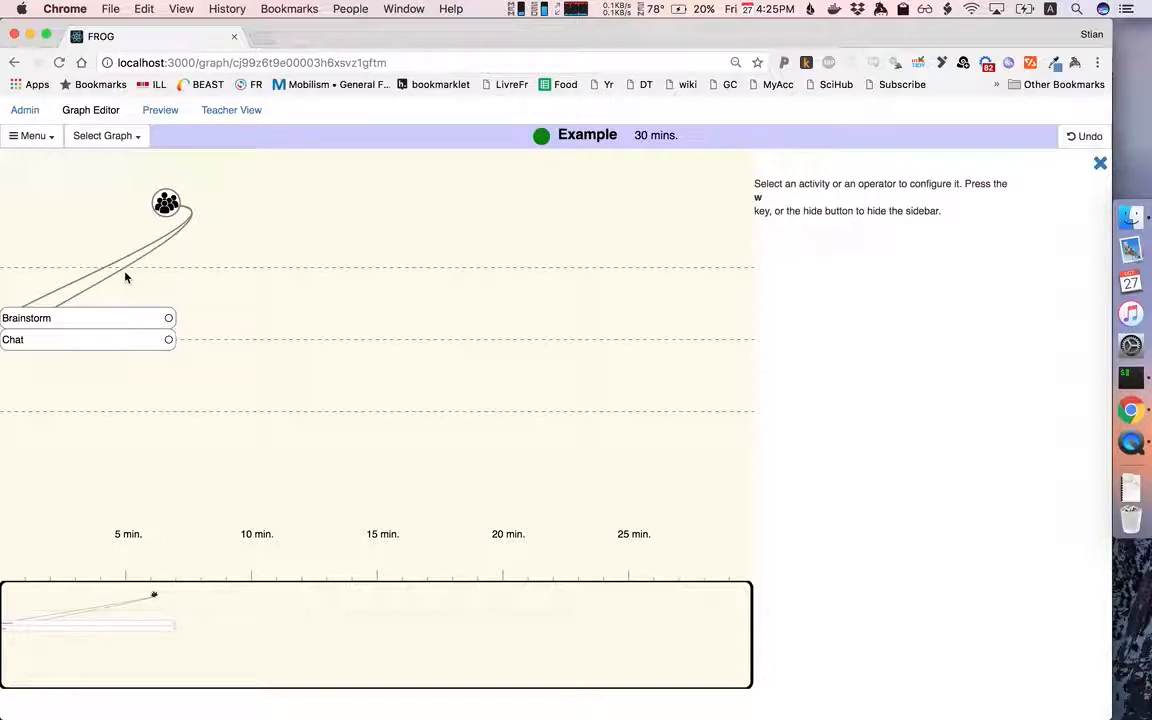
pyautogui.moveTo(208, 272)
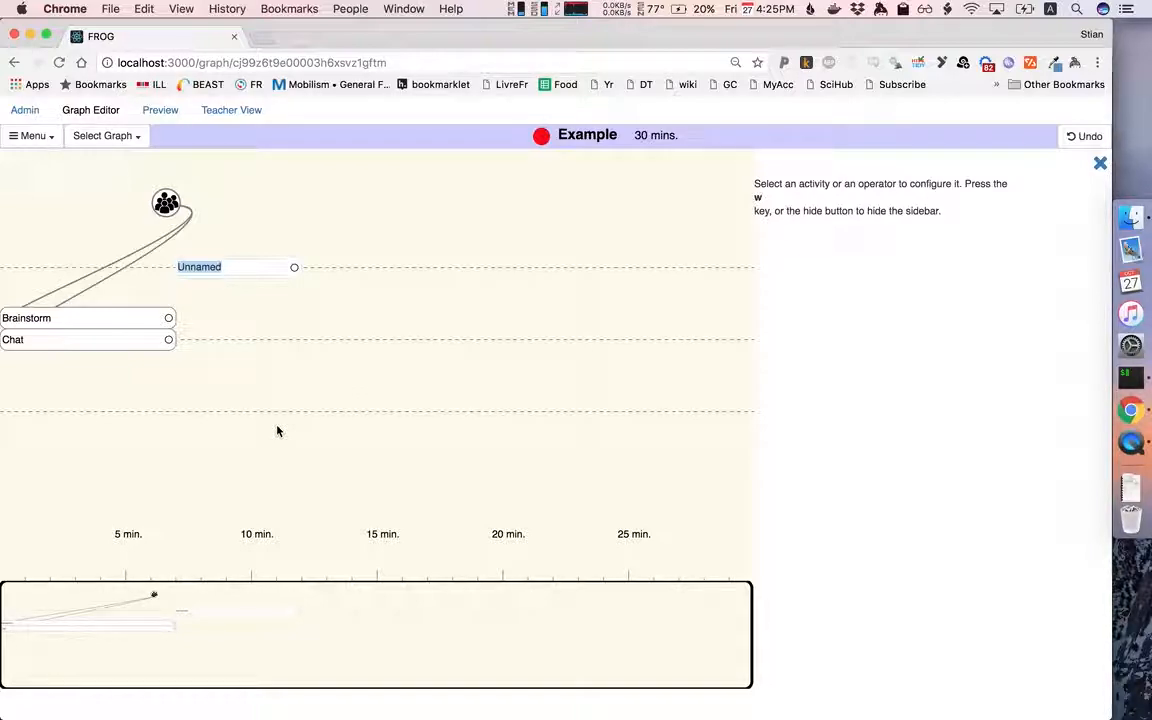
# - Name an activity 'Organizing', make it a Common Knowledge board with a background image enabled
pyautogui.write('Organizing')
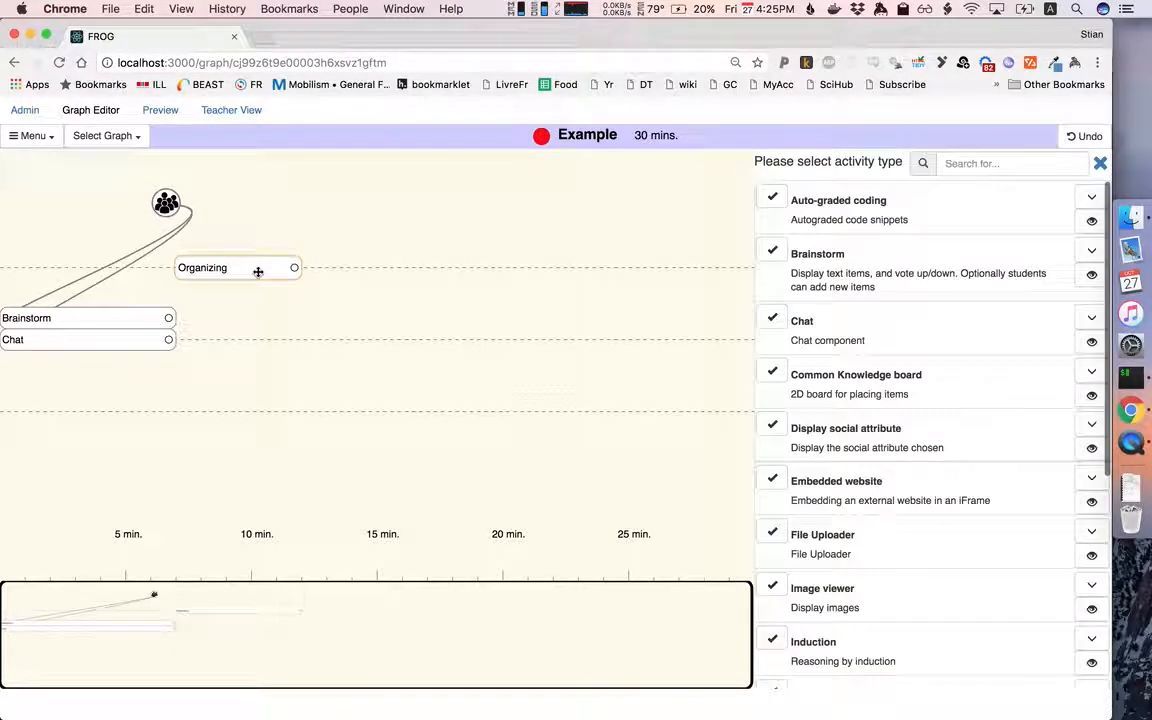
pyautogui.scroll(-3)
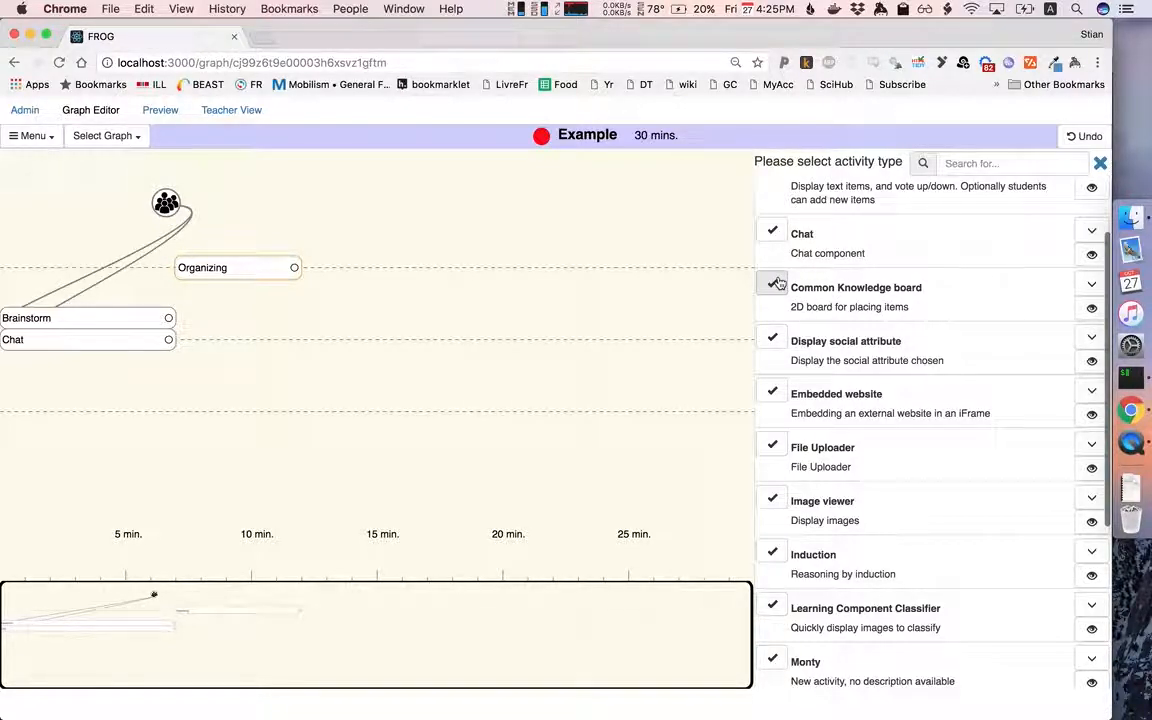
pyautogui.click(856, 288)
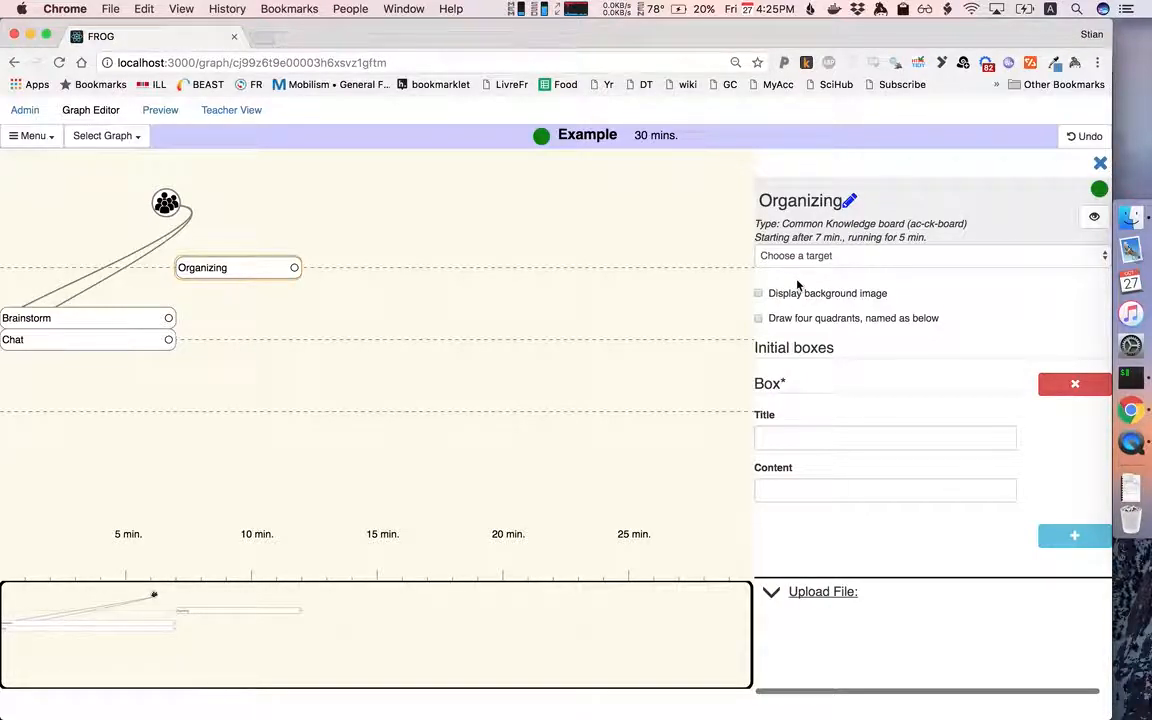
pyautogui.moveTo(810, 292)
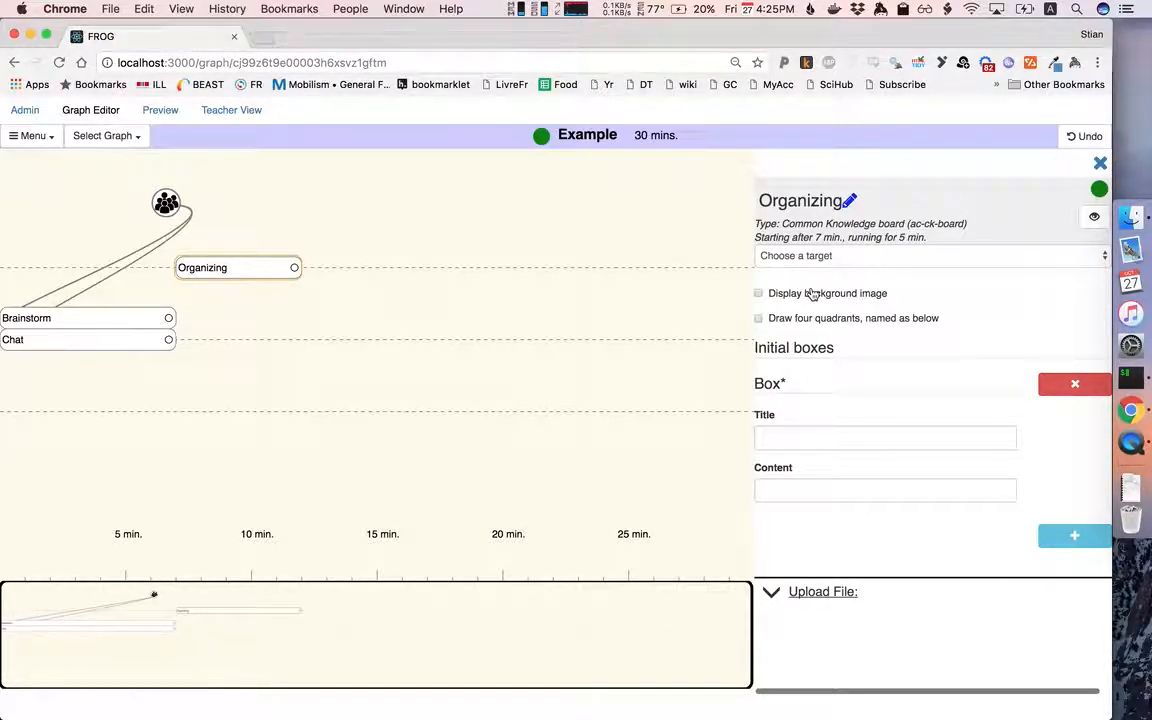
pyautogui.click(758, 292)
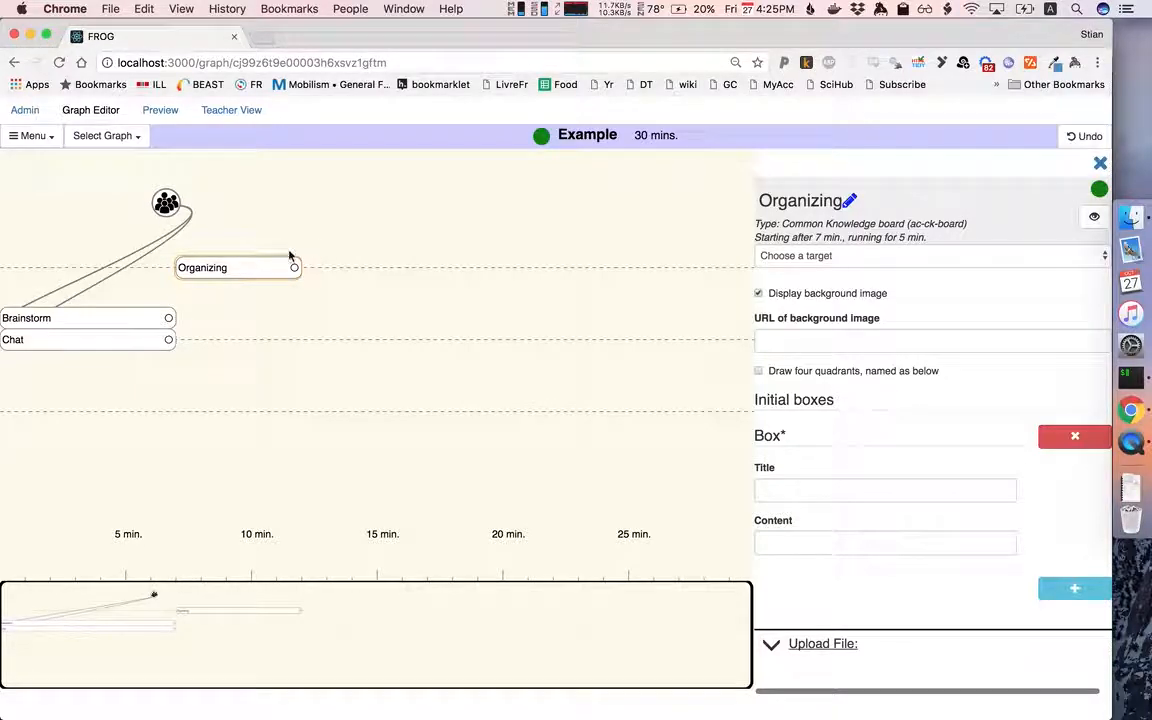
pyautogui.moveTo(550, 298)
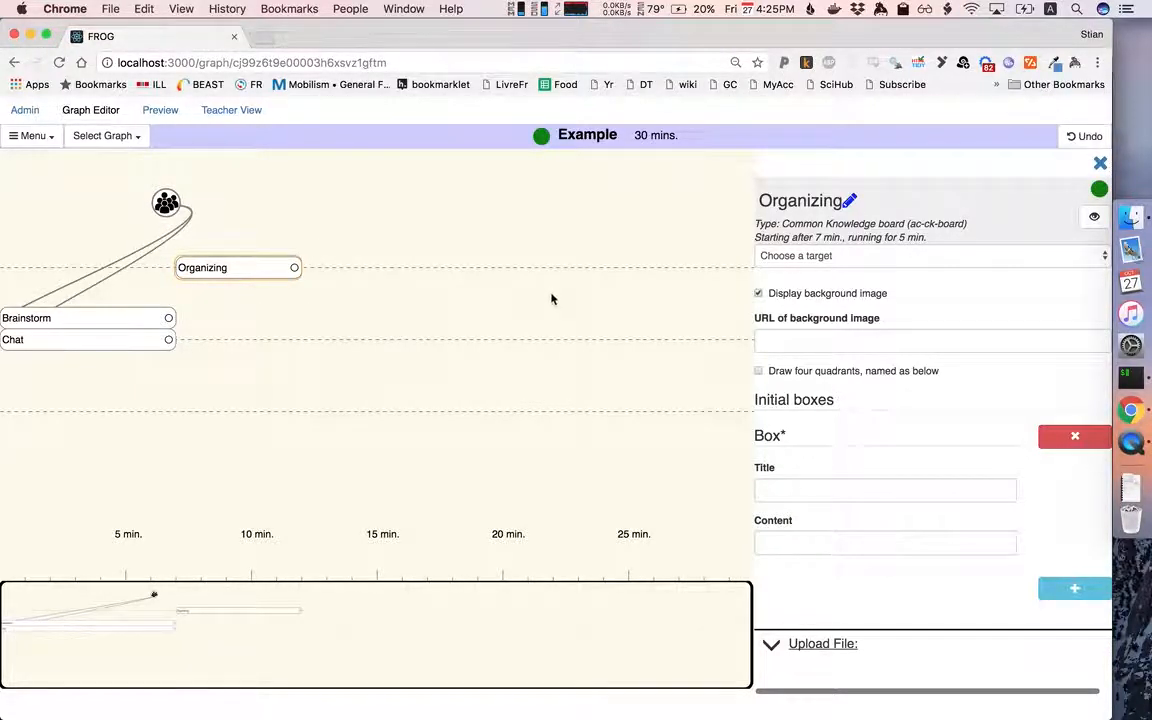
pyautogui.click(932, 340)
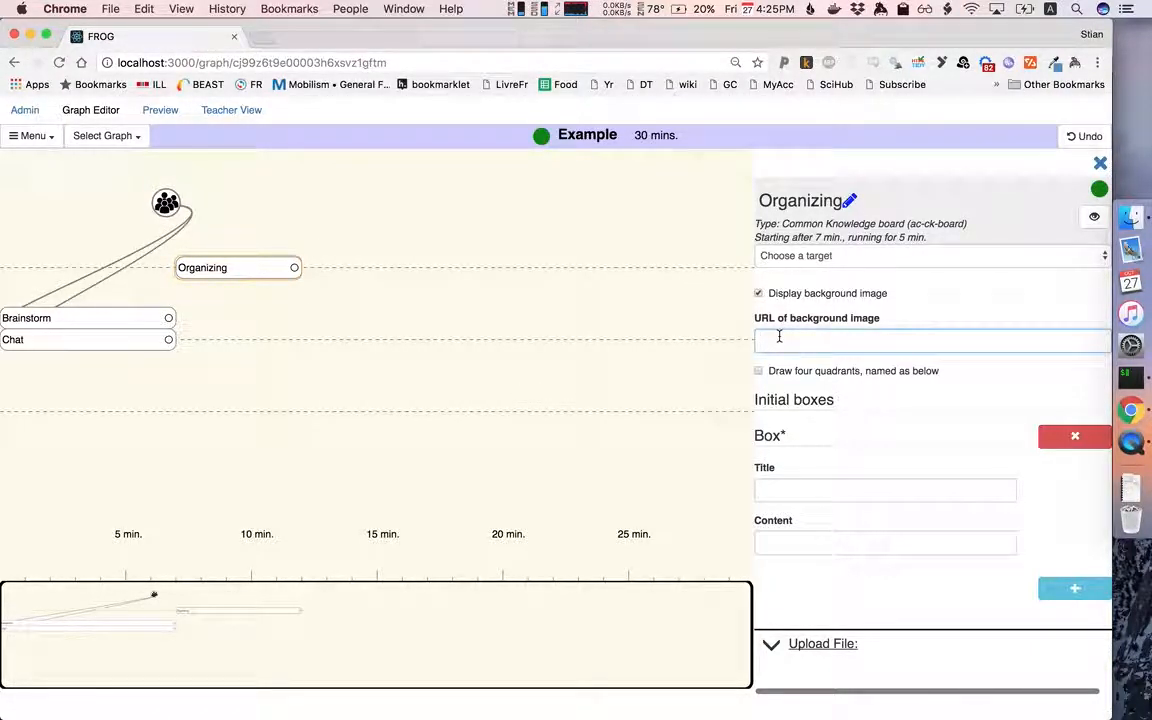
pyautogui.click(930, 340)
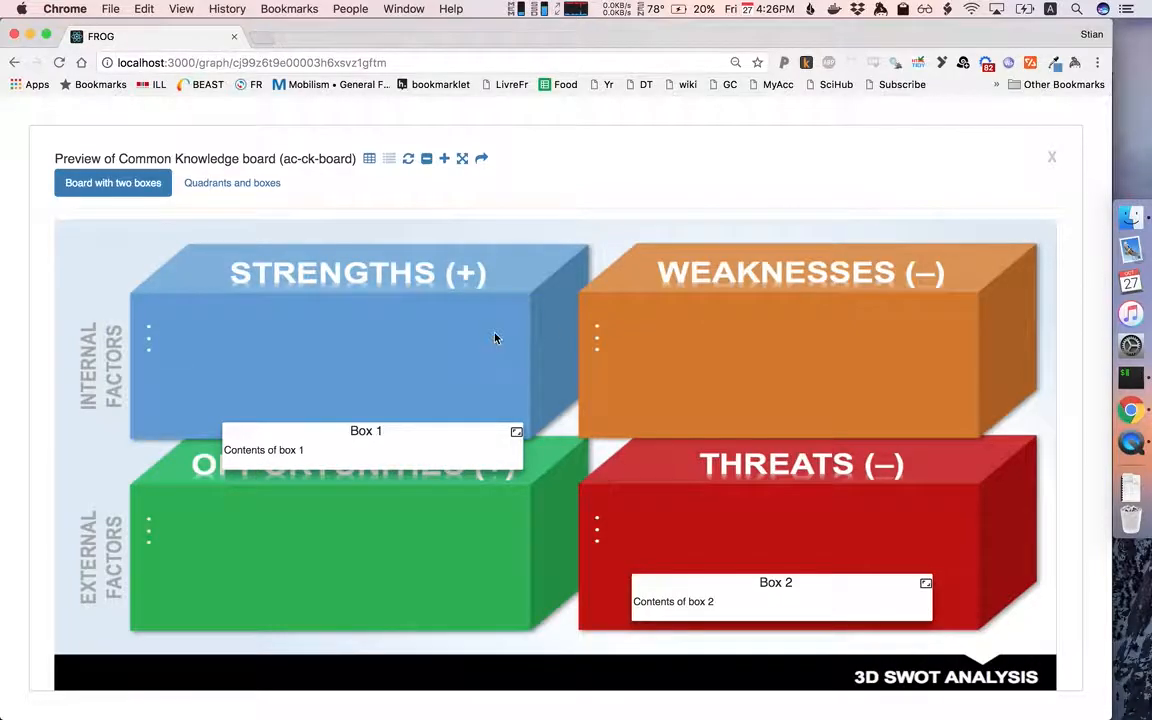
pyautogui.moveTo(1060, 166)
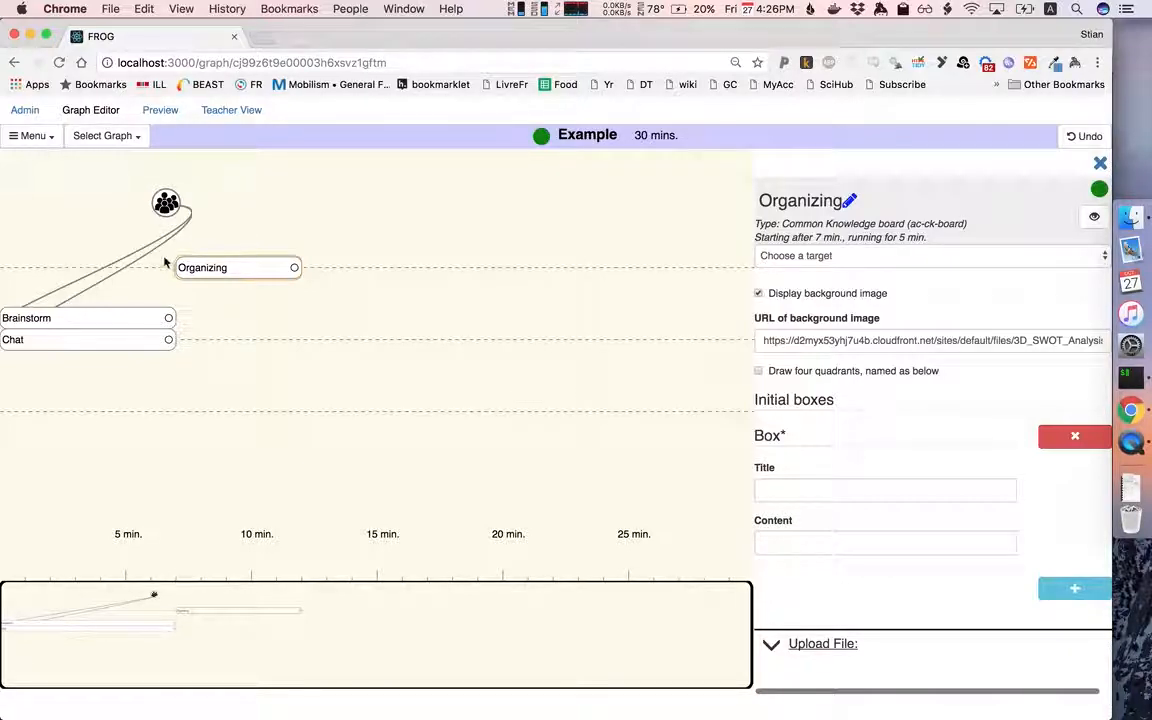
pyautogui.moveTo(108, 318)
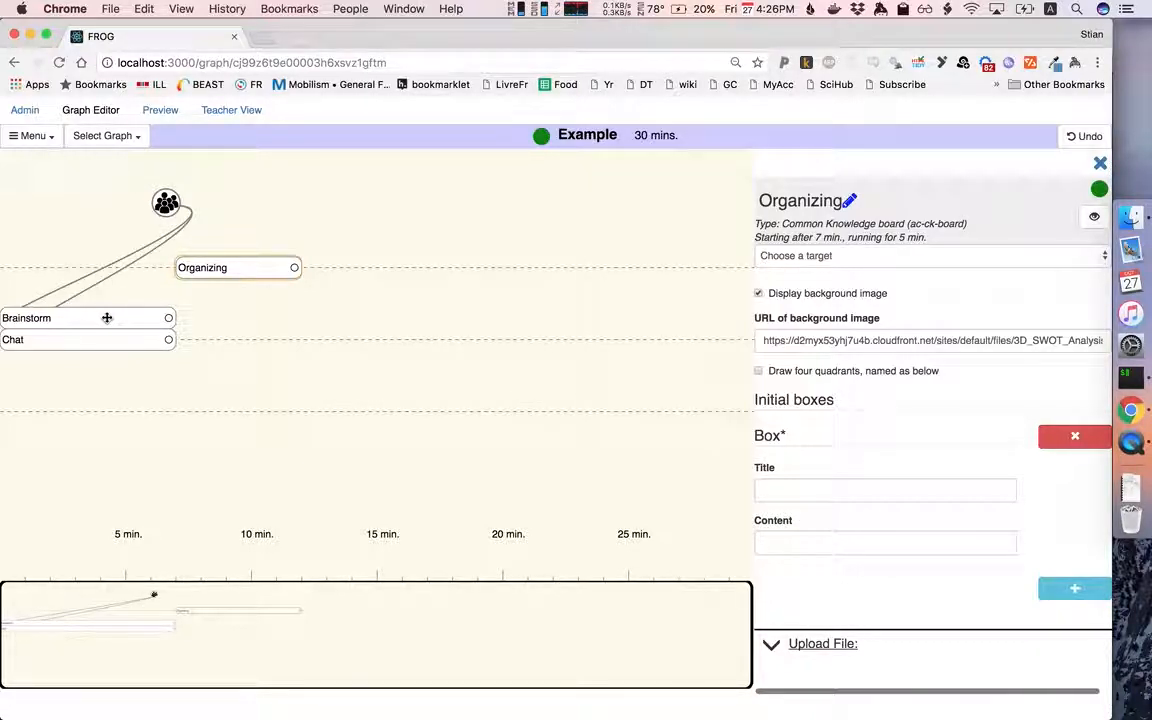
# - Add a new operator and set its type to Aggregate items
pyautogui.click(44, 318)
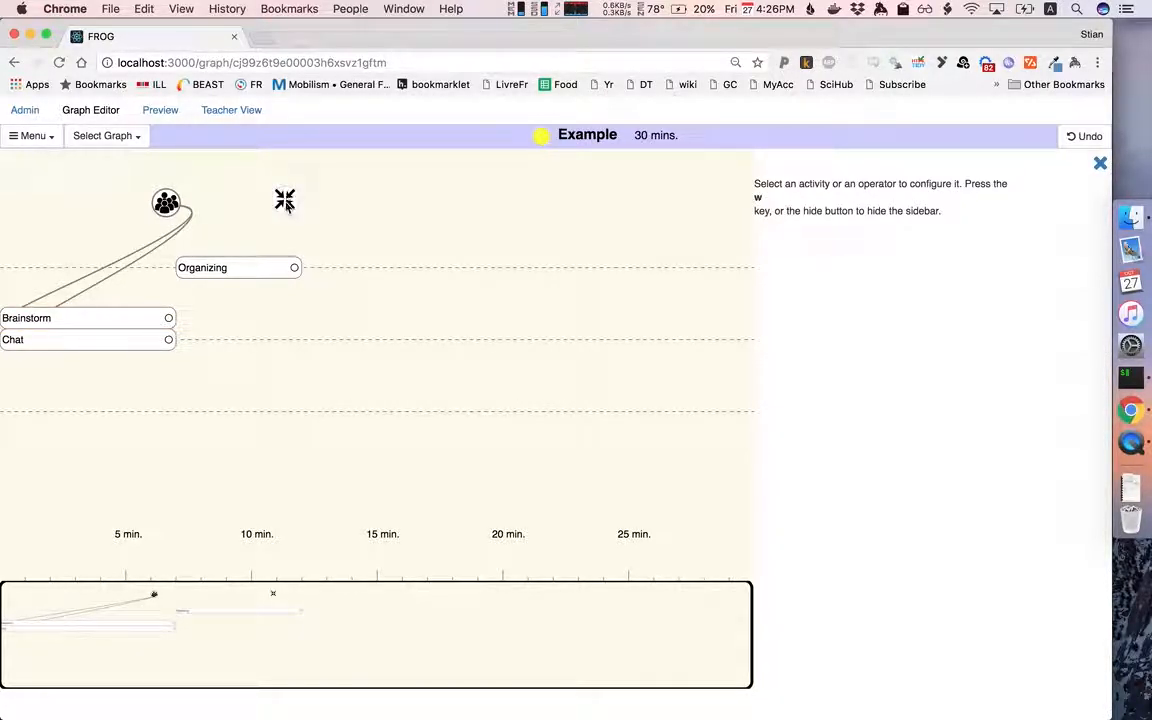
pyautogui.click(284, 200)
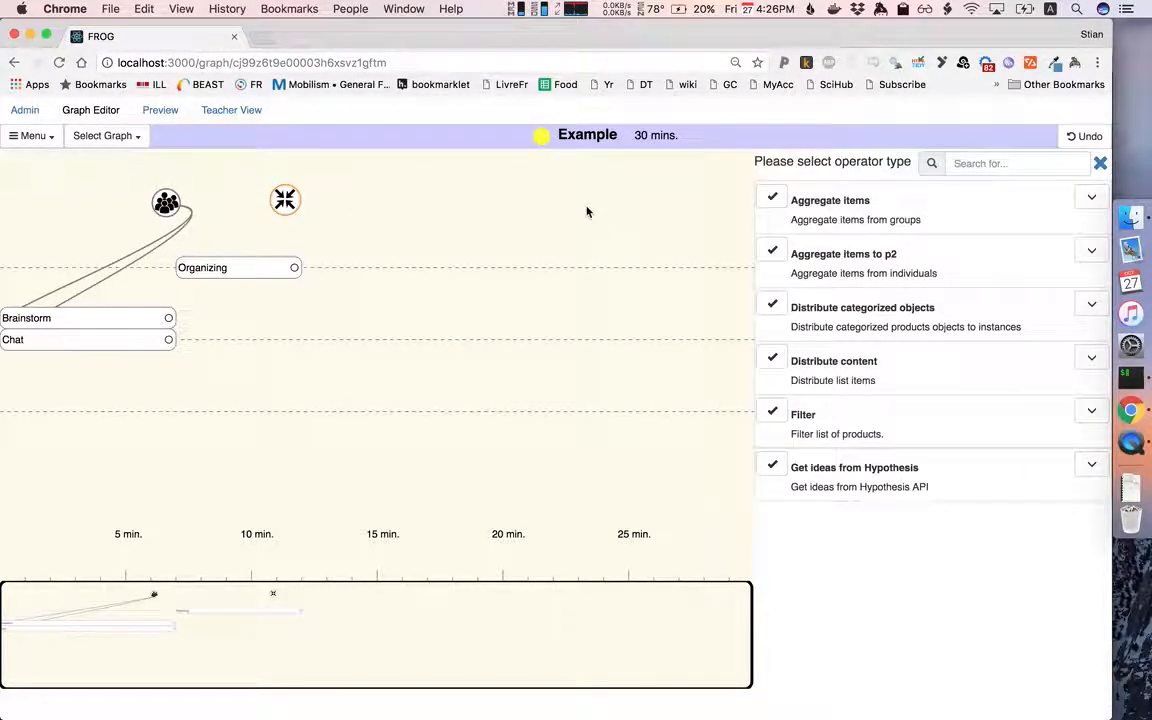
pyautogui.click(772, 198)
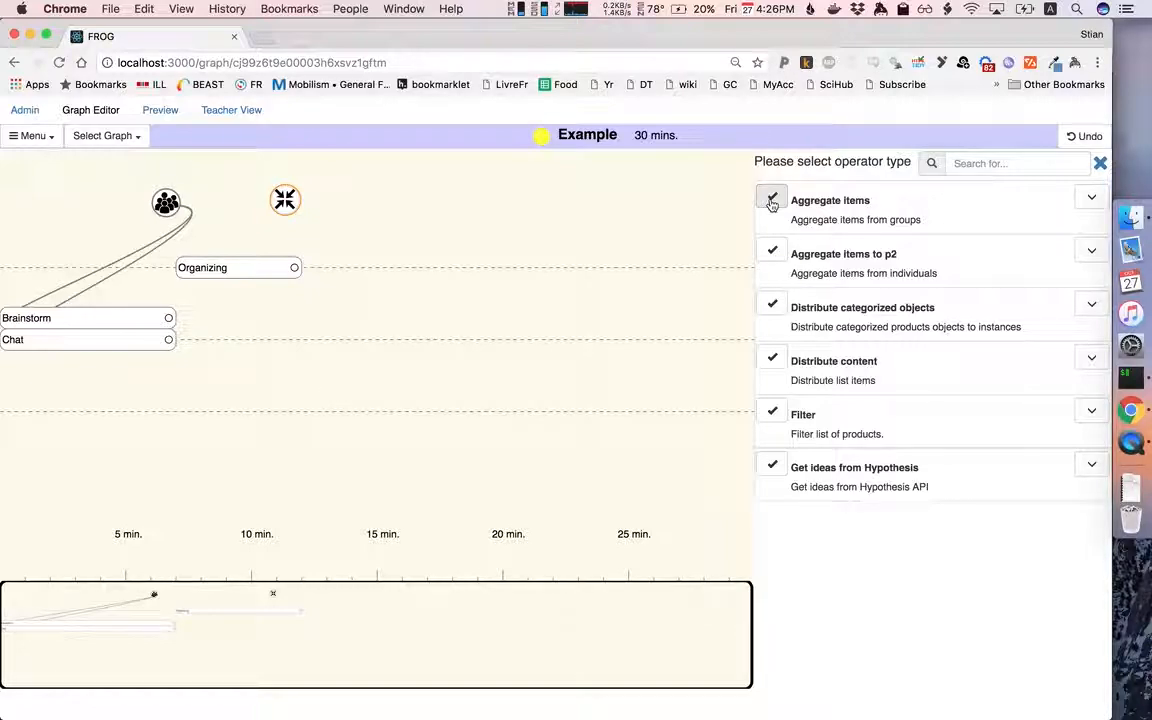
pyautogui.click(830, 200)
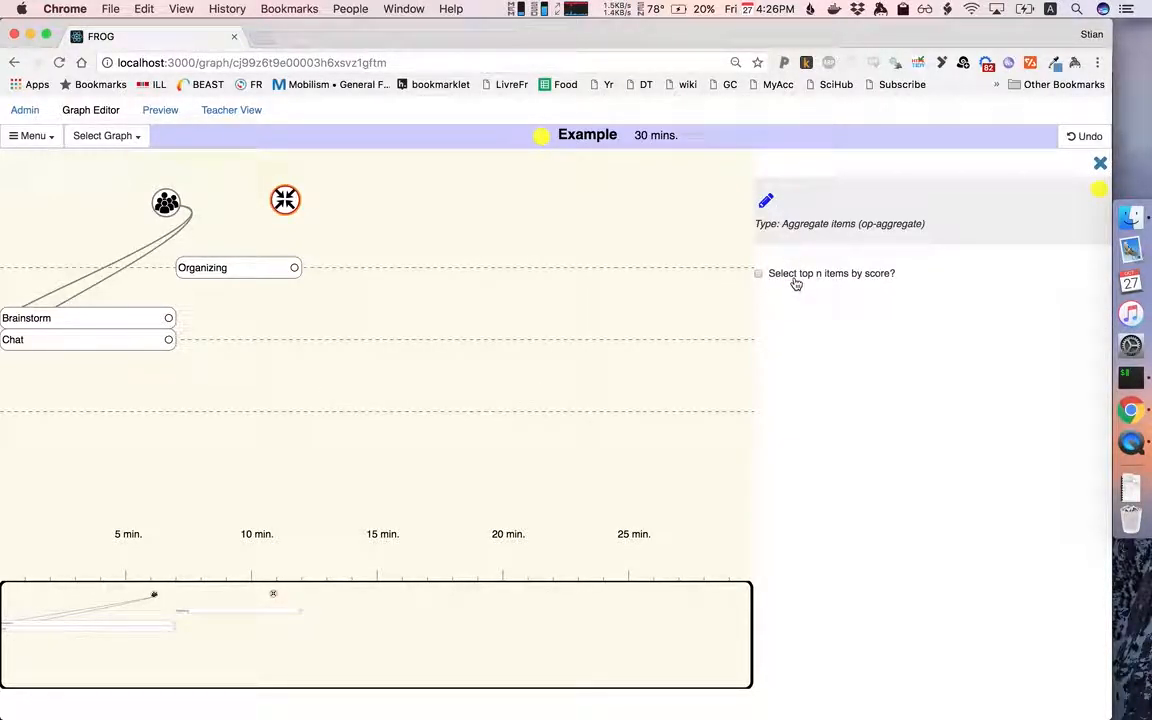
pyautogui.moveTo(412, 304)
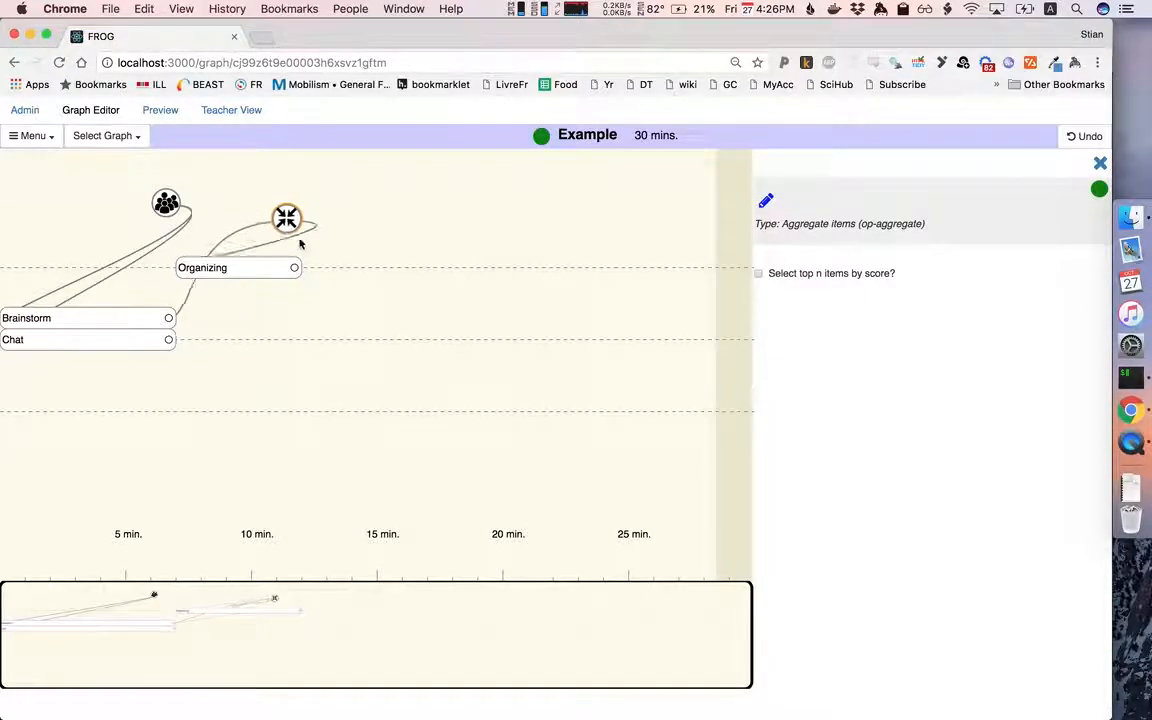
# - Place the aggregate operator beside Brainstorm and move the grouping operator further left
pyautogui.moveTo(286, 218); pyautogui.dragTo(260, 390)
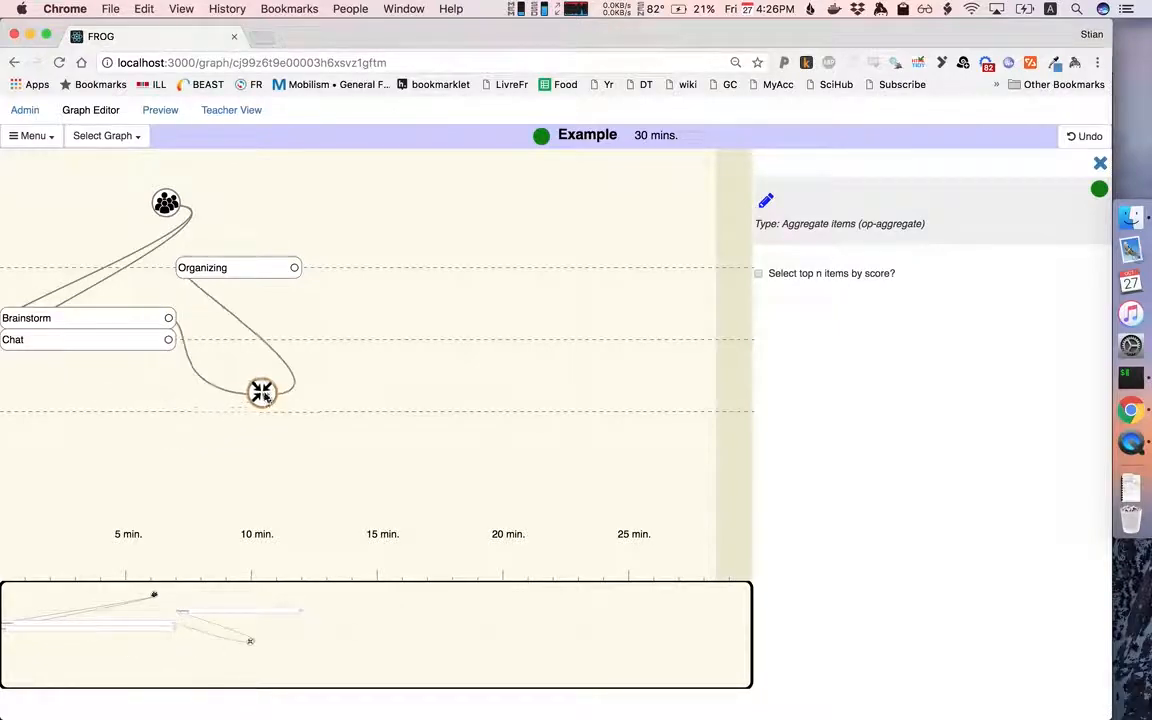
pyautogui.moveTo(260, 390); pyautogui.dragTo(300, 380)
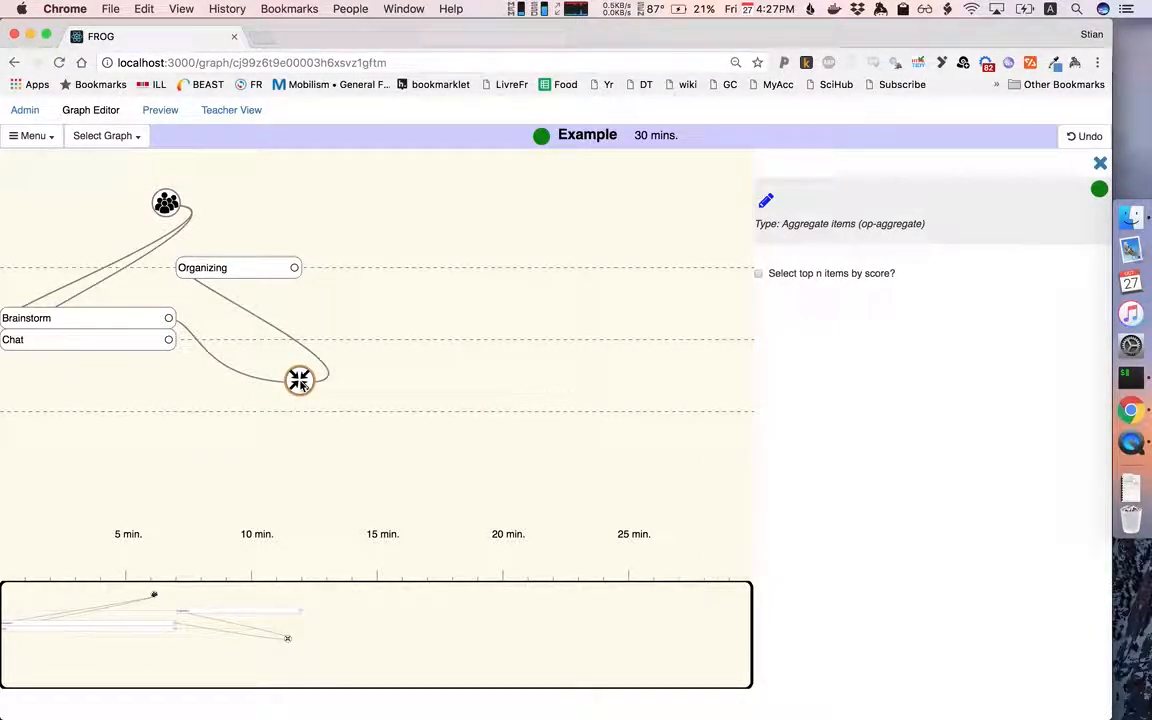
pyautogui.moveTo(212, 304)
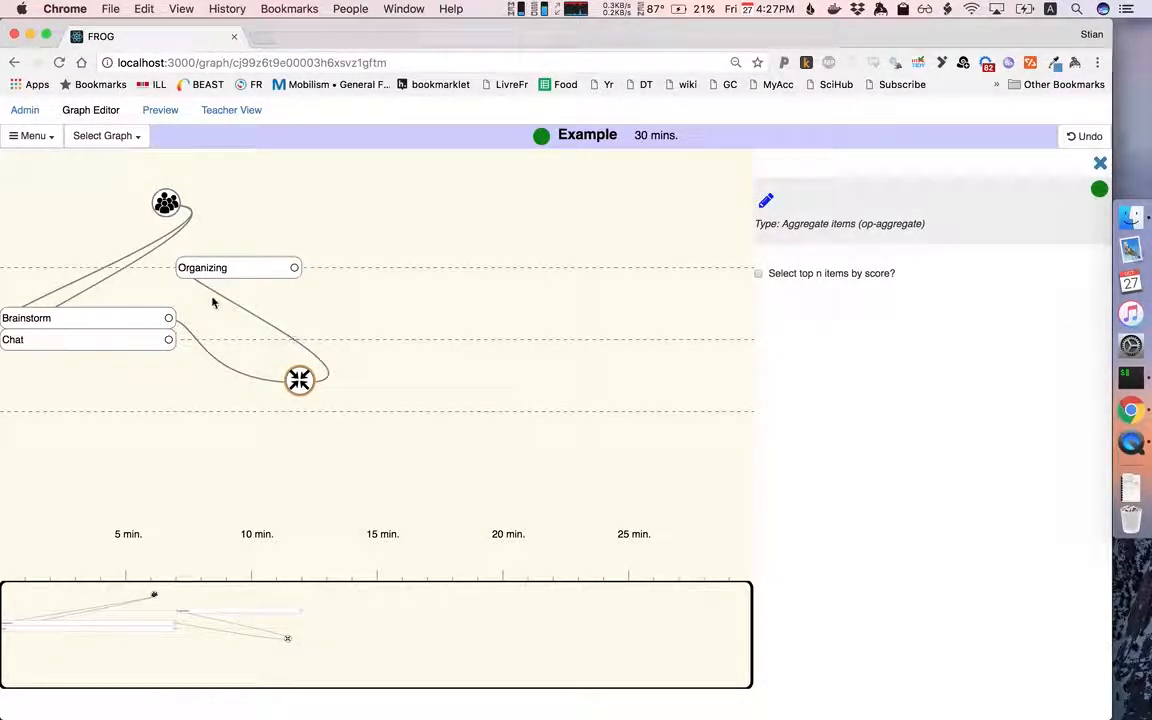
pyautogui.moveTo(416, 250)
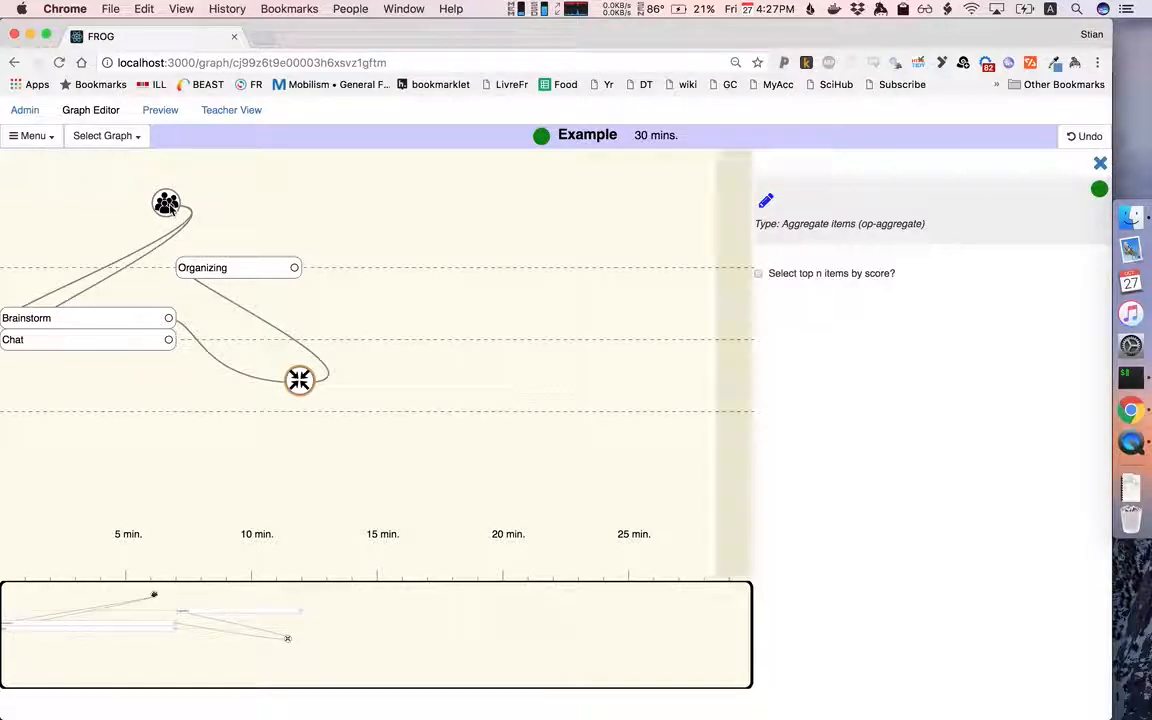
pyautogui.moveTo(166, 204); pyautogui.dragTo(64, 184)
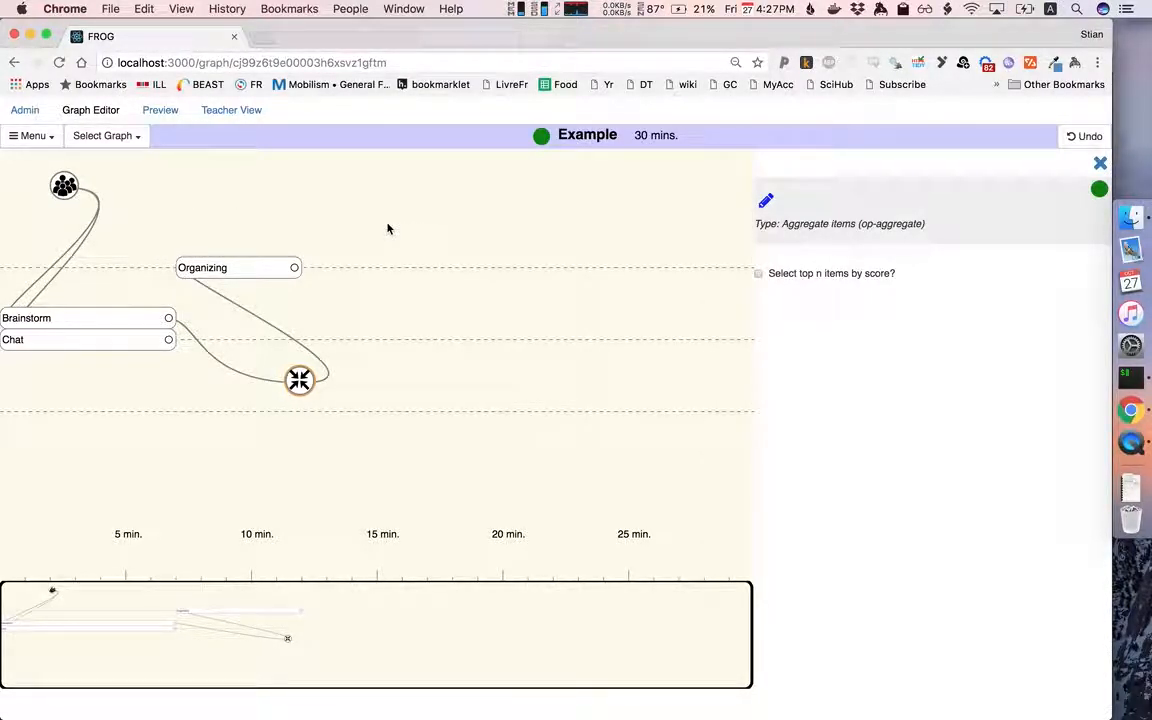
# - Add an activity above Organizing and make it a Chat
pyautogui.click(238, 268)
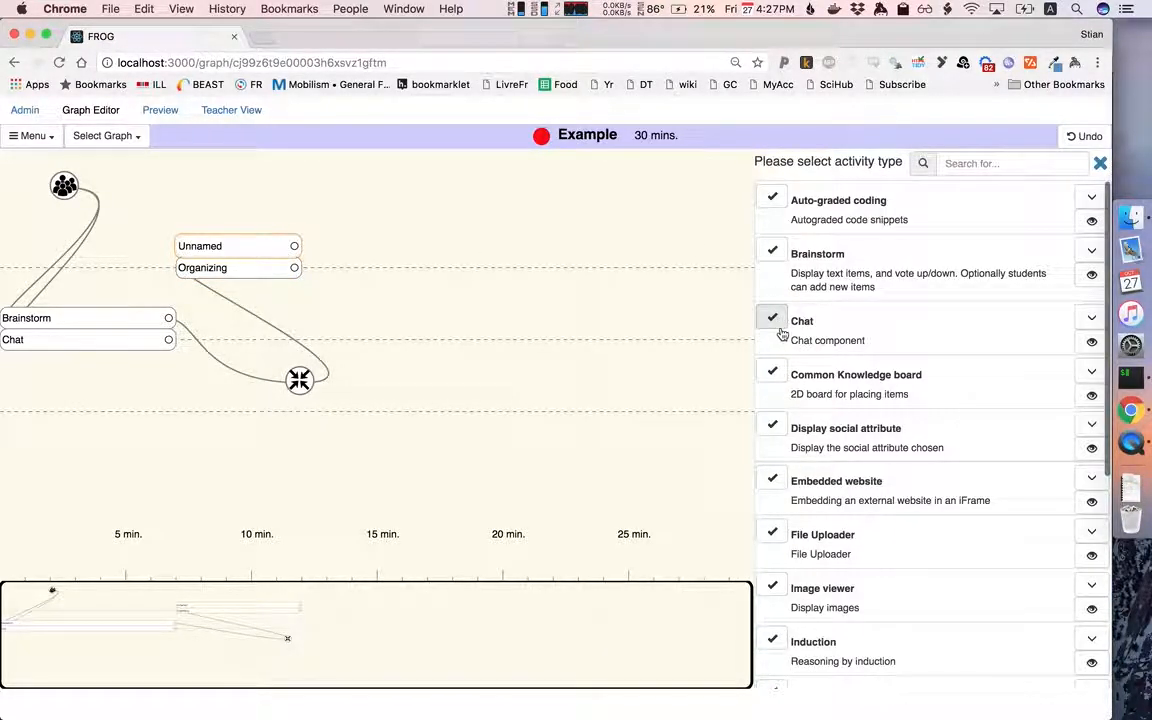
pyautogui.click(802, 320)
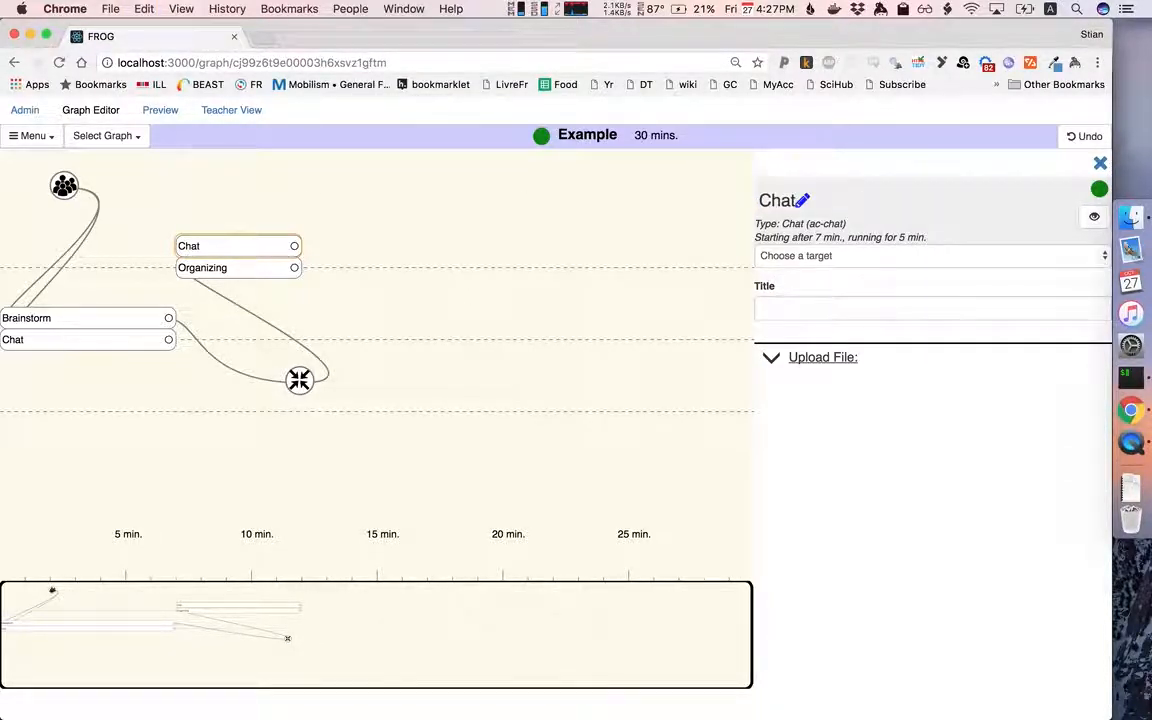
pyautogui.moveTo(568, 264)
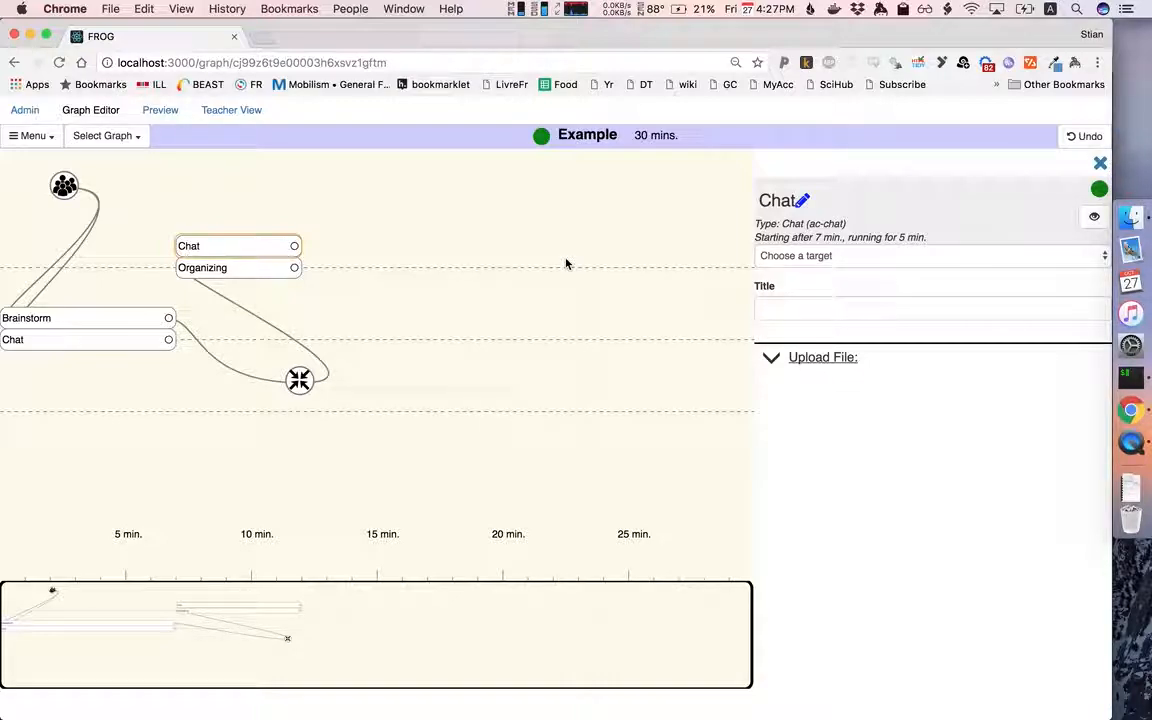
pyautogui.moveTo(520, 248)
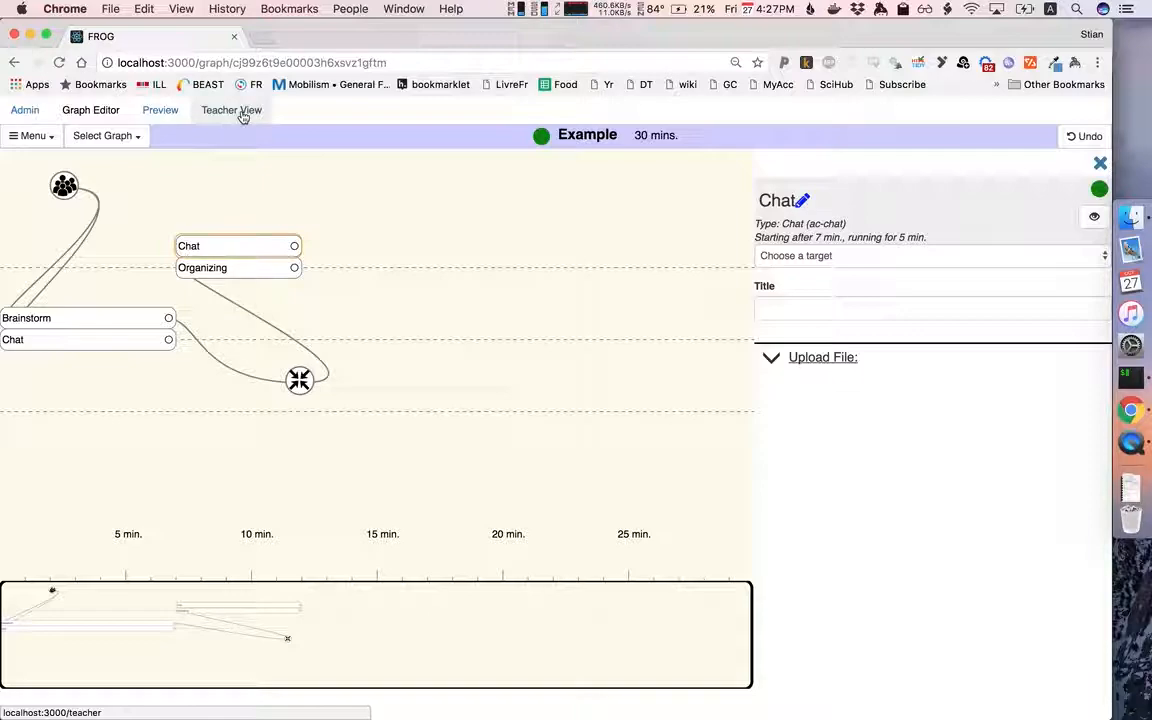
# - From Teacher View, create a session based on the Example graph
pyautogui.click(232, 110)
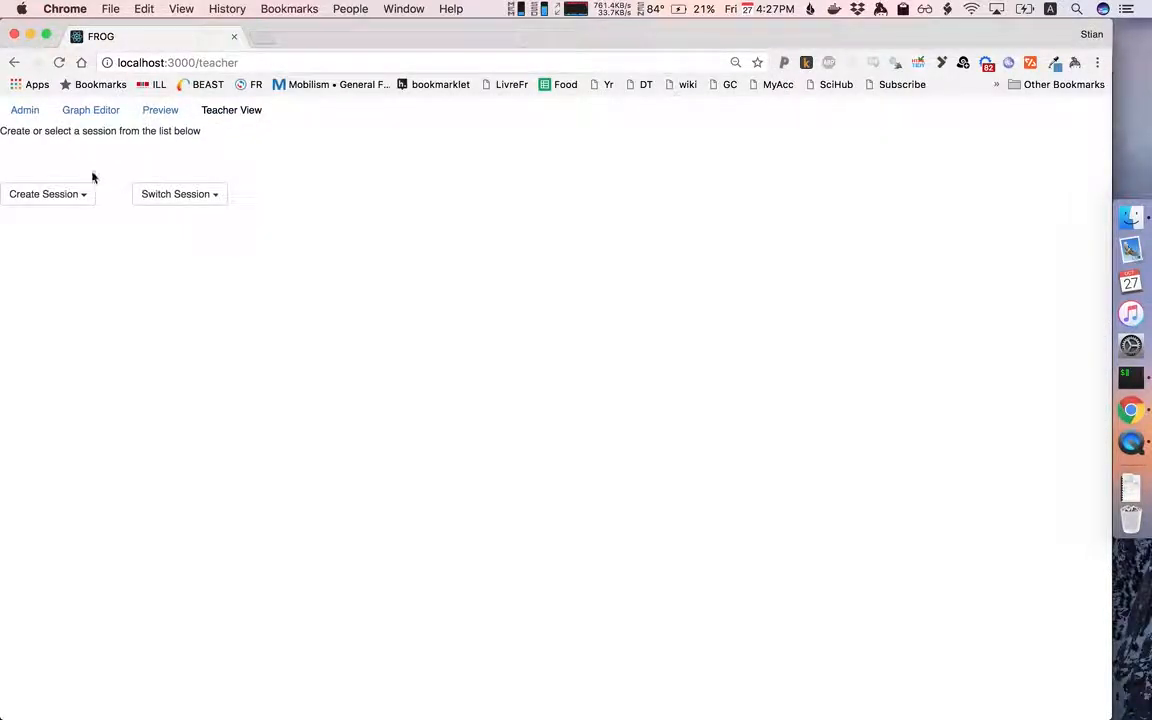
pyautogui.click(44, 194)
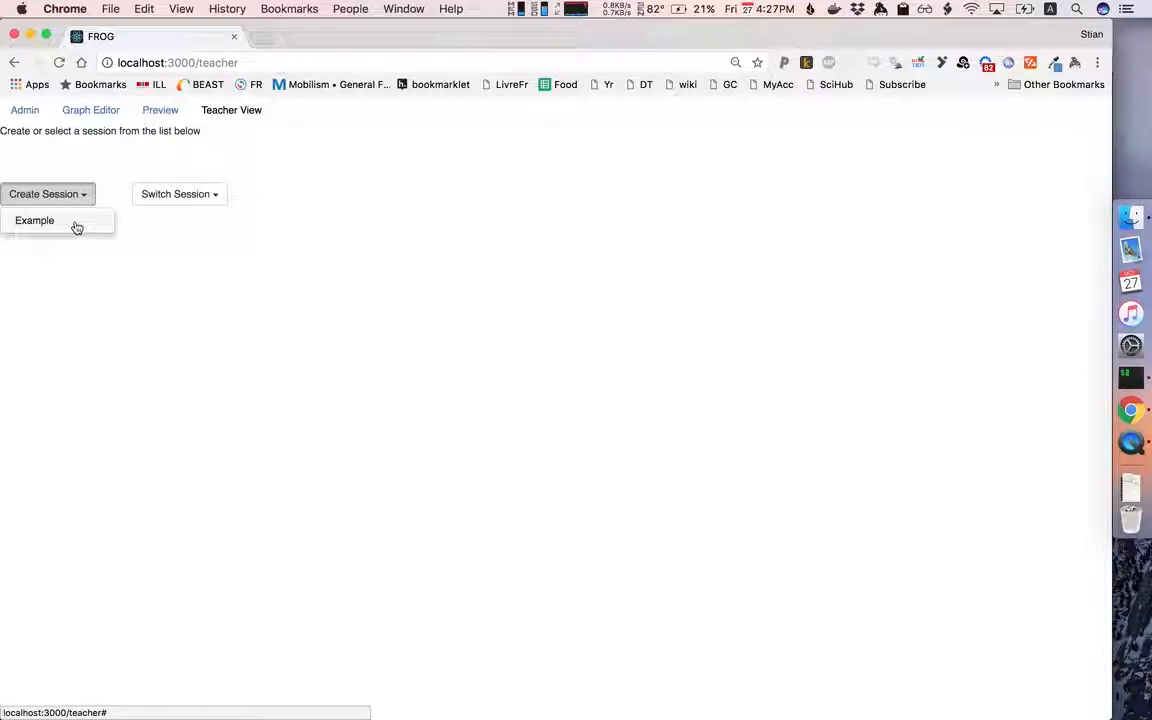
pyautogui.click(34, 220)
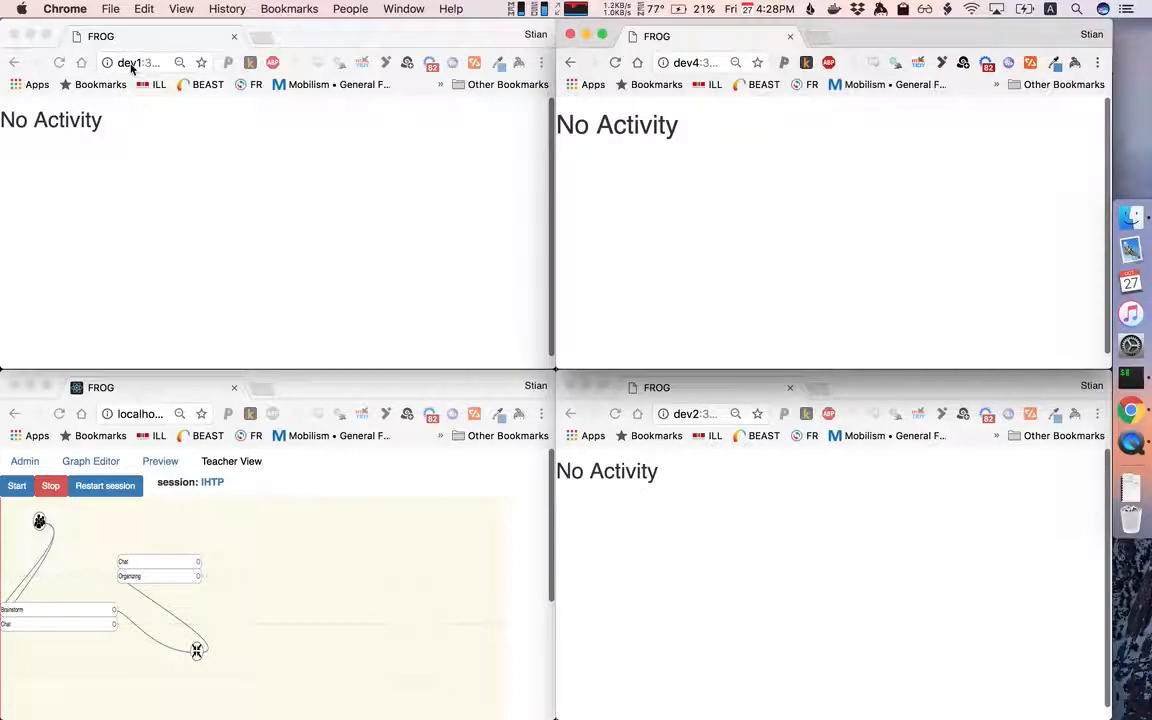
# - Point the student window's address at 'dev1:3000/ihtp?l' to join the session
pyautogui.click(140, 62)
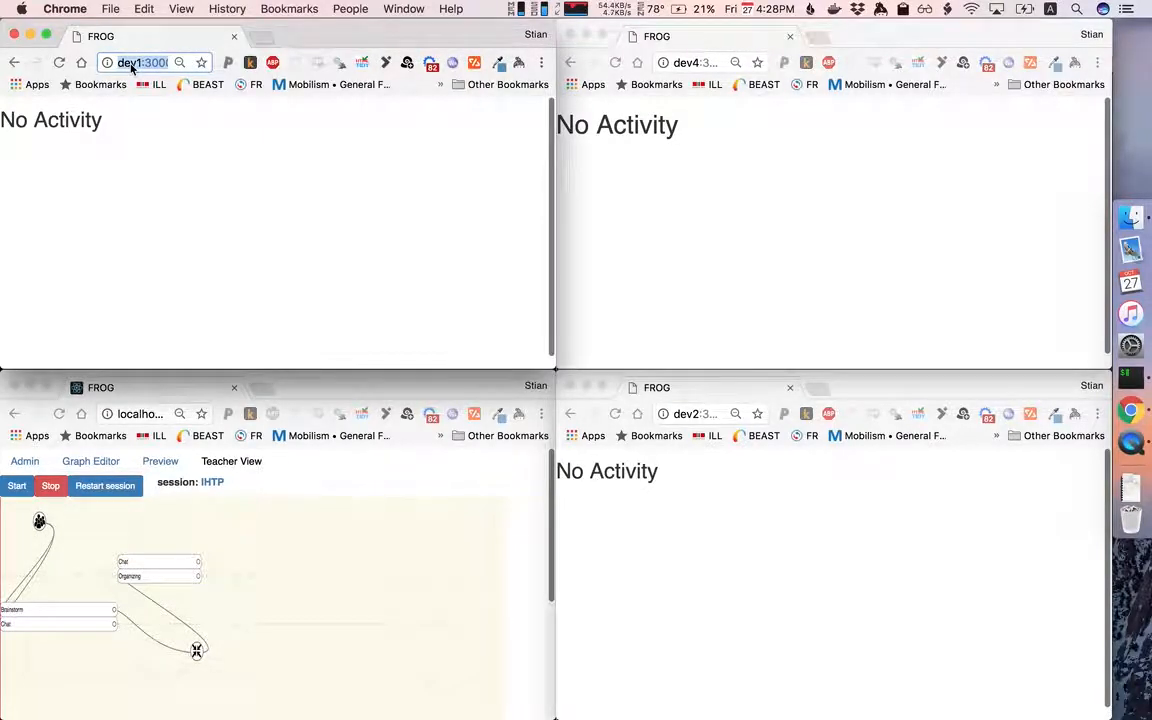
pyautogui.click(140, 62)
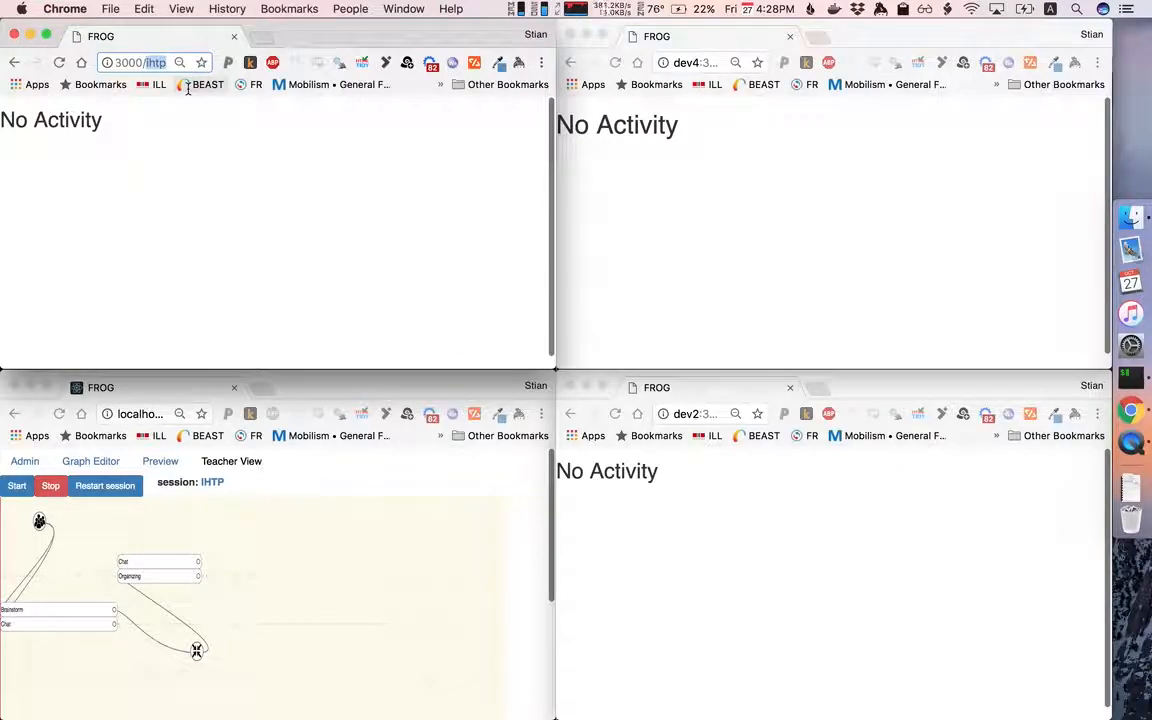
pyautogui.write('dev1:3000/ihtp?l')
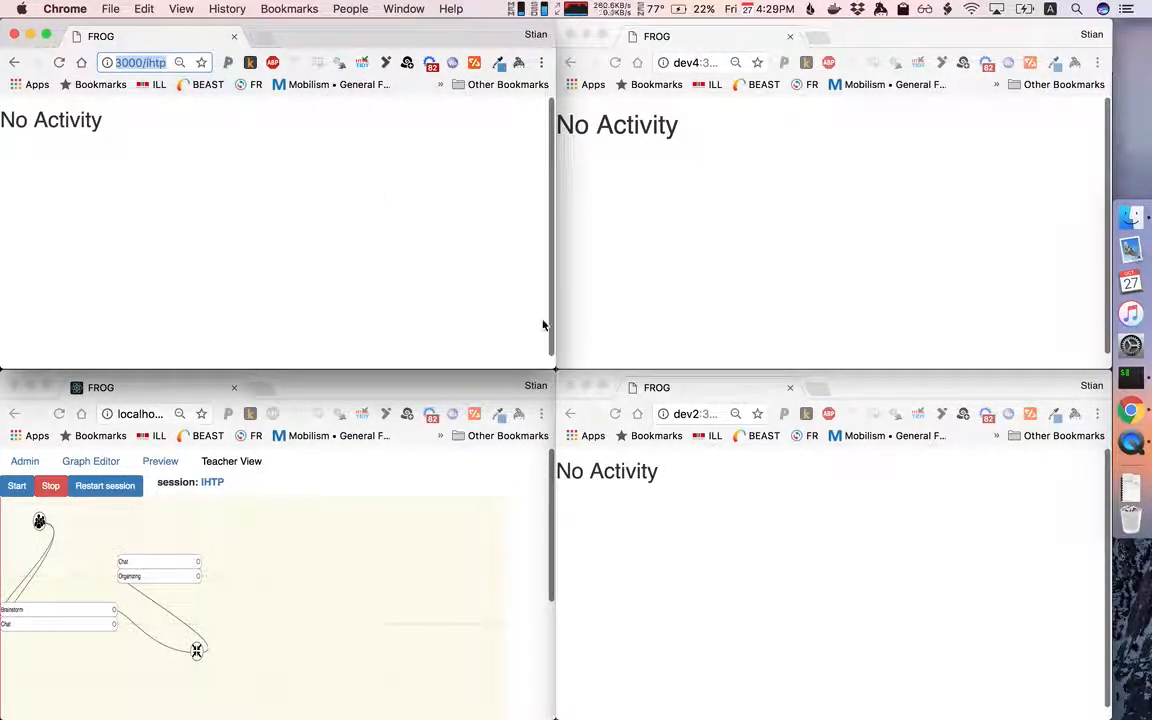
pyautogui.moveTo(524, 570)
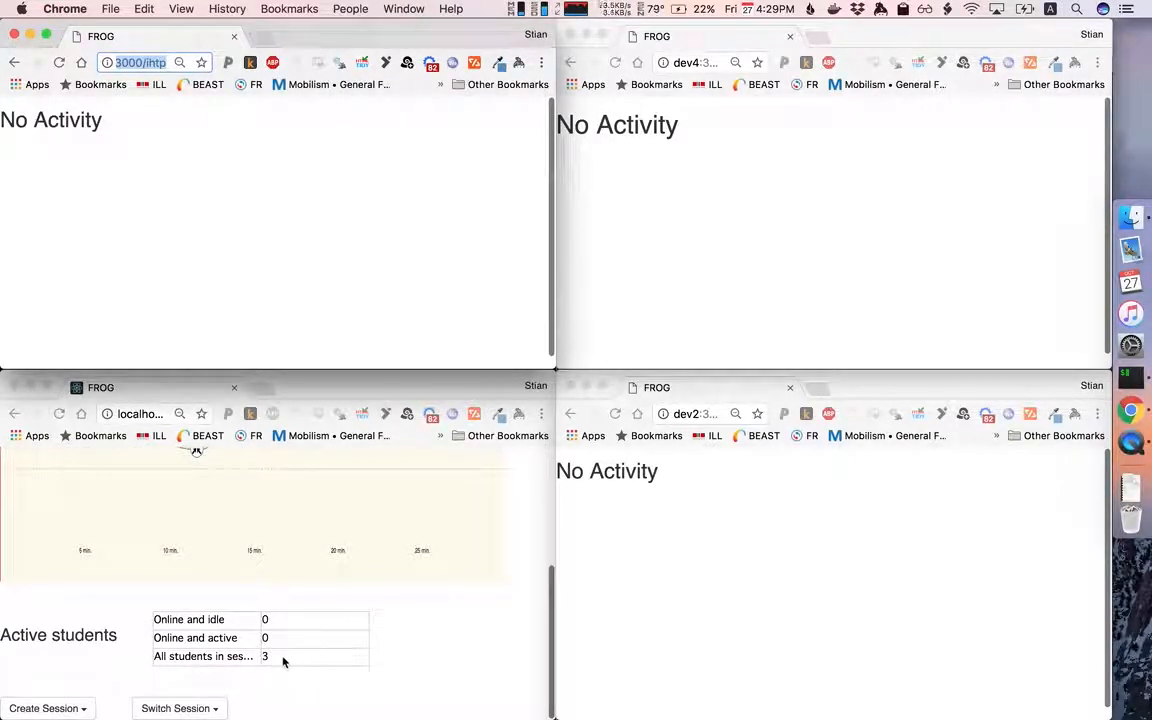
pyautogui.moveTo(540, 648)
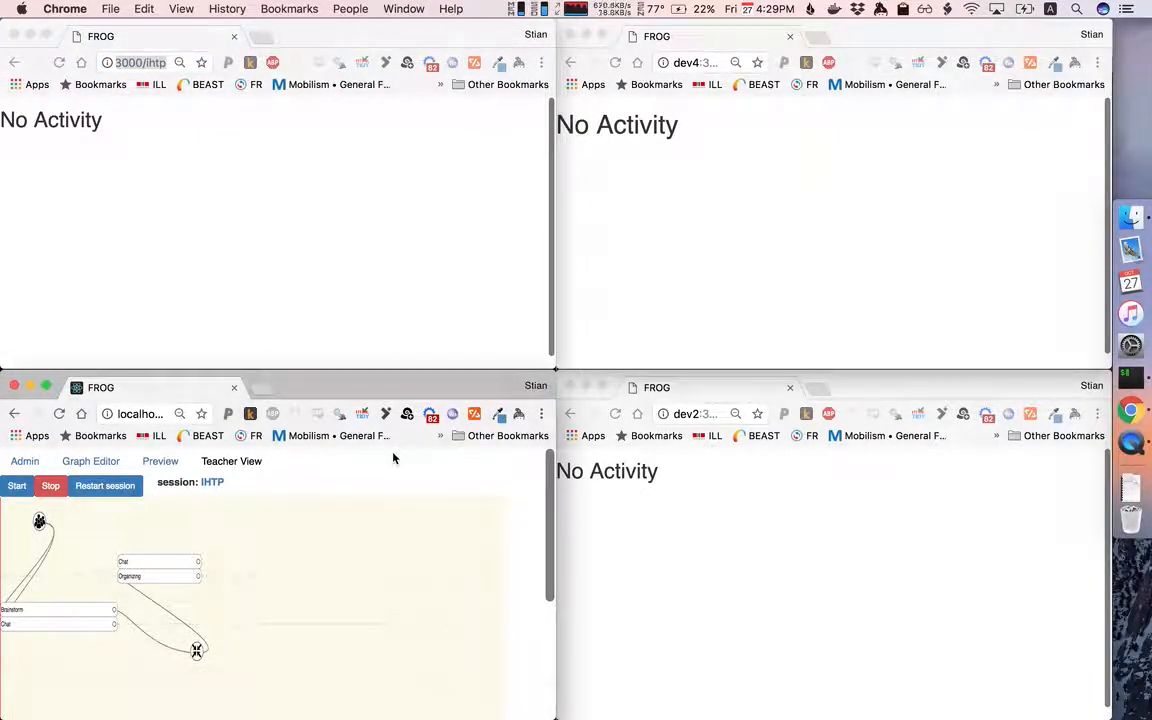
# - Start running the session so students reach the group Chat and Brainstorm activities
pyautogui.click(16, 486)
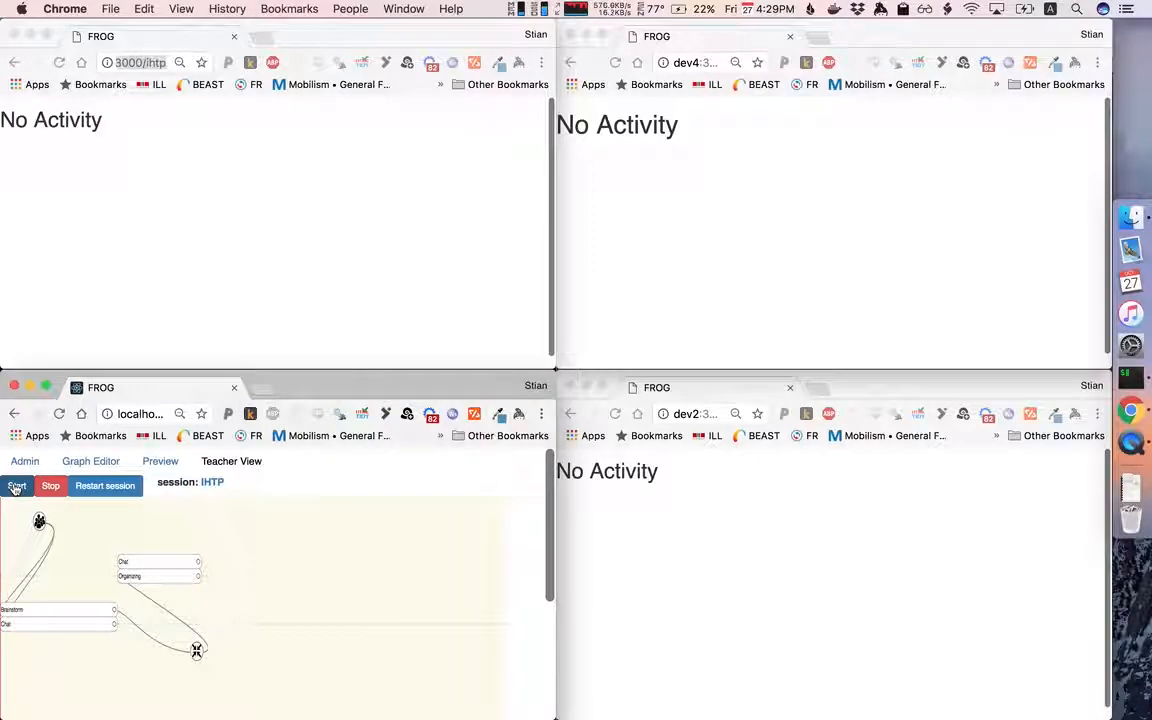
pyautogui.click(16, 486)
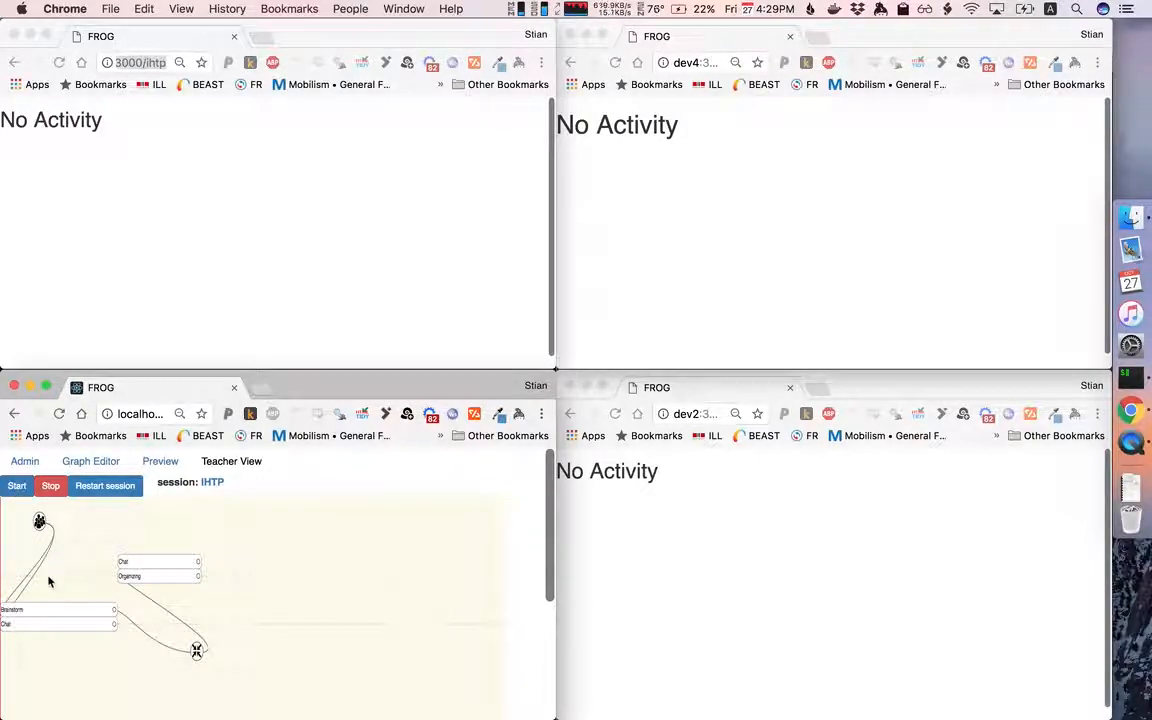
pyautogui.moveTo(32, 628)
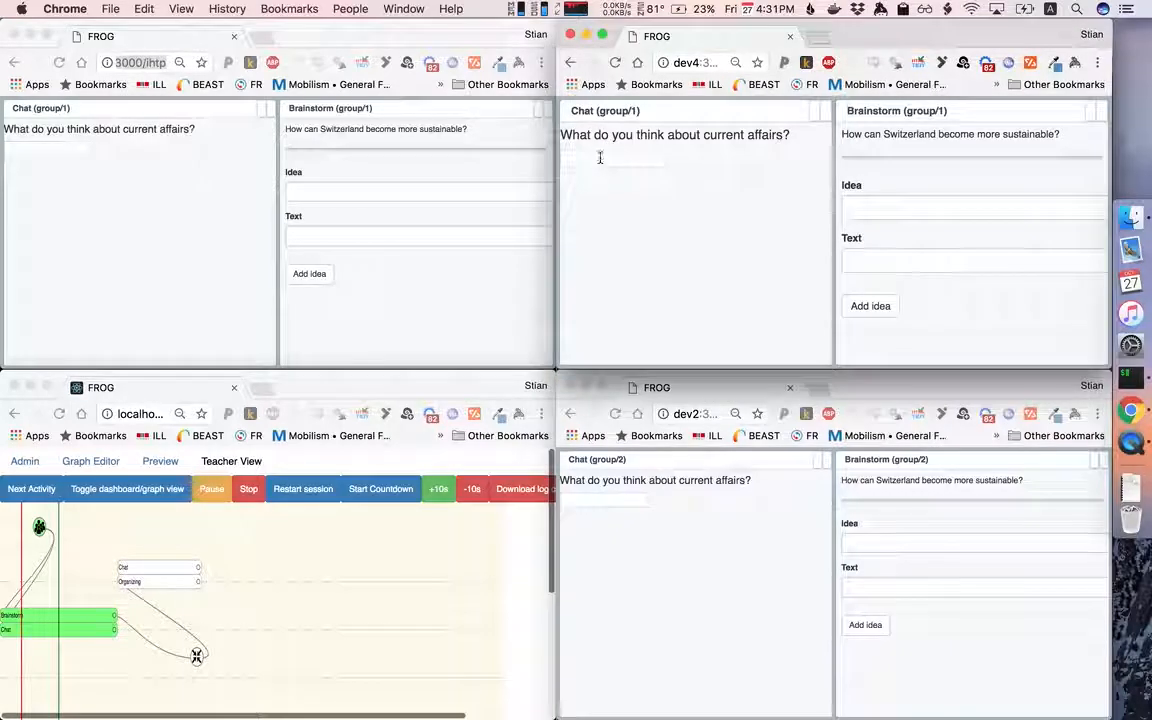
# - Send the message 'Chat' in group 1's chat
pyautogui.write('Chat')
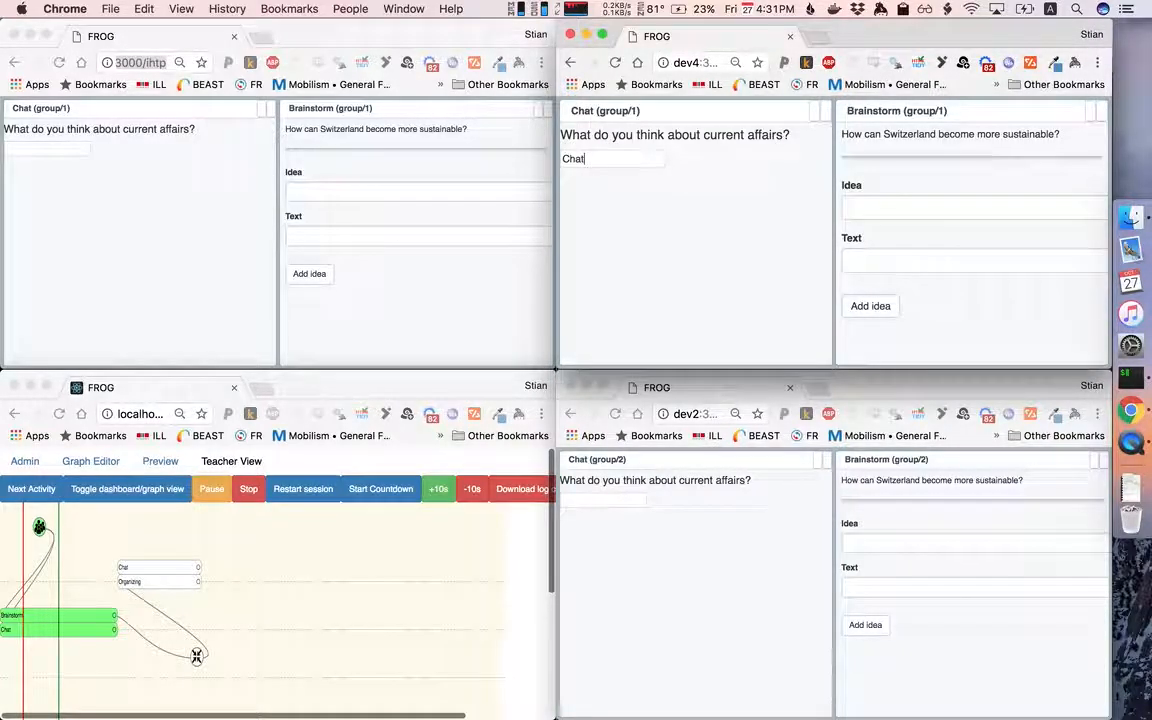
pyautogui.press('enter')
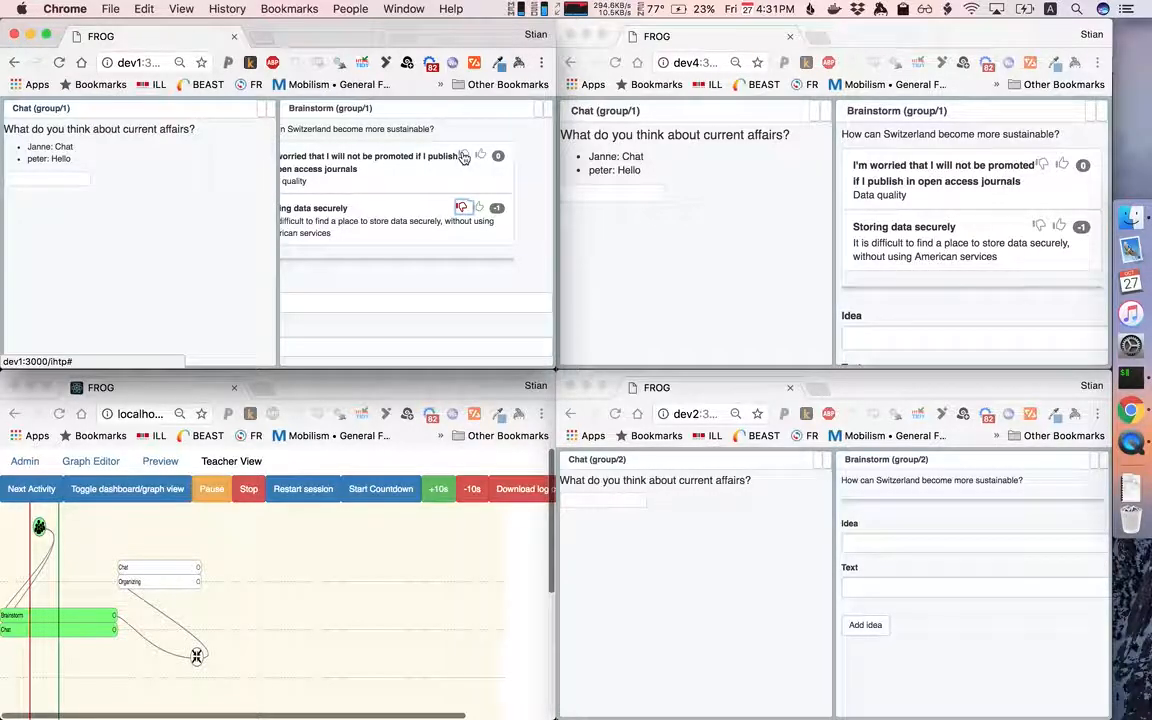
pyautogui.moveTo(308, 408)
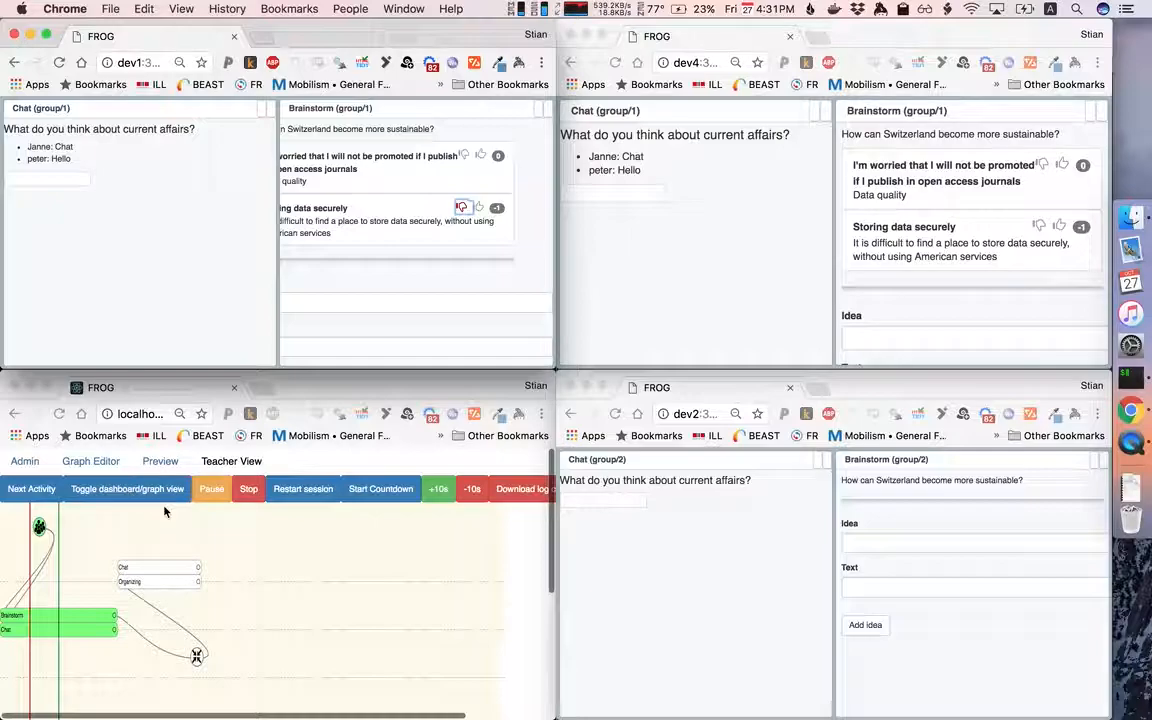
# - Advance the class to the SWOT board and greet with 'Hello everyone!' in the class-wide chat
pyautogui.click(32, 488)
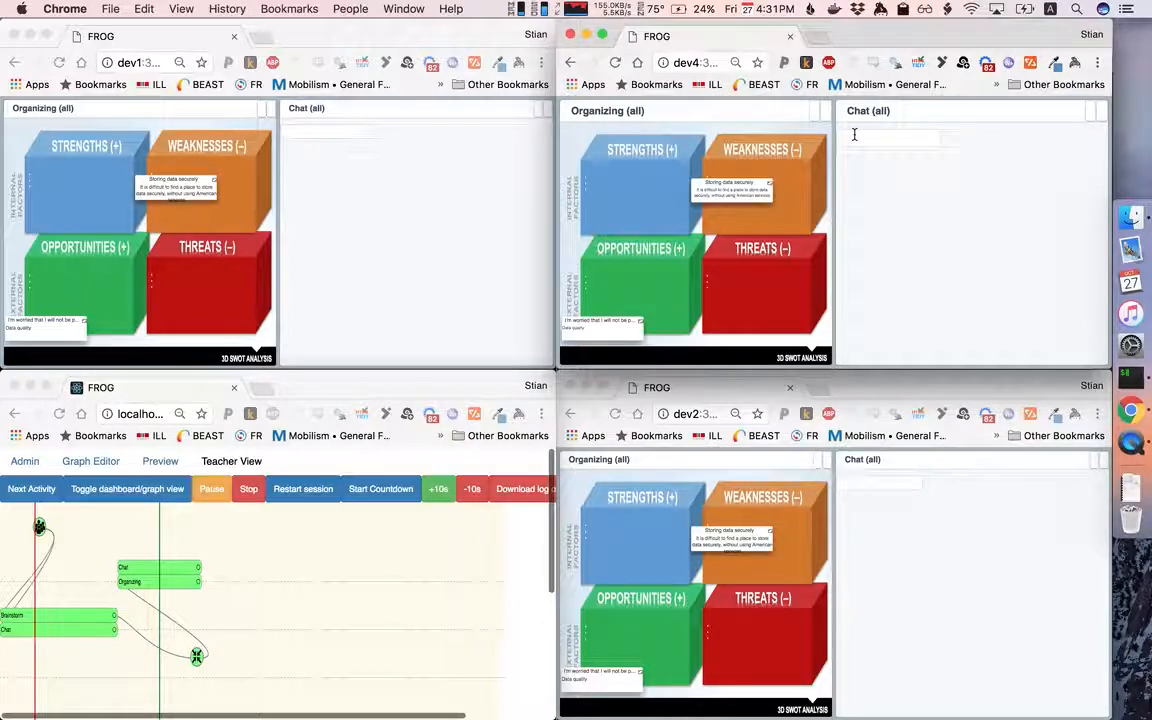
pyautogui.write('H')
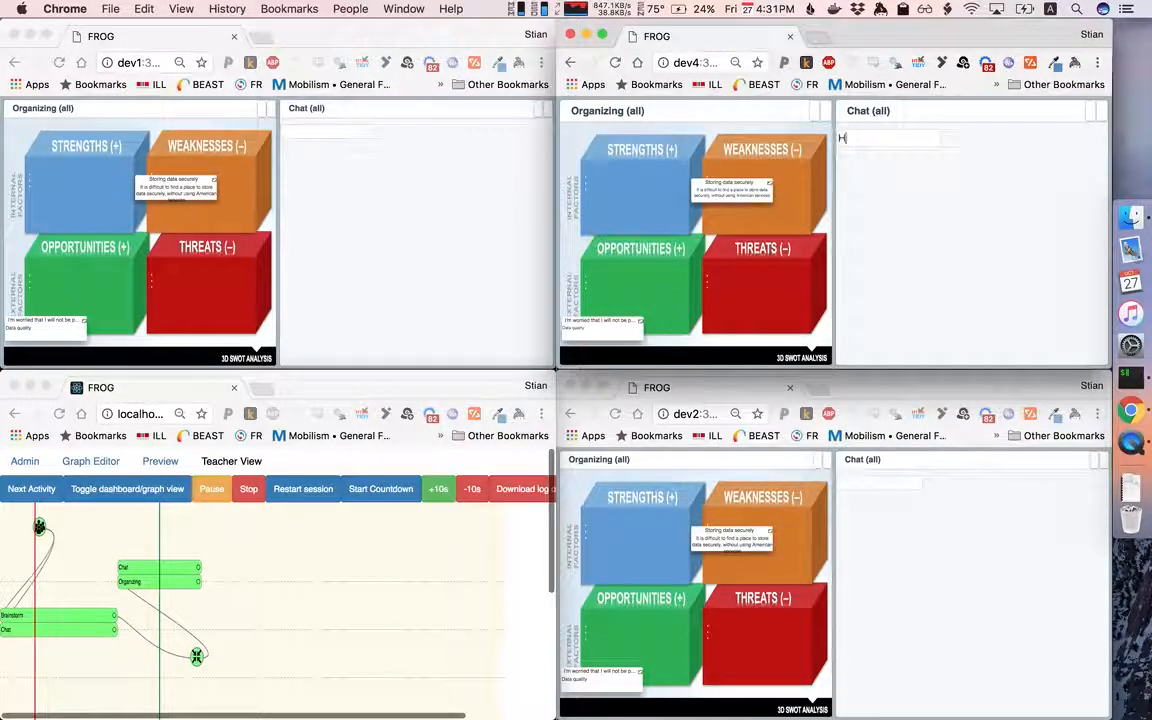
pyautogui.write('Hello everyone! F')
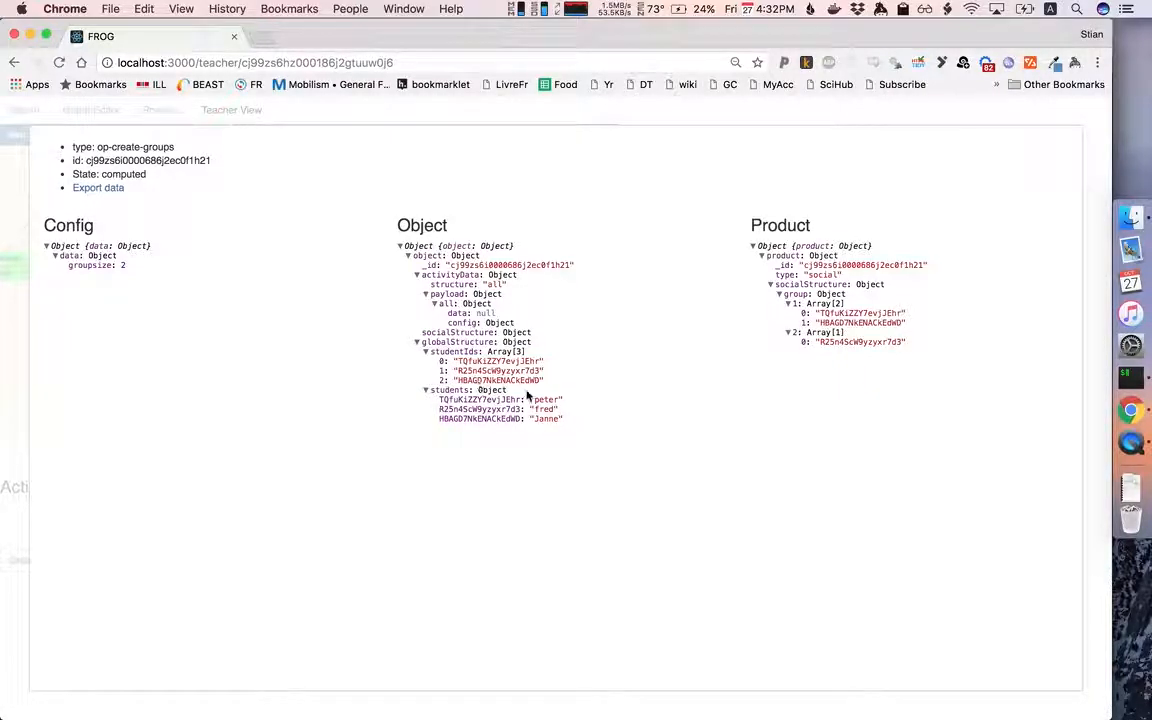
pyautogui.moveTo(720, 248)
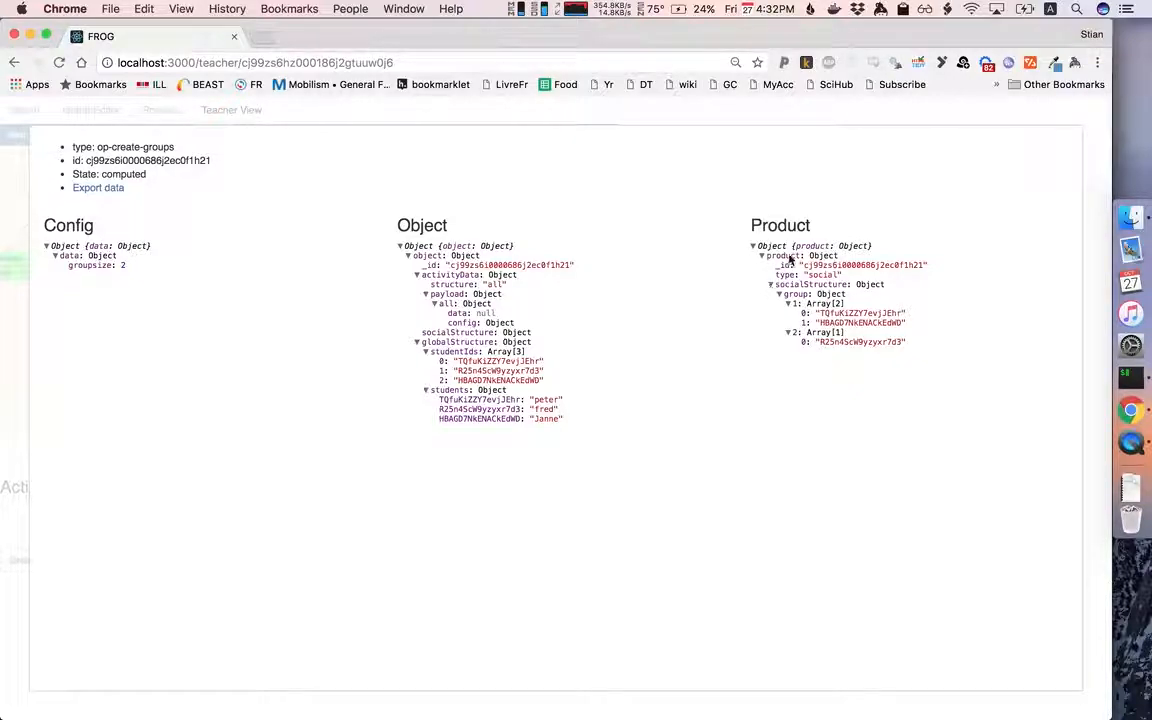
# - Expand the op-create-groups debug data to see its config, object and computed groups
pyautogui.click(780, 294)
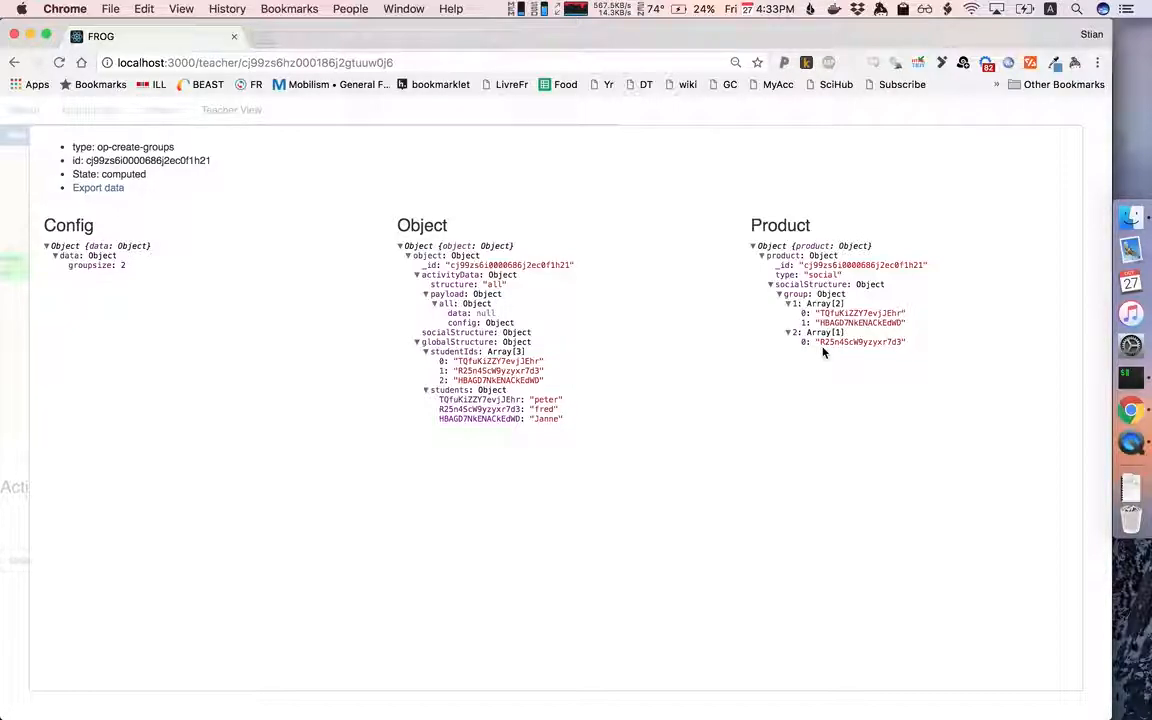
# - Review the ac-brainstorm debug data with group 1's two ideas, then move to the board's data
pyautogui.click(232, 110)
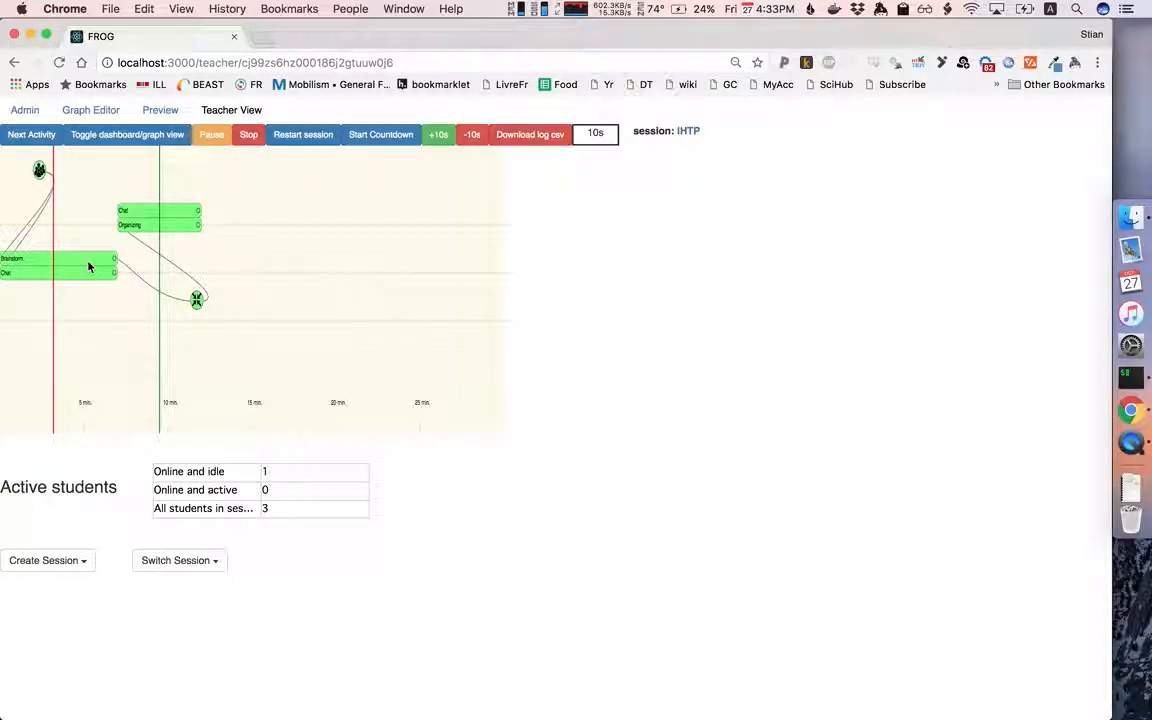
pyautogui.moveTo(98, 264)
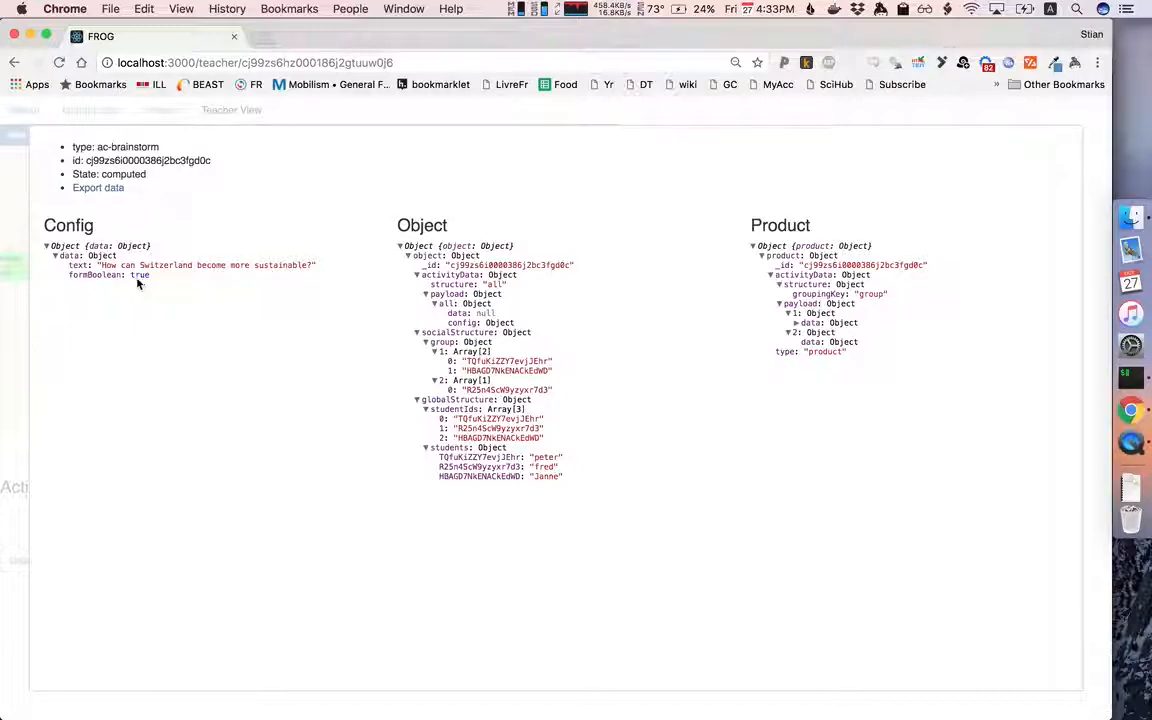
pyautogui.moveTo(296, 300)
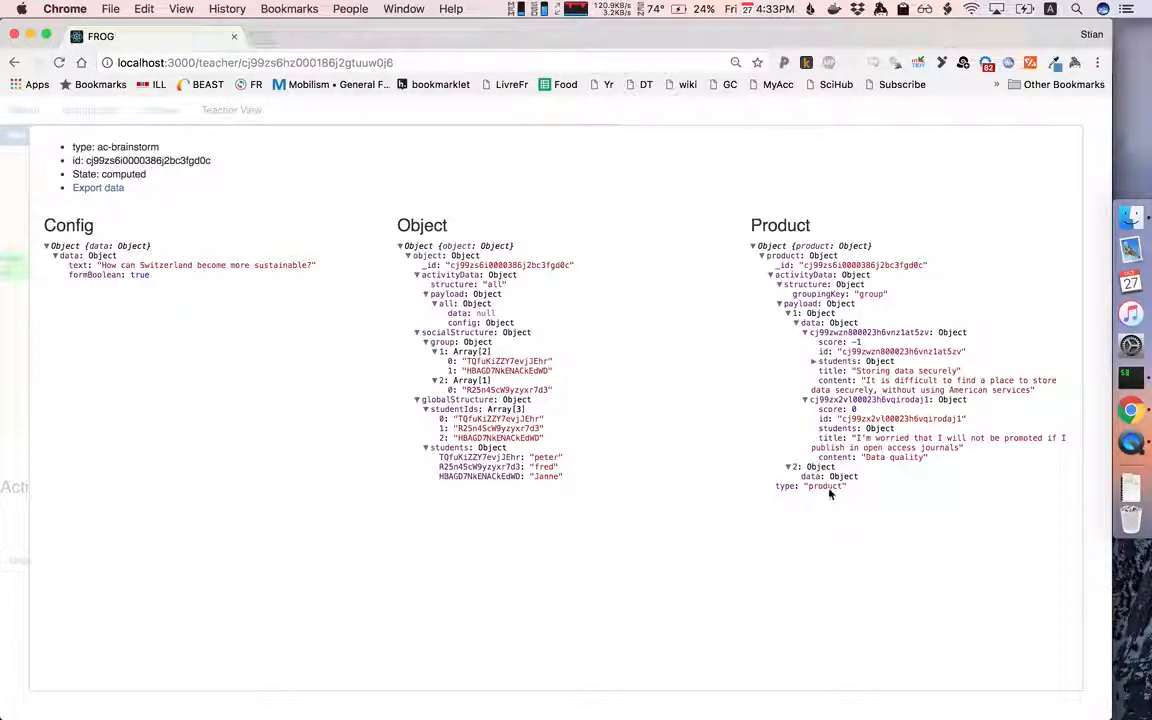
pyautogui.moveTo(320, 232)
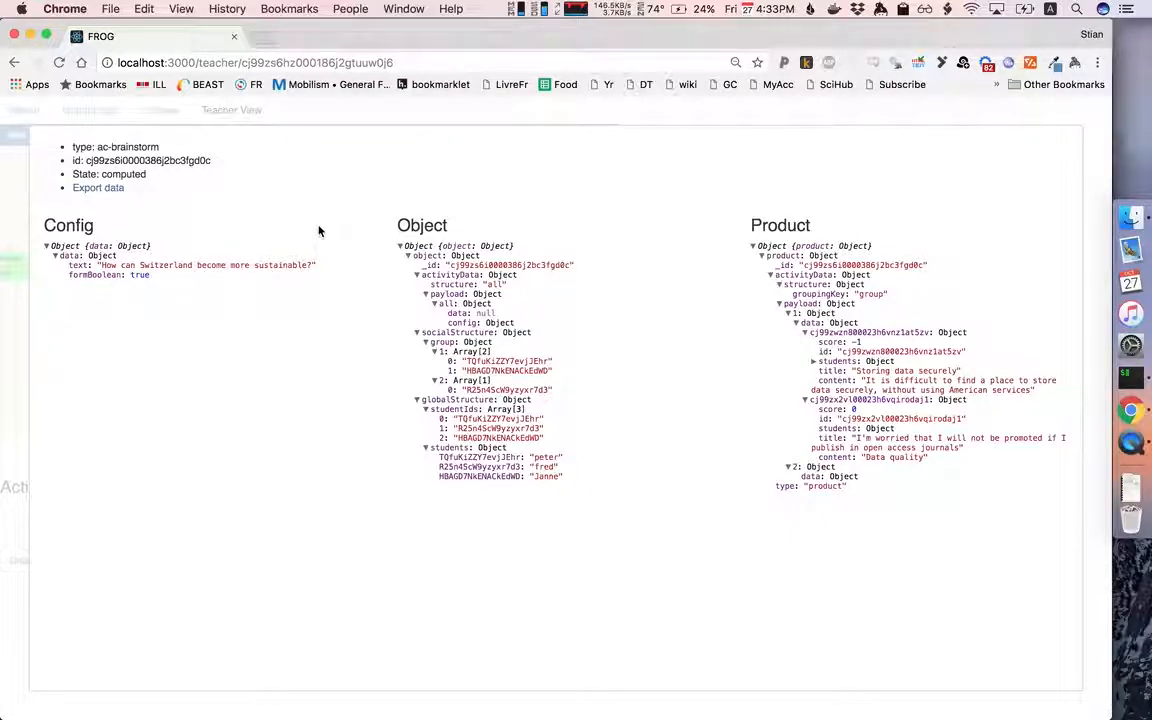
pyautogui.click(232, 110)
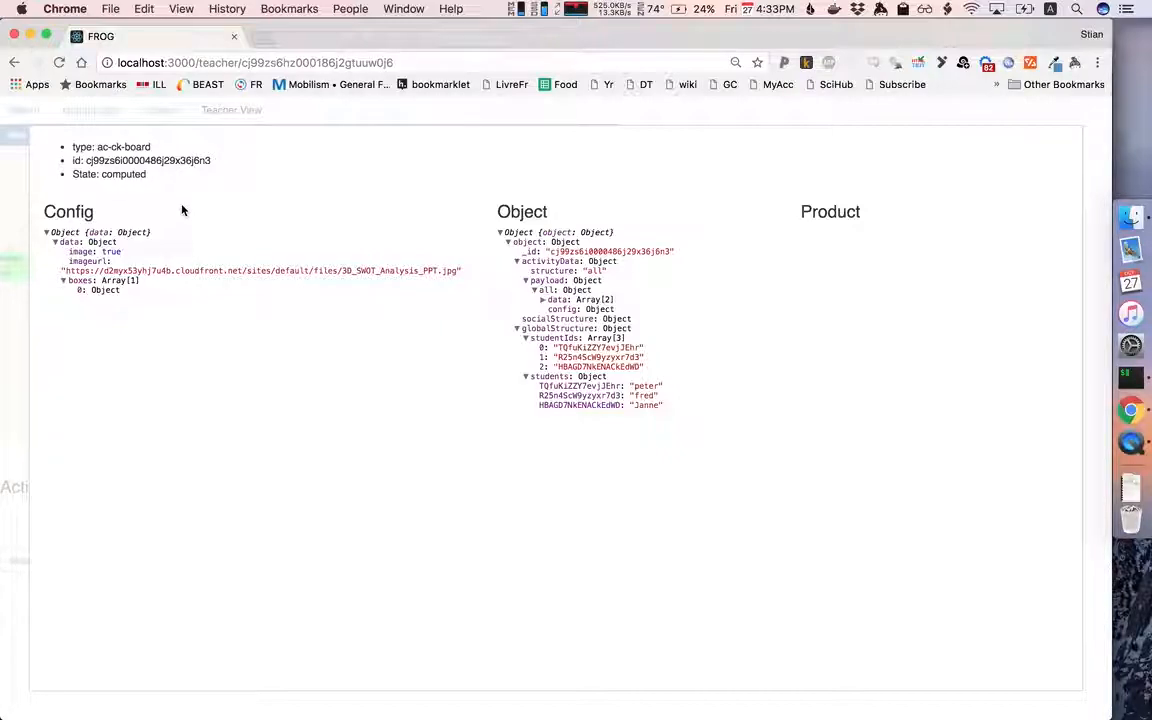
pyautogui.moveTo(14, 206)
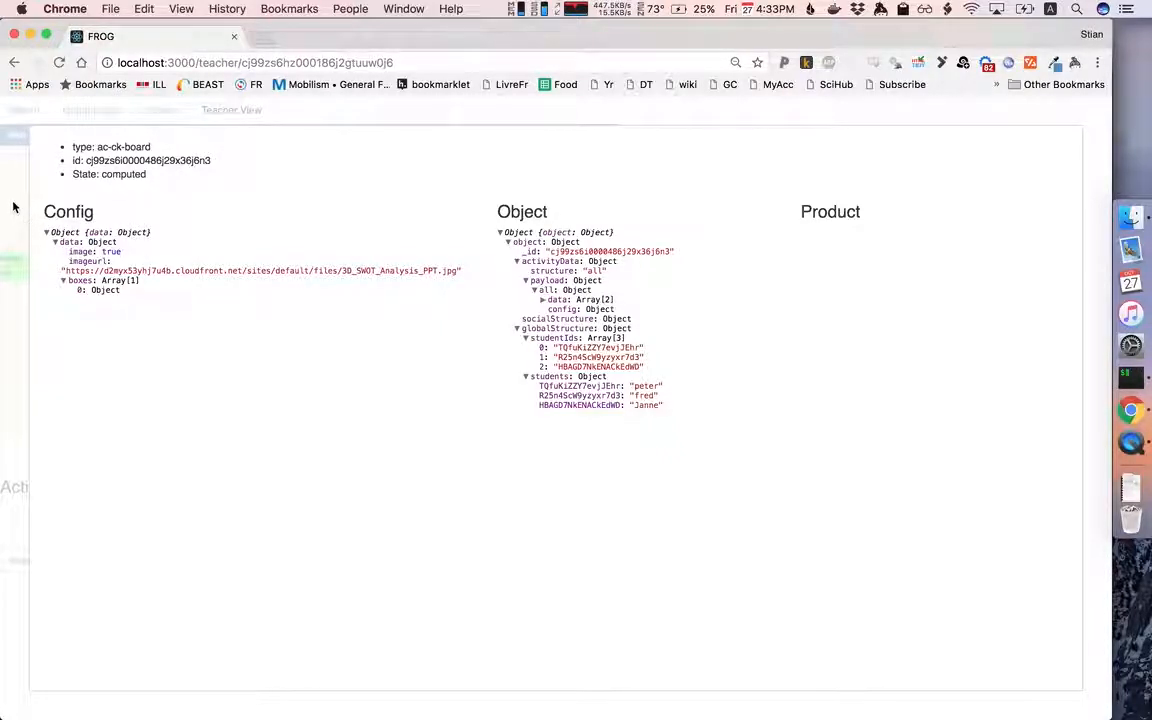
pyautogui.moveTo(820, 408)
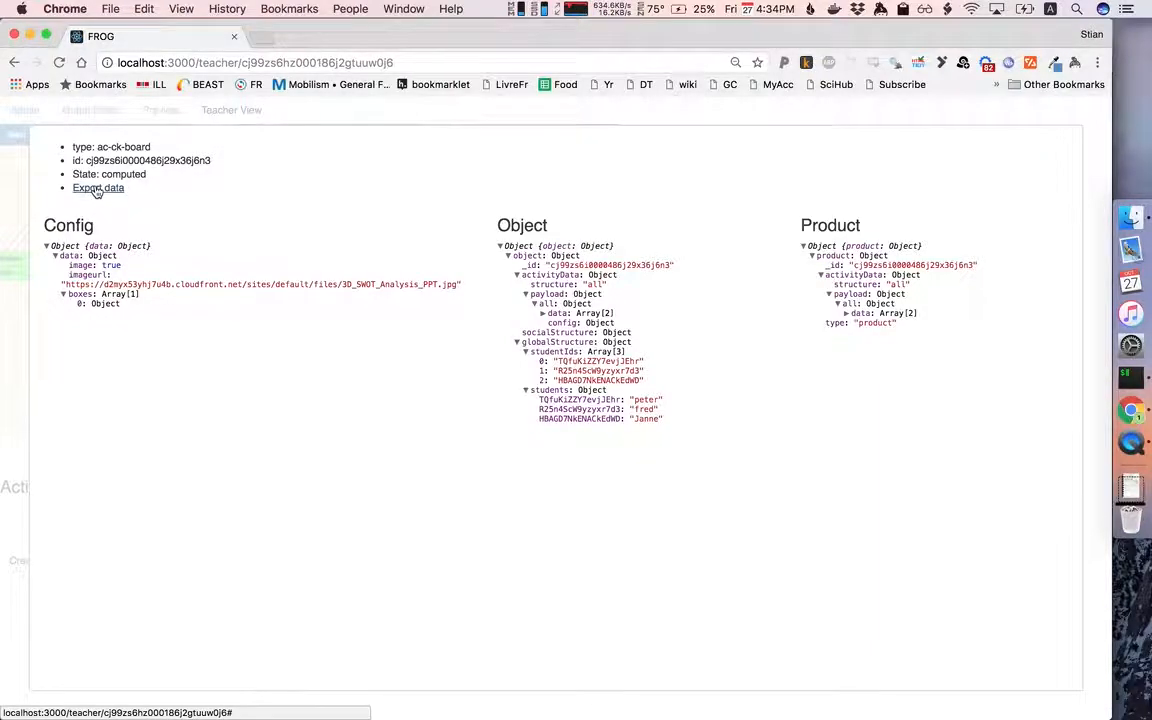
# - Download the ac-ck-board data archive and return to the Teacher View dashboard
pyautogui.click(98, 188)
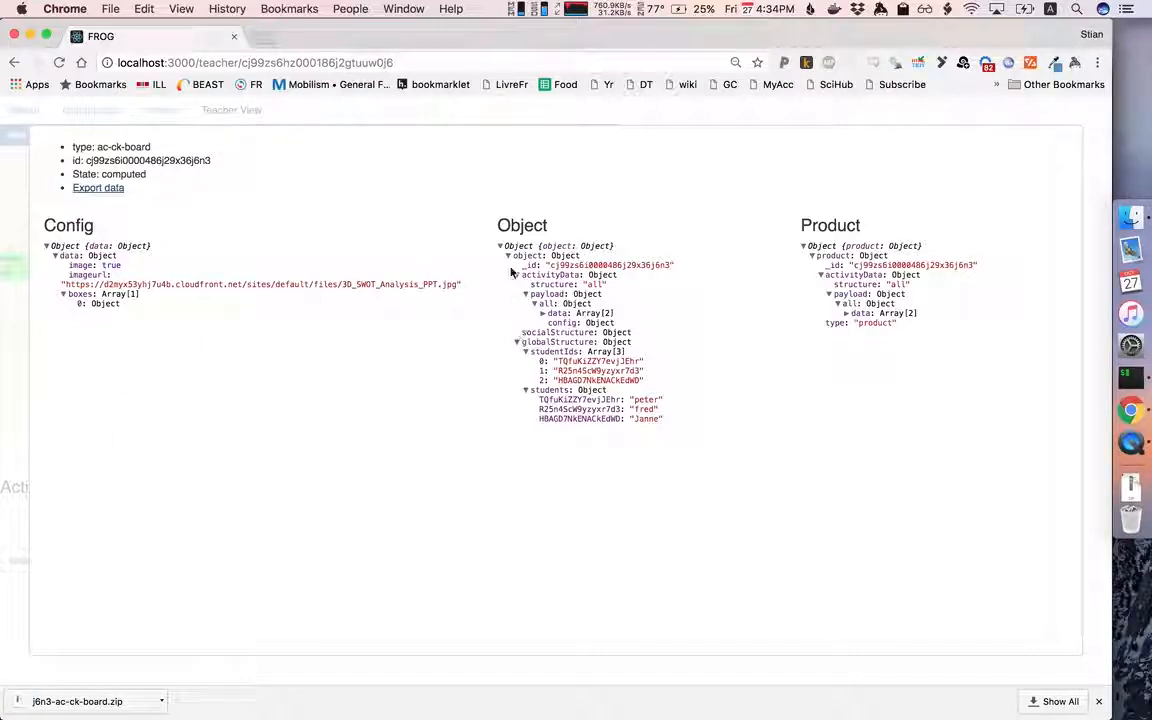
pyautogui.moveTo(312, 282)
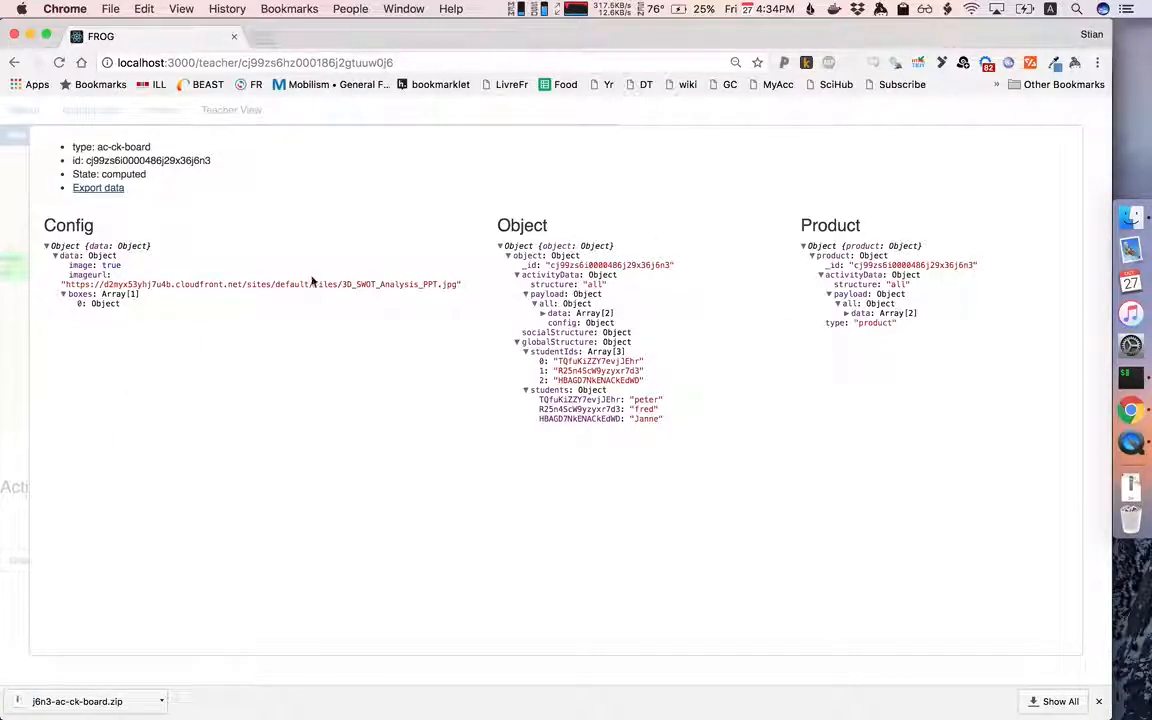
pyautogui.click(232, 110)
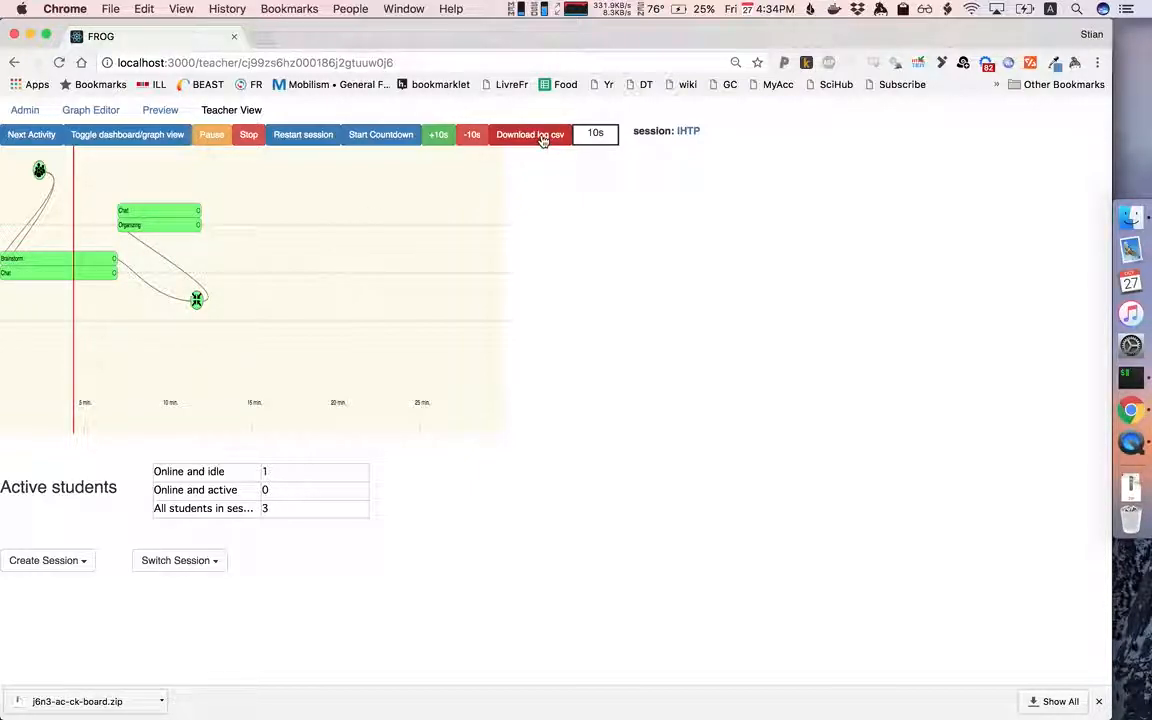
# - Download the session log csv and autofit its columns in Excel for timestamps and user ids
pyautogui.click(528, 134)
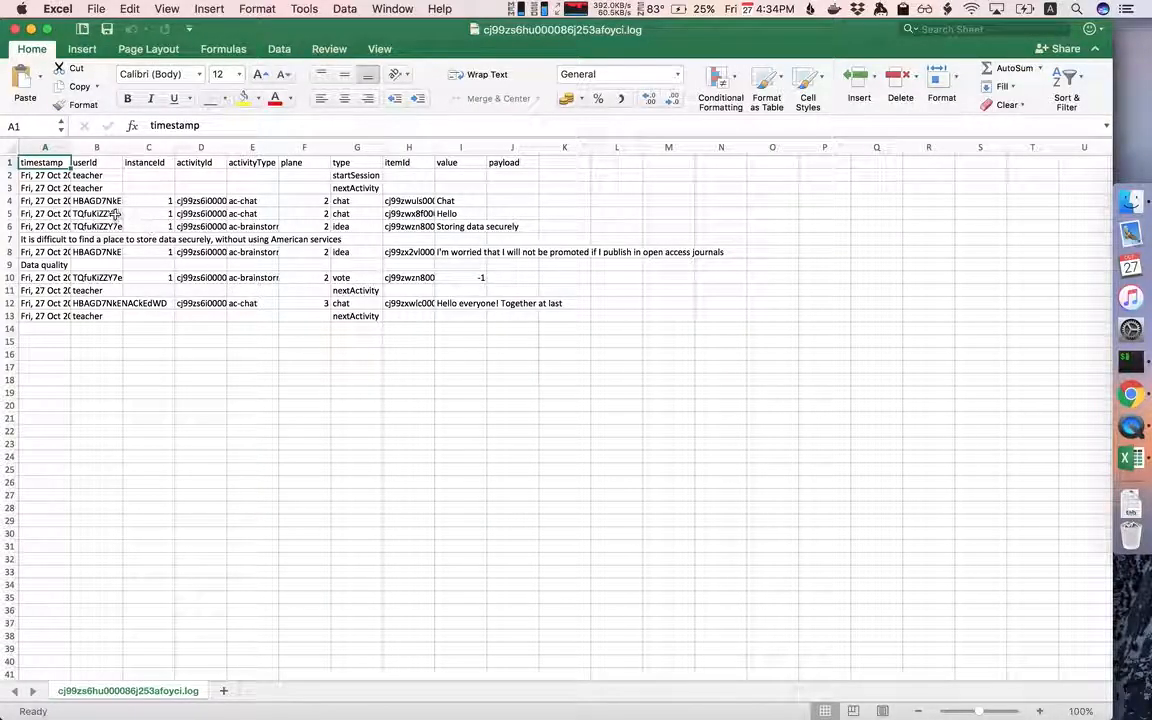
pyautogui.click(96, 148)
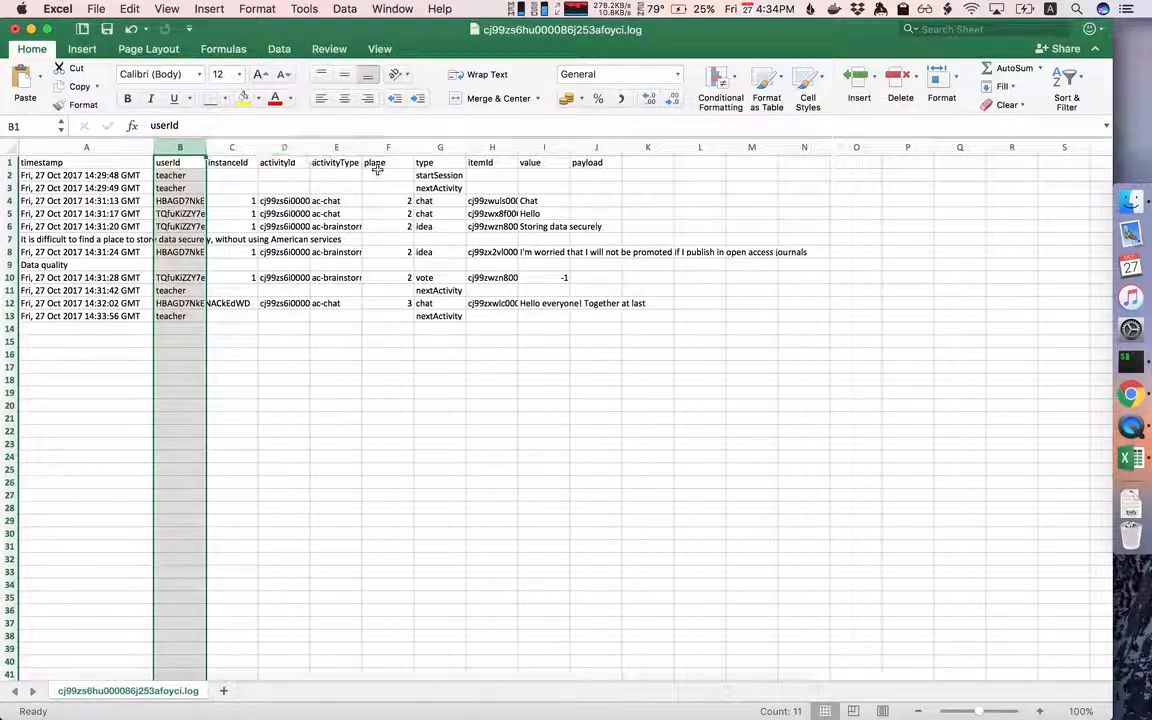
pyautogui.moveTo(344, 198)
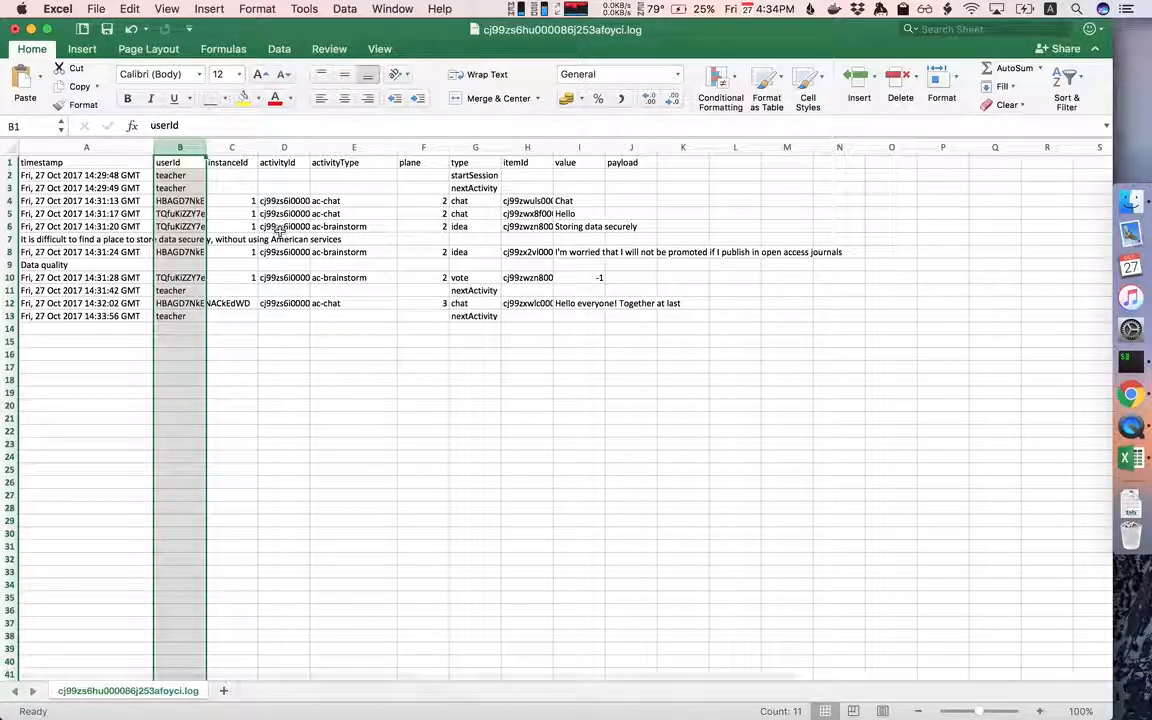
pyautogui.moveTo(370, 304)
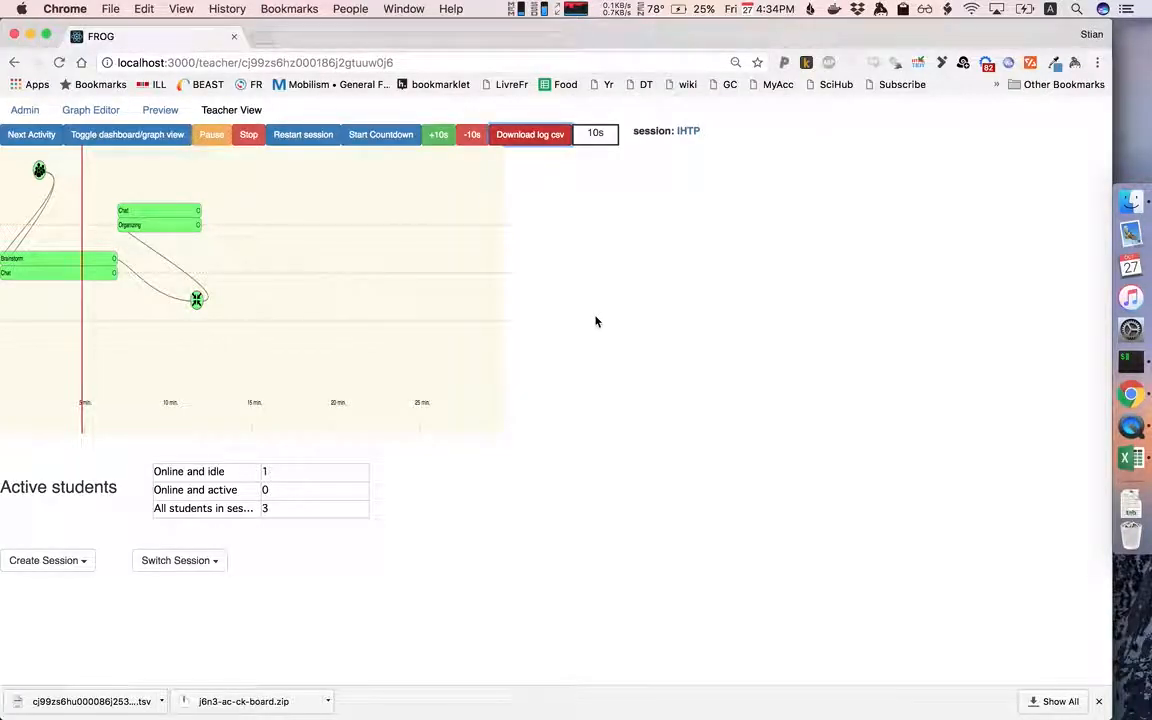
pyautogui.moveTo(524, 288)
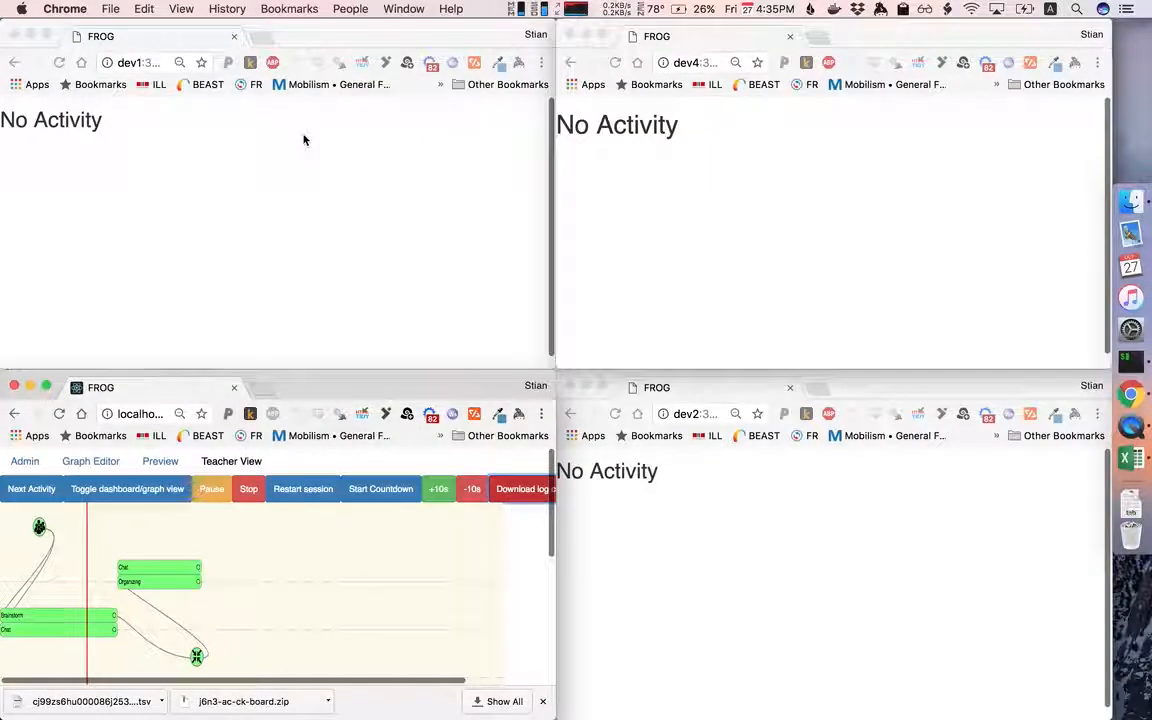
pyautogui.moveTo(308, 184)
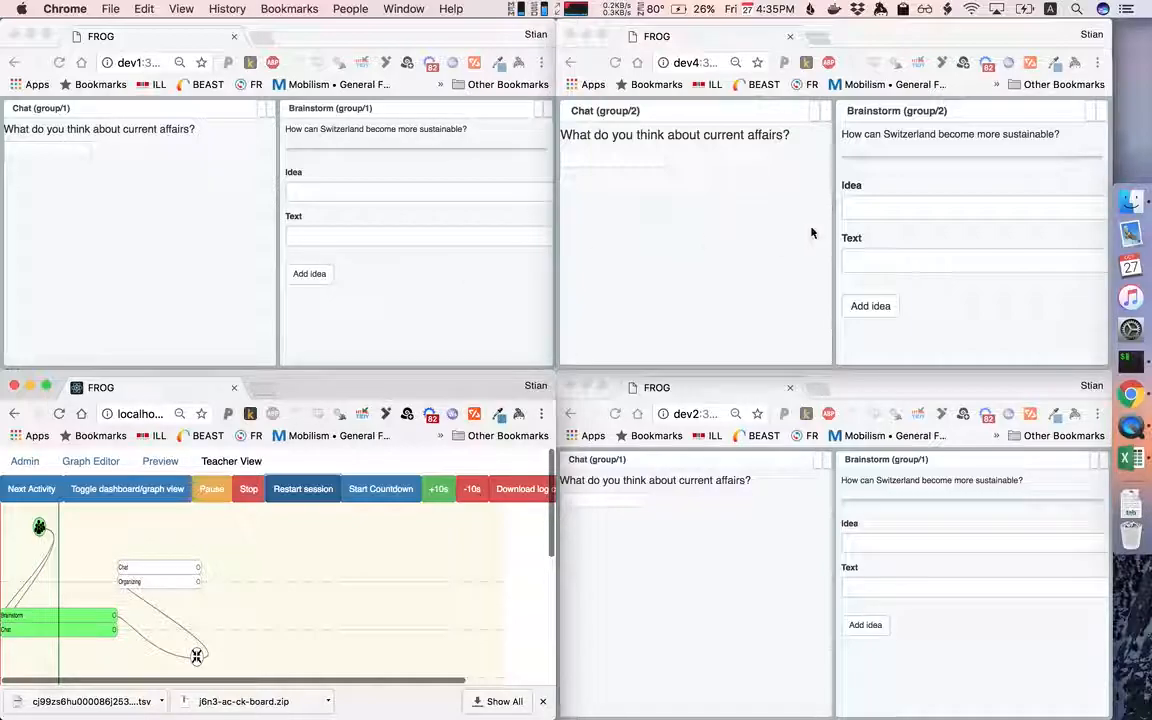
pyautogui.moveTo(458, 620)
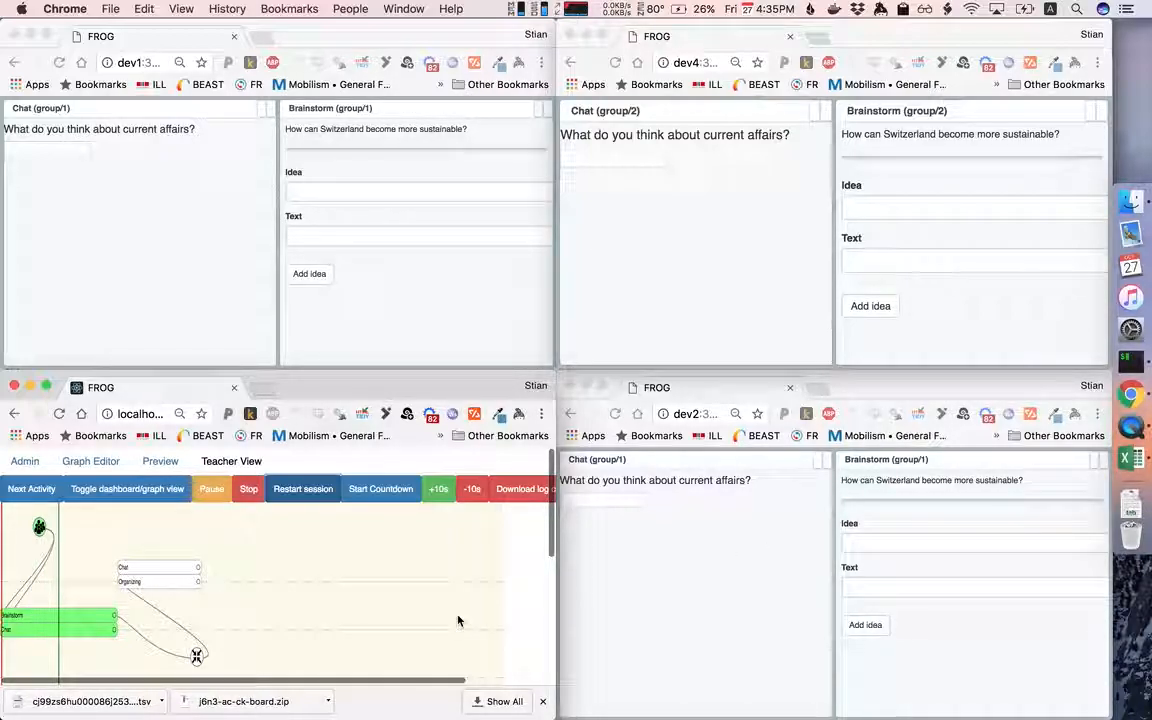